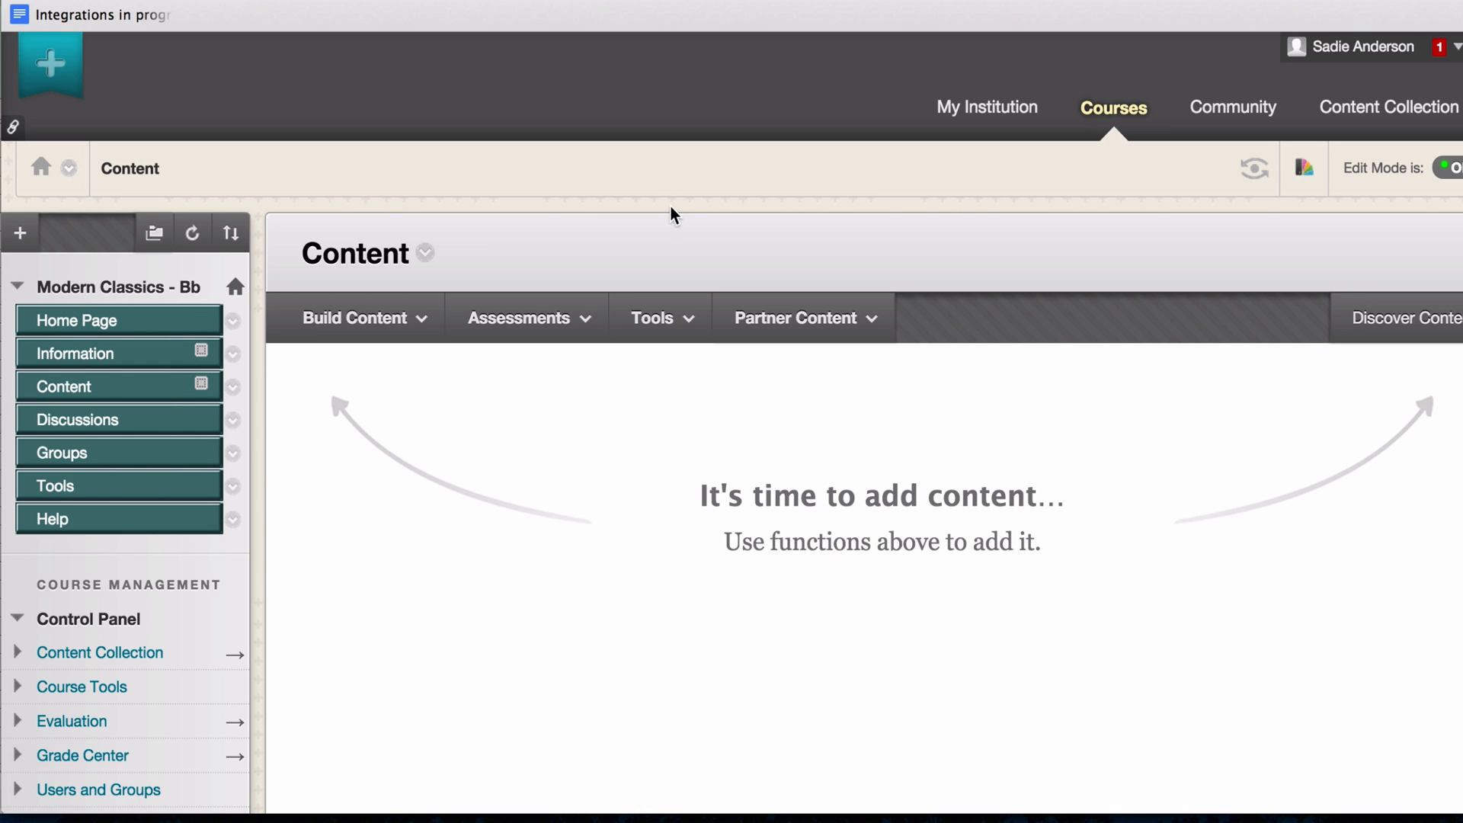
mouse_move(364, 341)
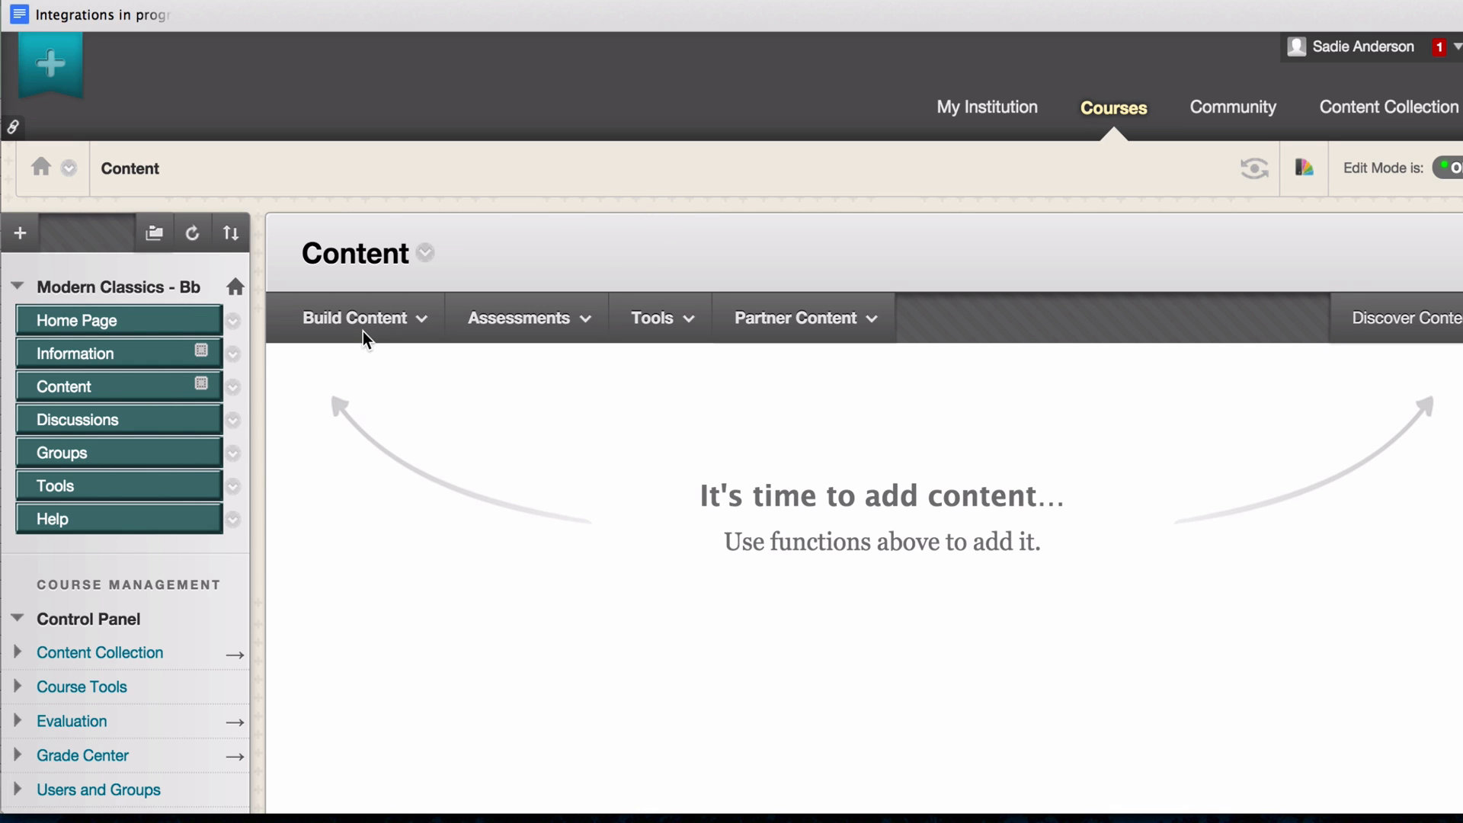
mouse_move(676, 342)
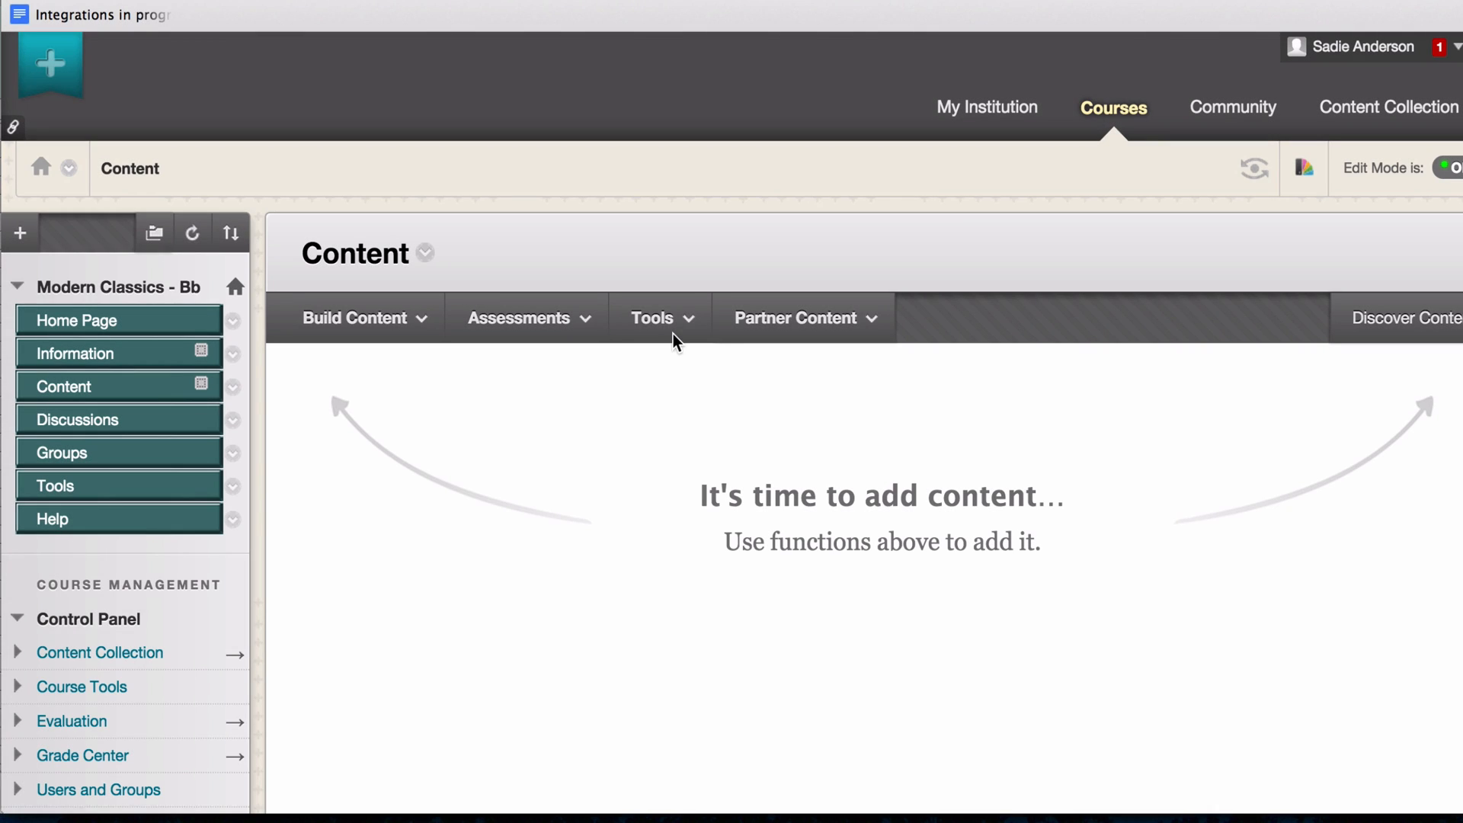
mouse_move(672, 332)
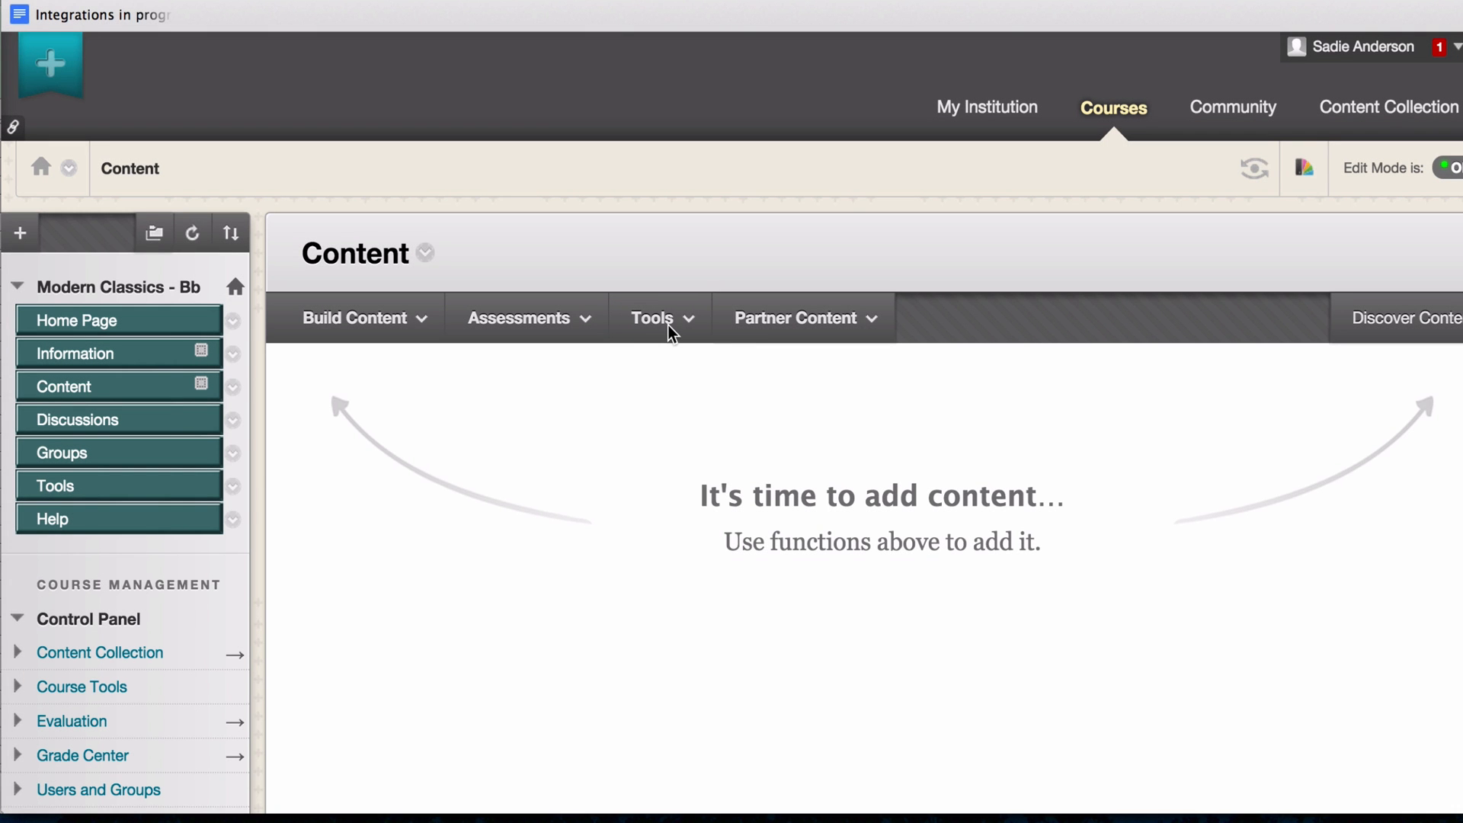
- Start a new Voice Thread AuthTest item from the course Content tools menu
left_click(657, 317)
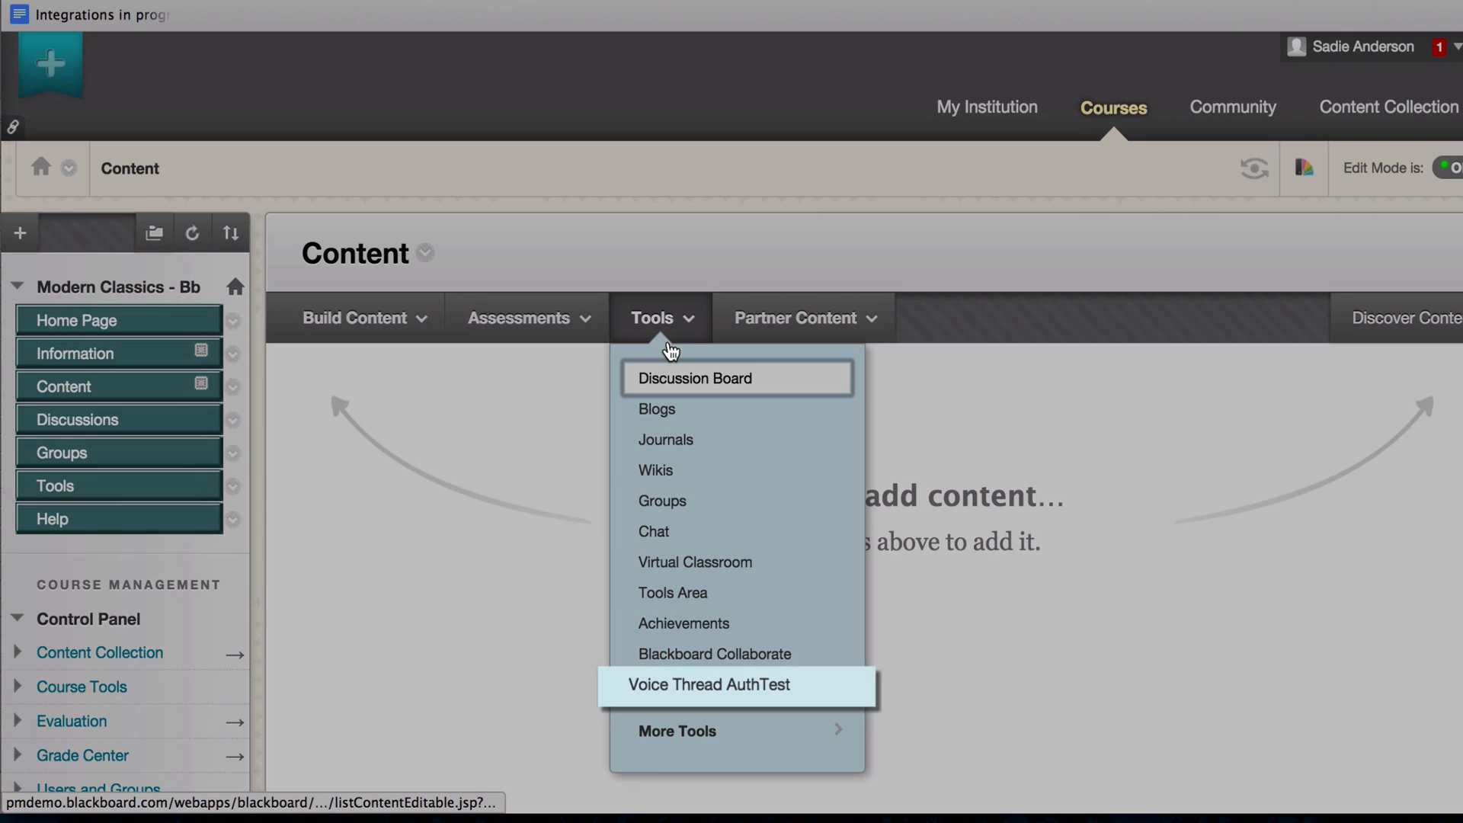
left_click(708, 685)
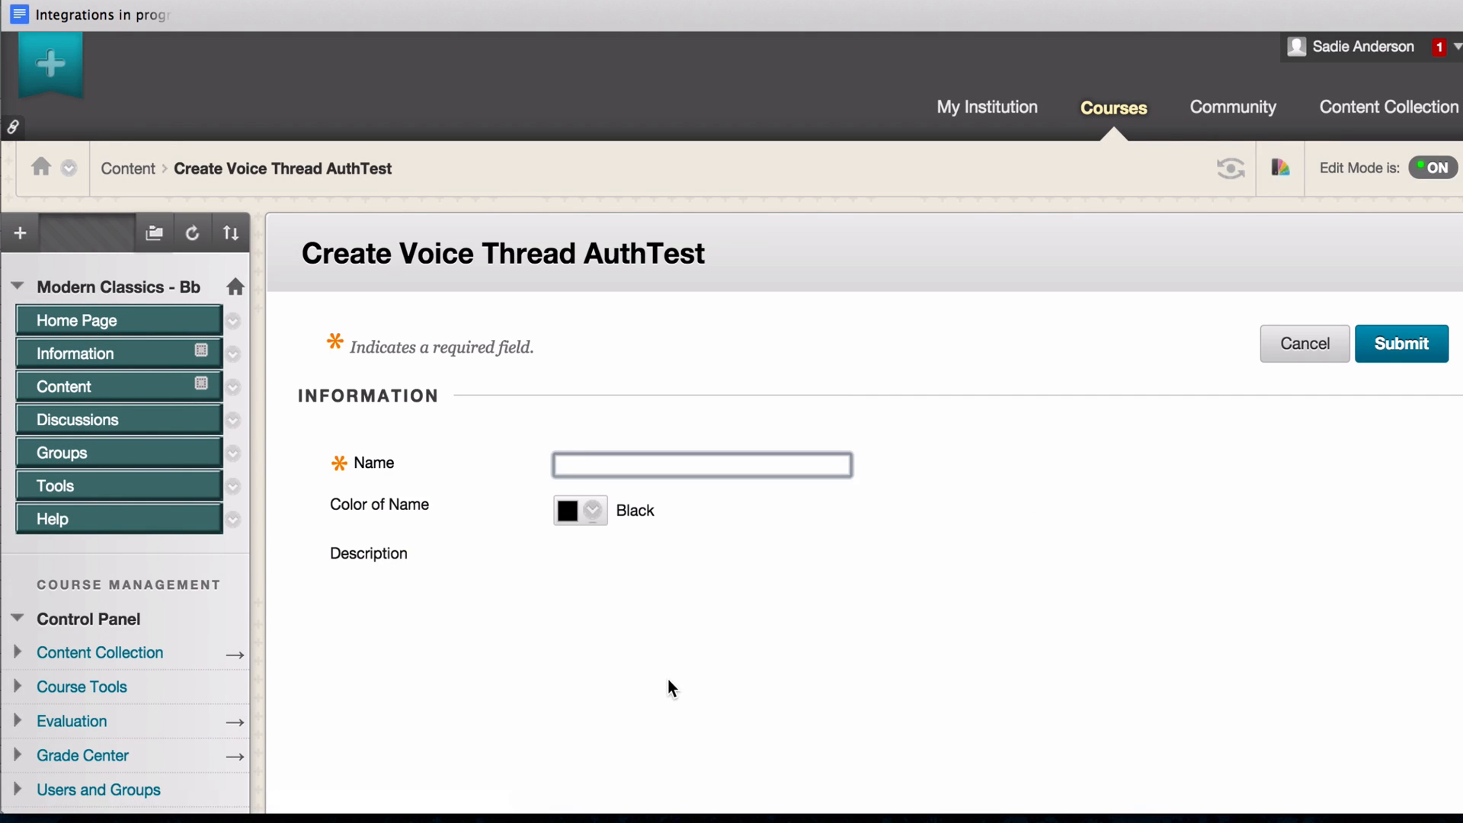
- Name the VoiceThread item 'Assignment #1', give it 20 points possible, and submit
type("A")
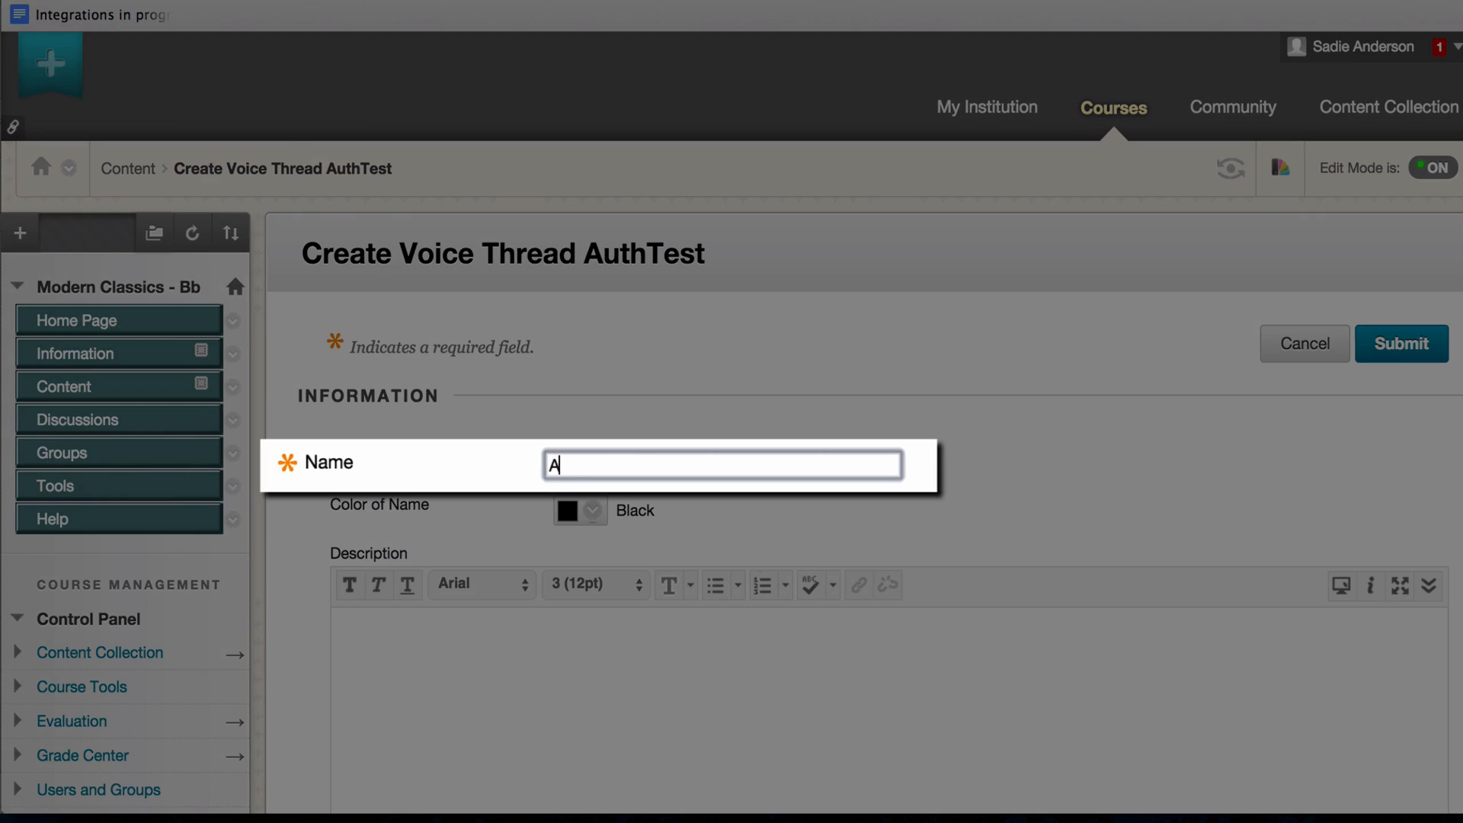
type("Assignment #1")
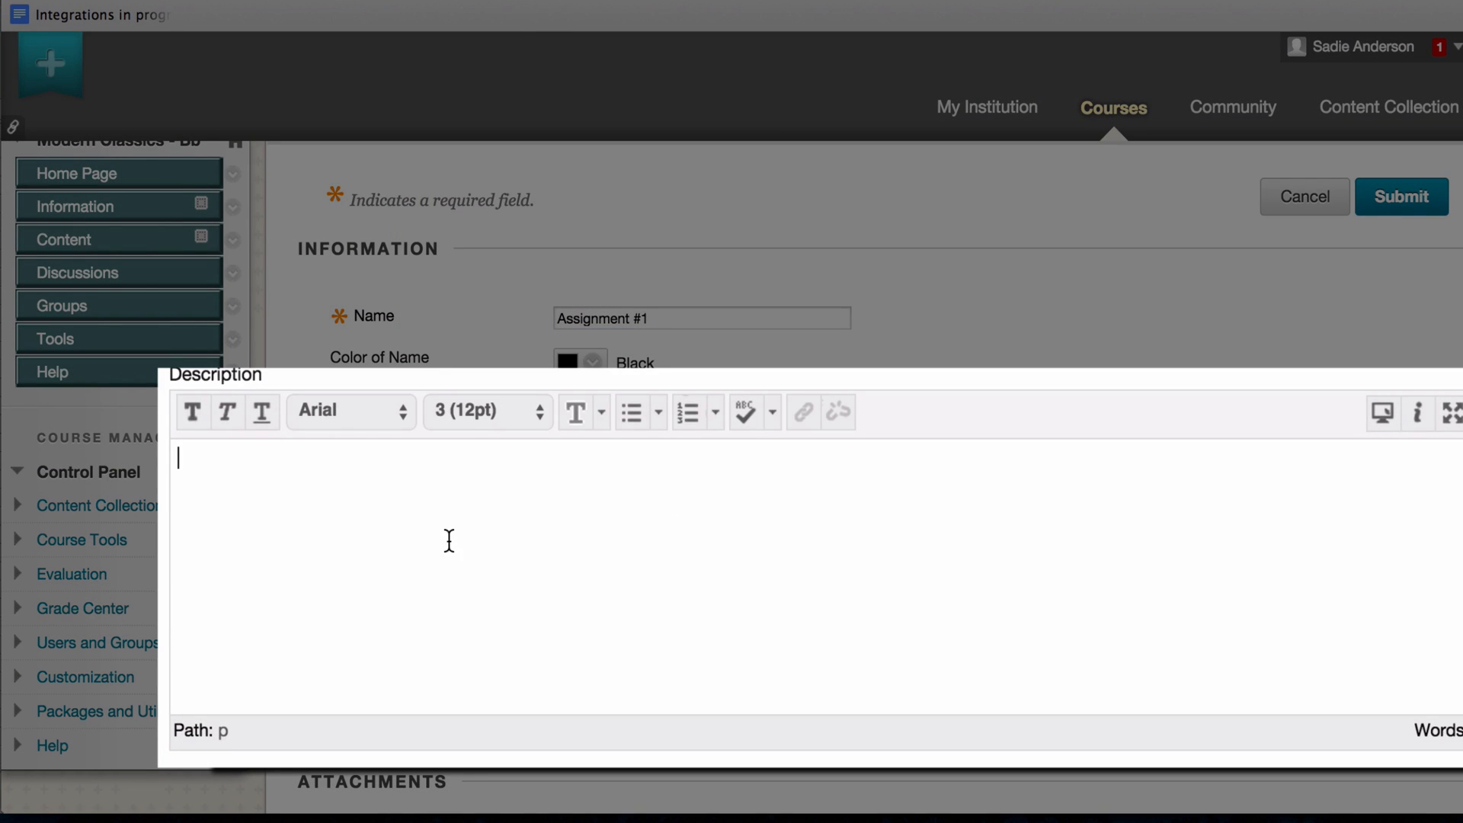
scroll("down", 3)
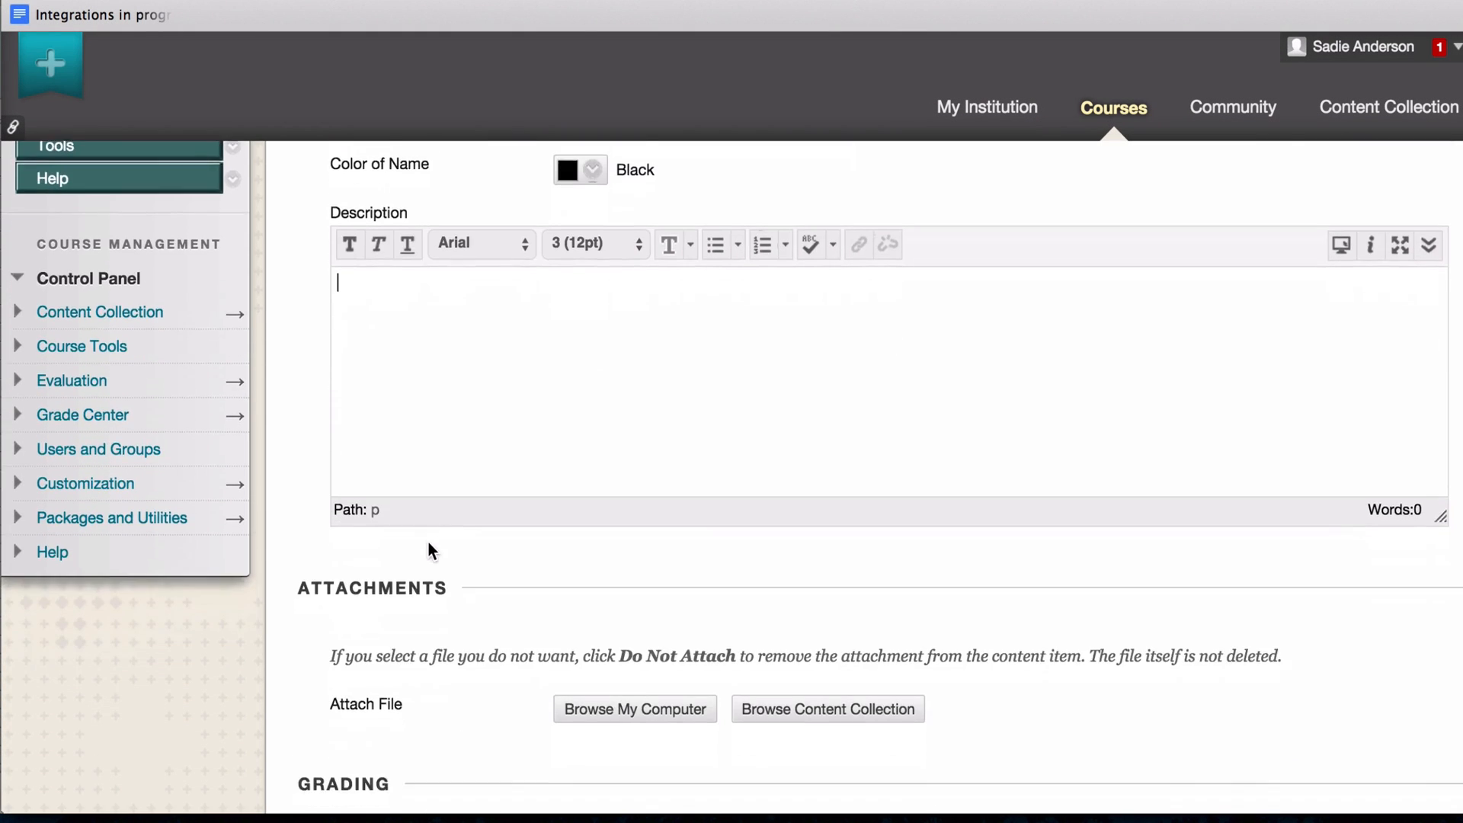
scroll("down", 3)
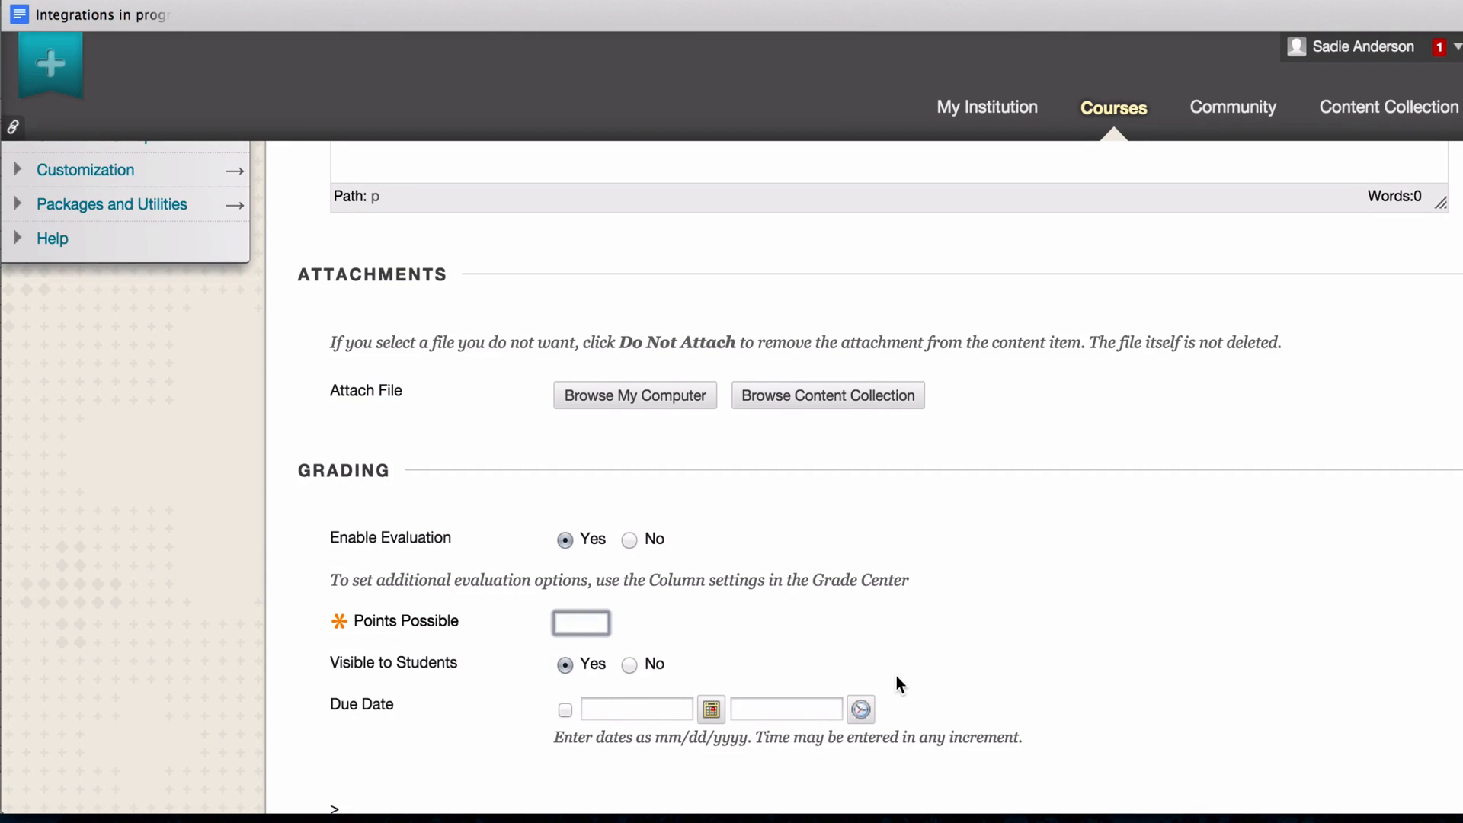
type("20")
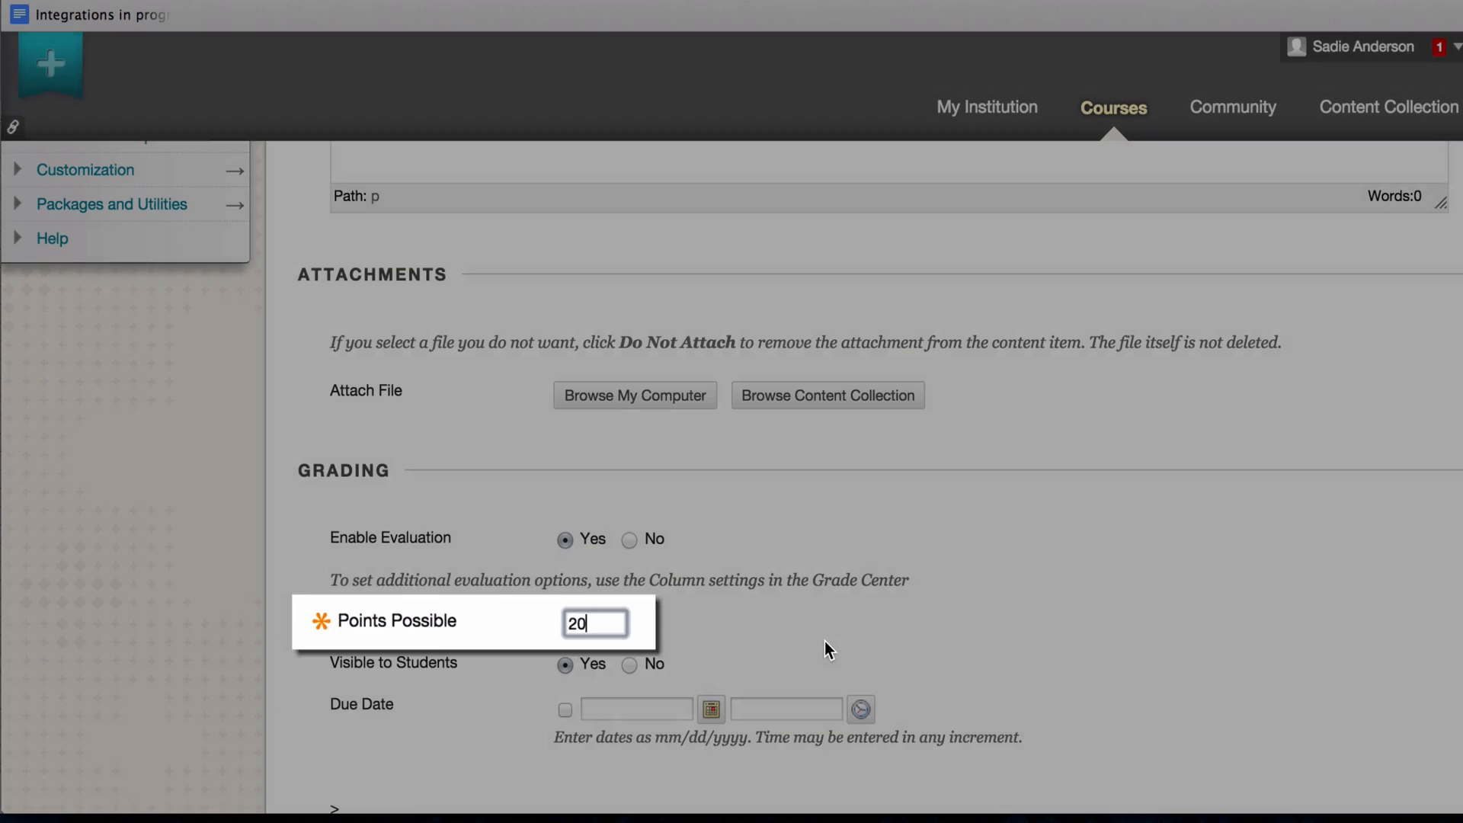
scroll("down", 3)
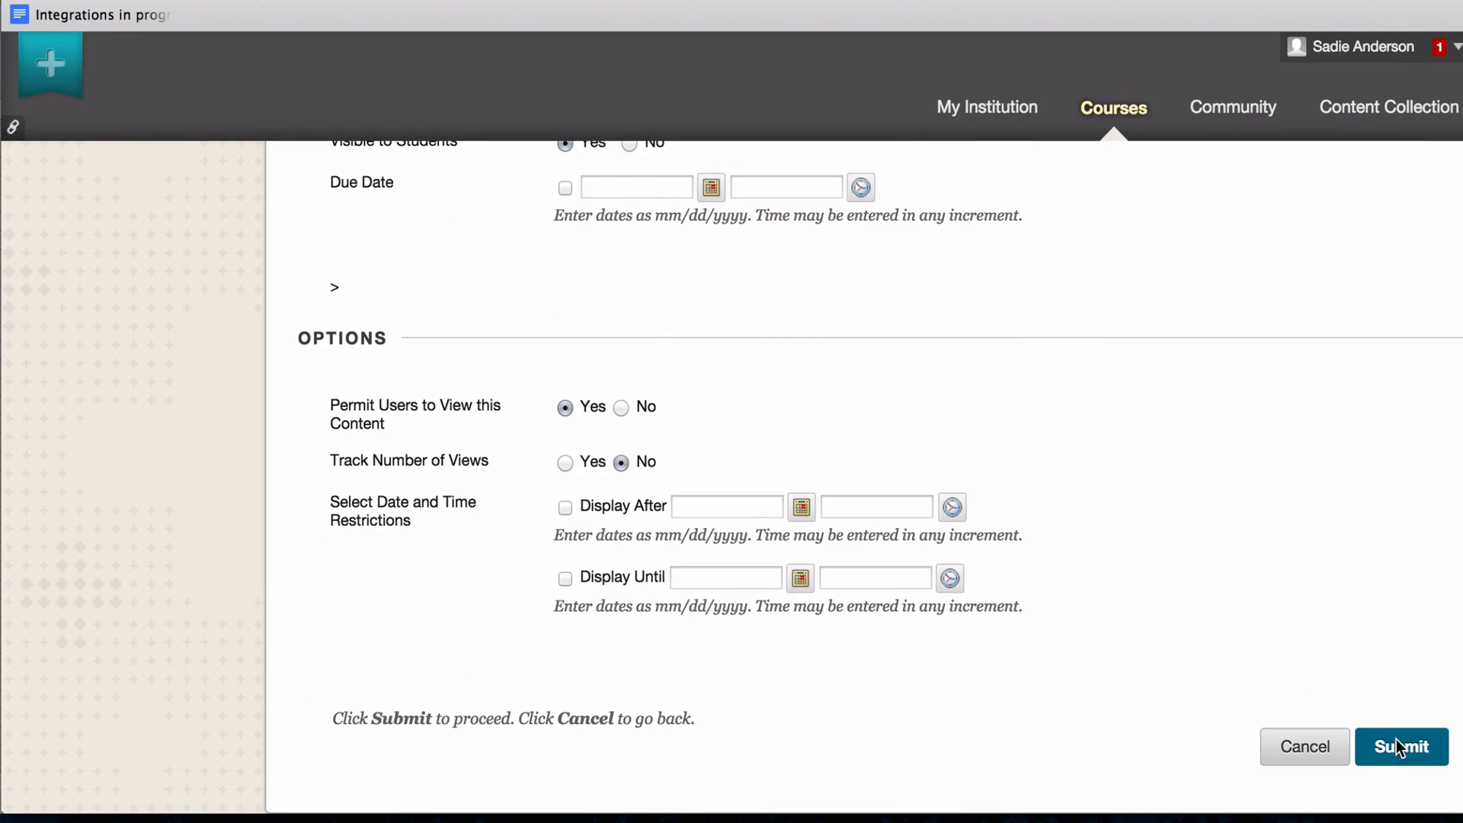
left_click(1401, 746)
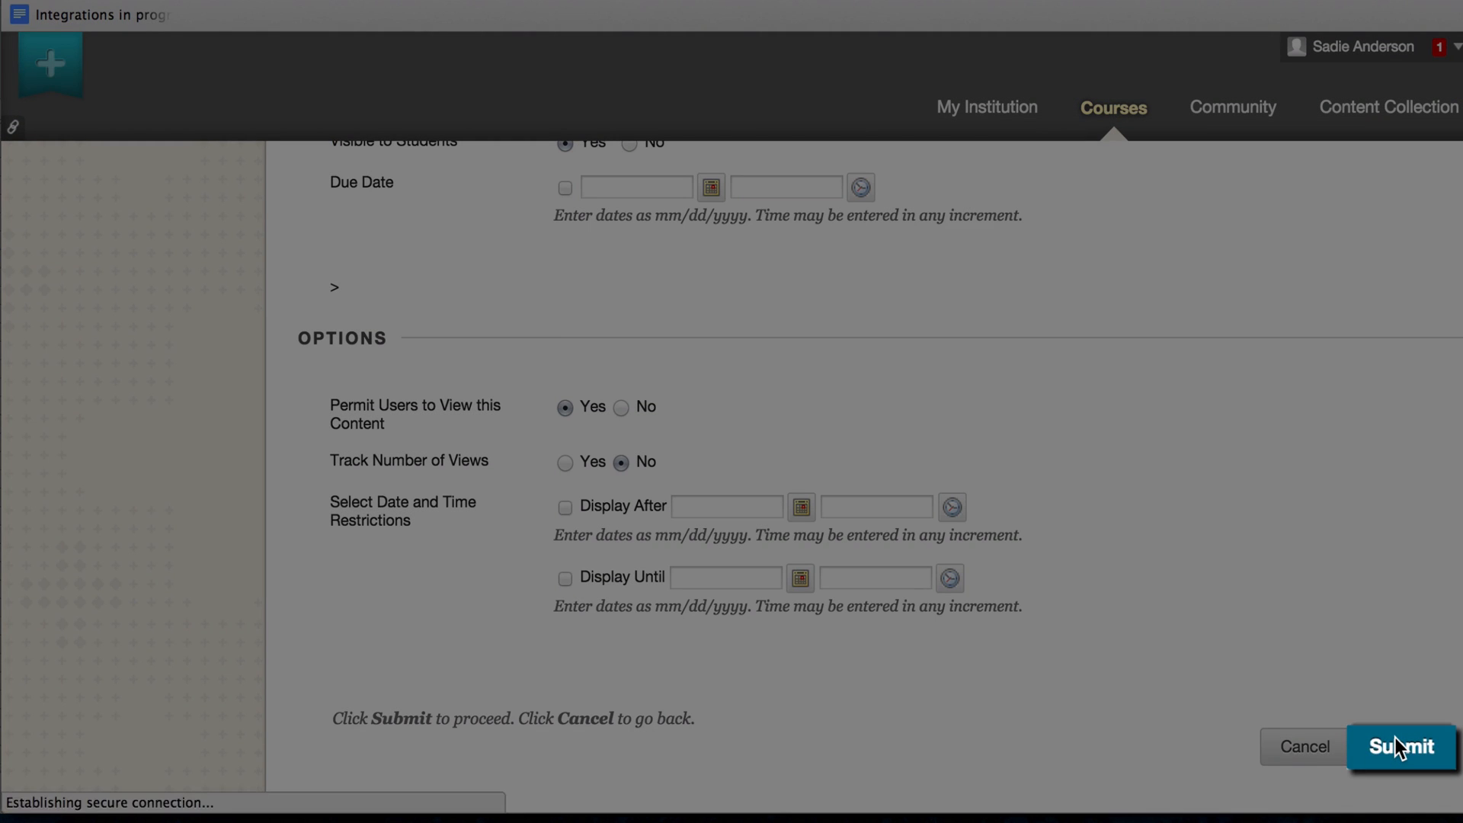
left_click(1399, 745)
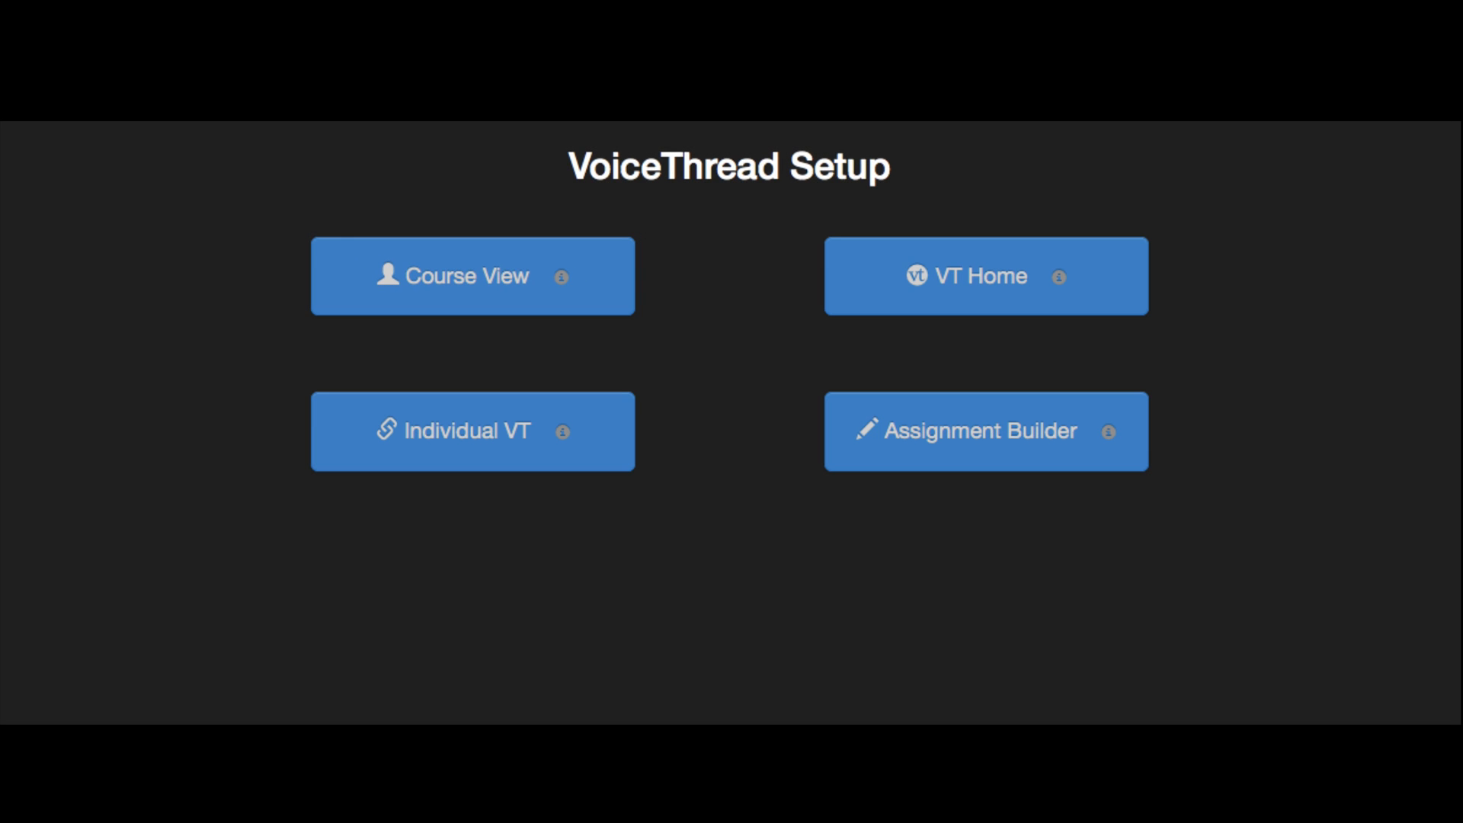
- Open Course View to list Adv Physics 301's VoiceThreads
left_click(471, 276)
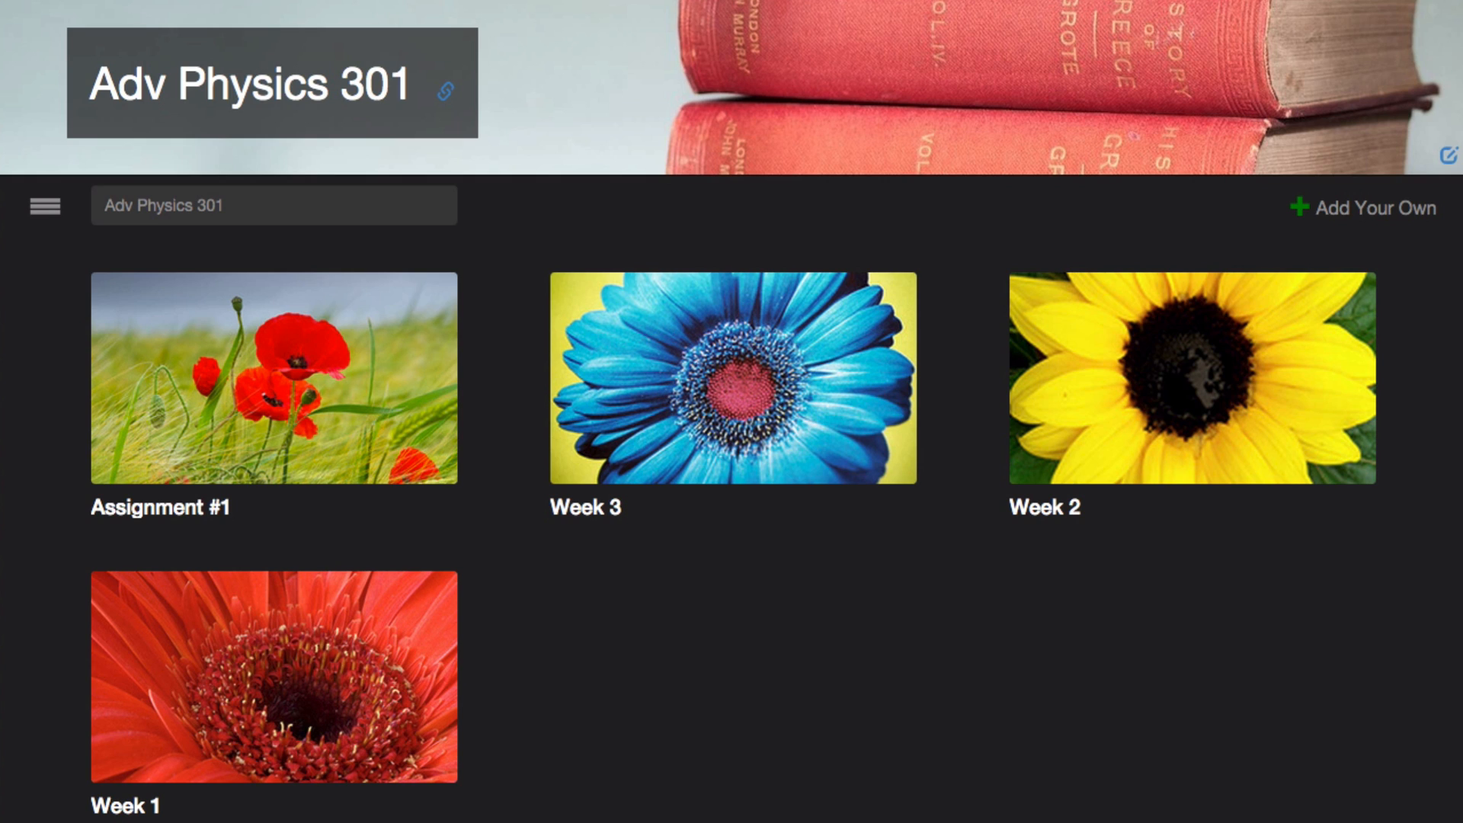
mouse_move(728, 658)
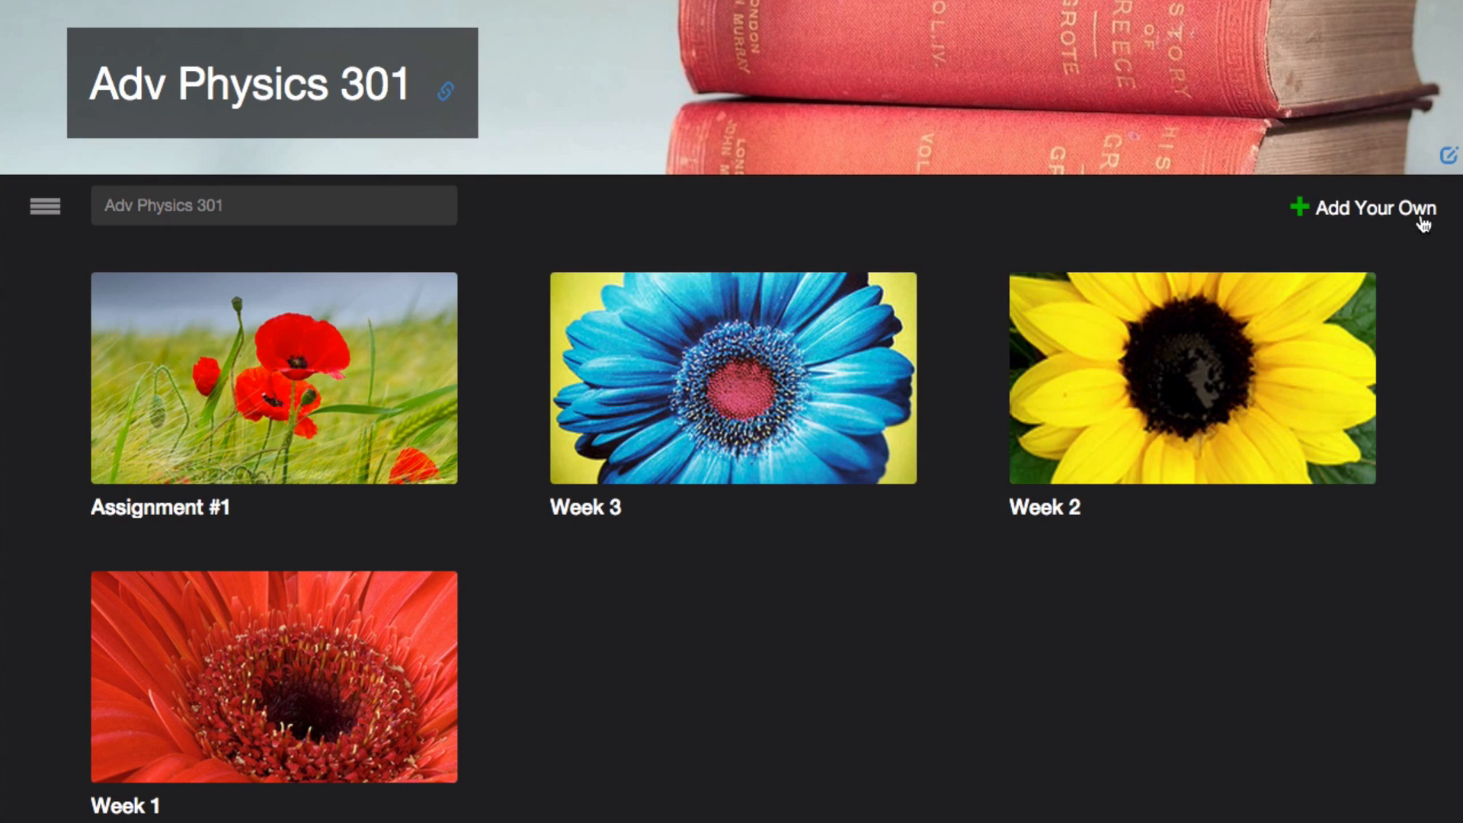
- Explore the Add Your Own sharing choices and sort/view menu, then return to Setup
left_click(1371, 207)
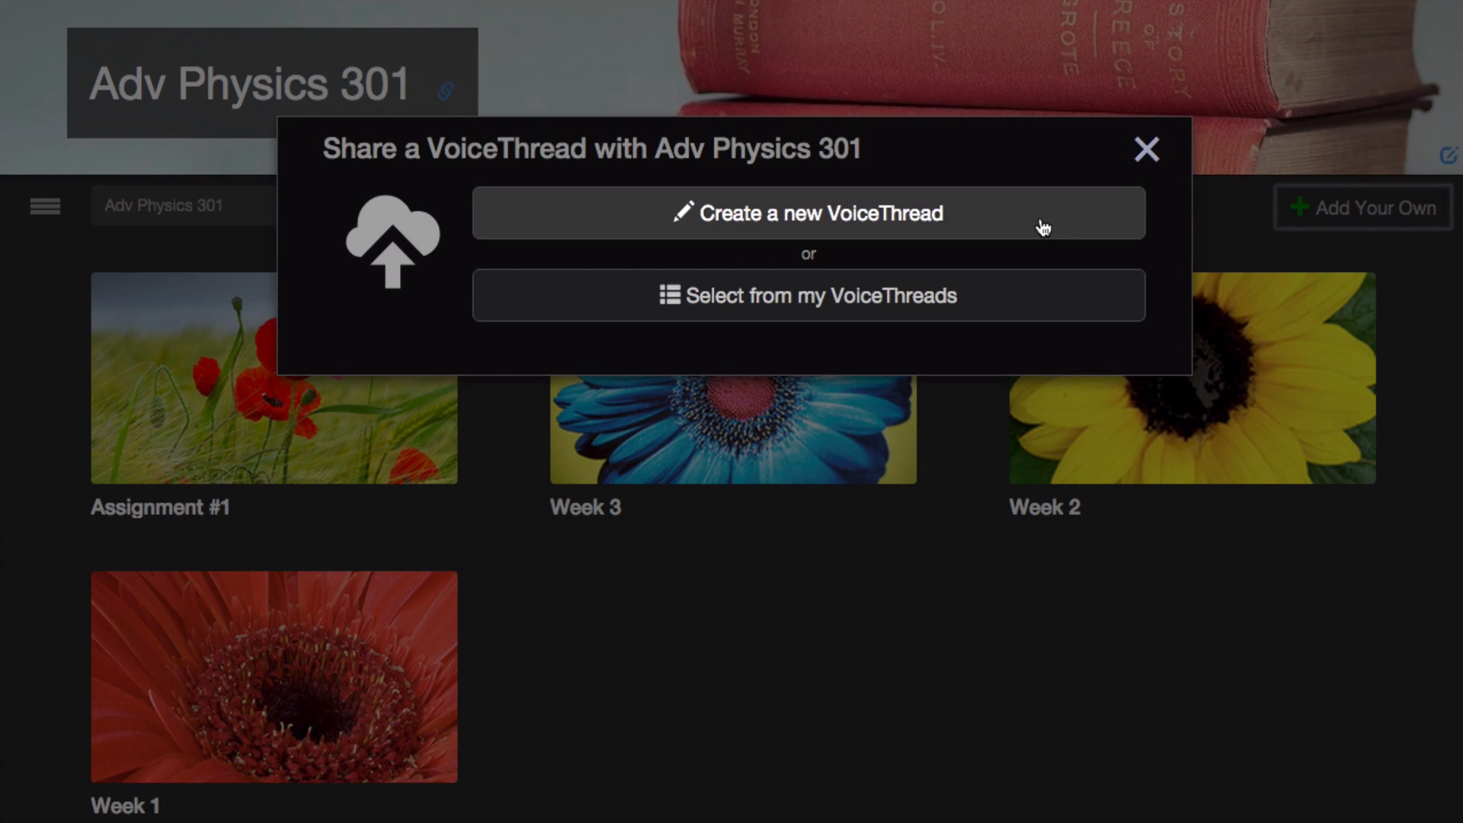
mouse_move(992, 310)
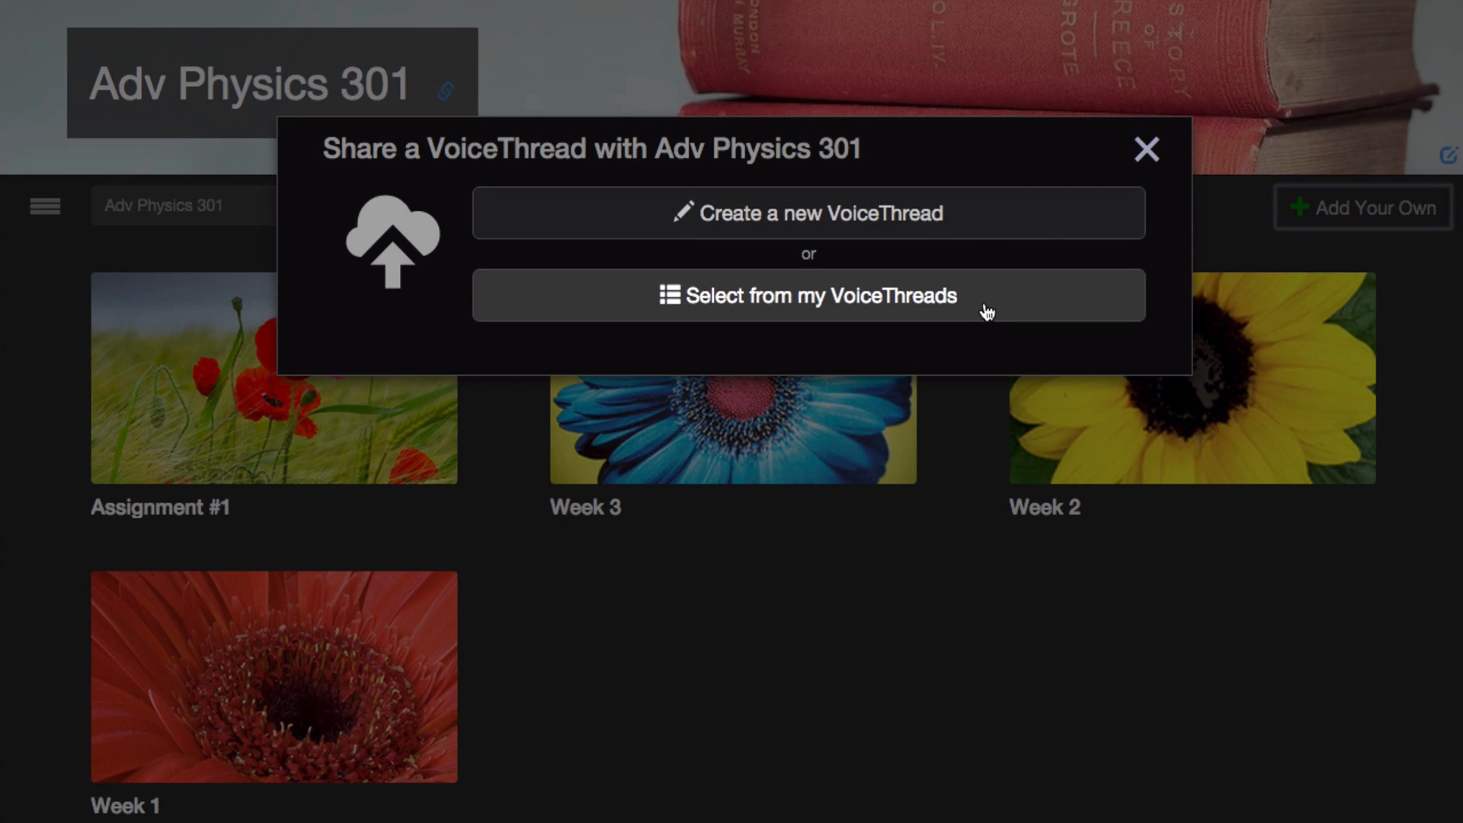
left_click(1146, 151)
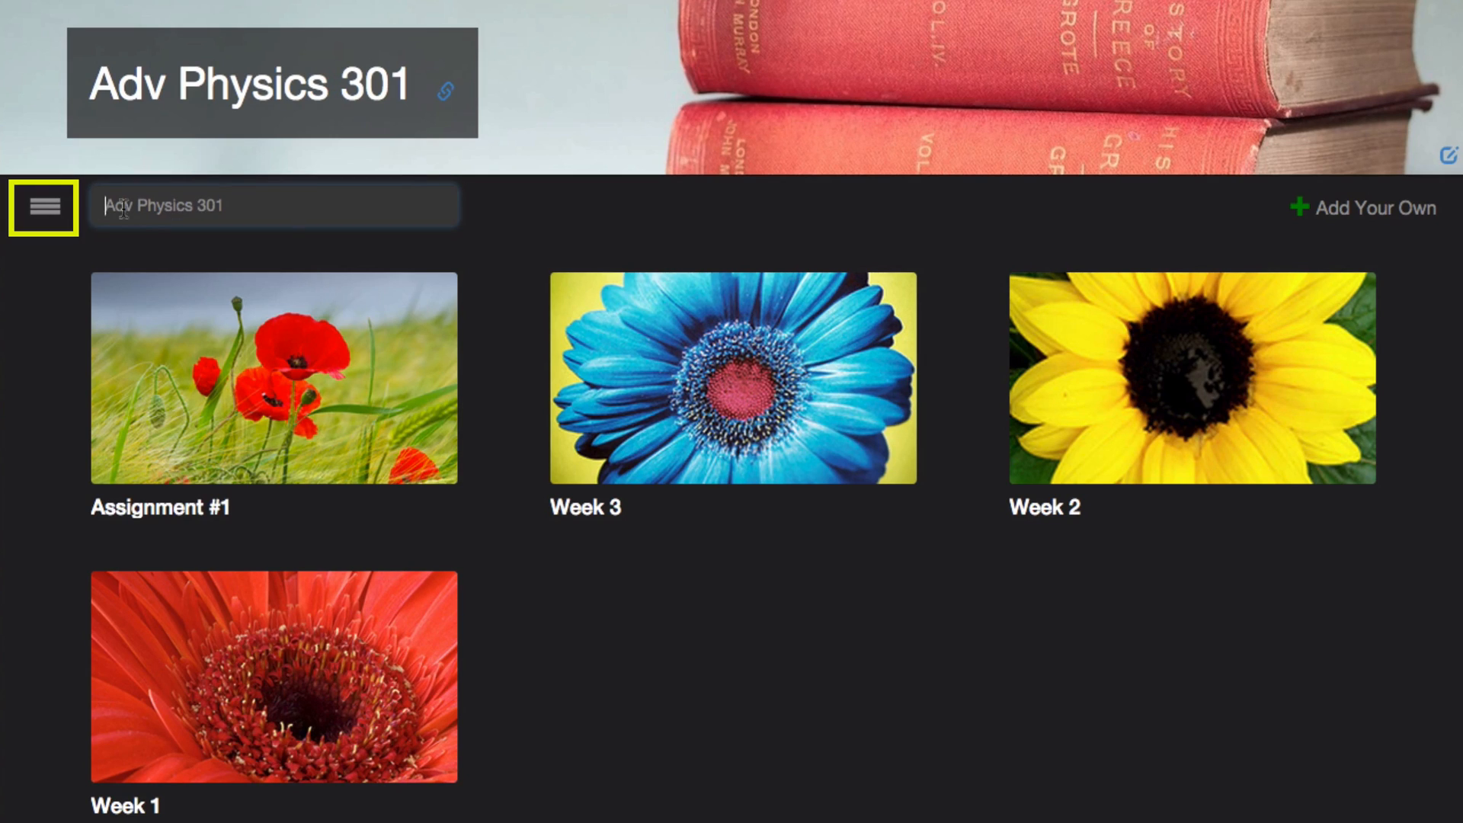
left_click(44, 205)
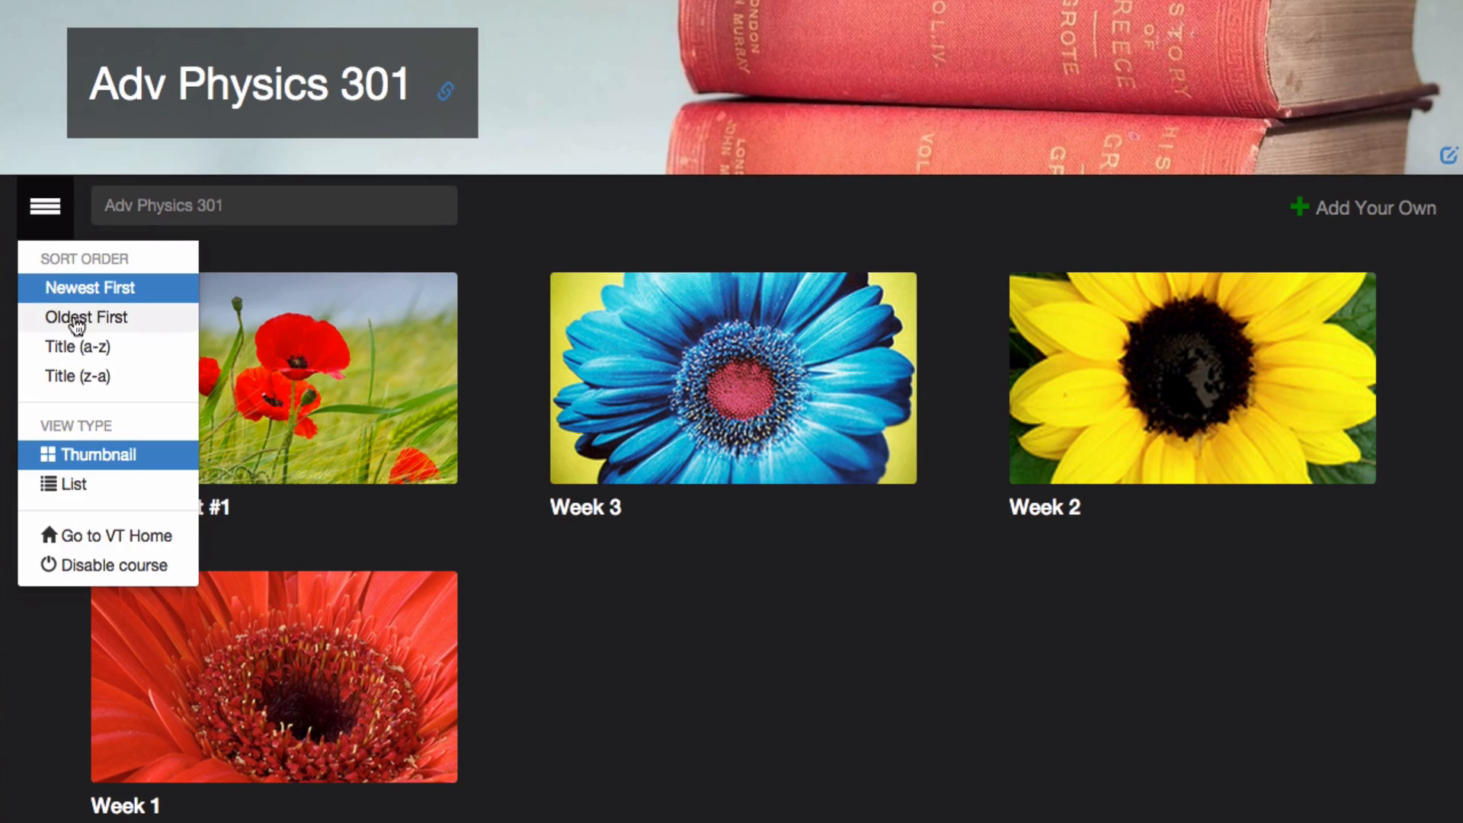
mouse_move(68, 484)
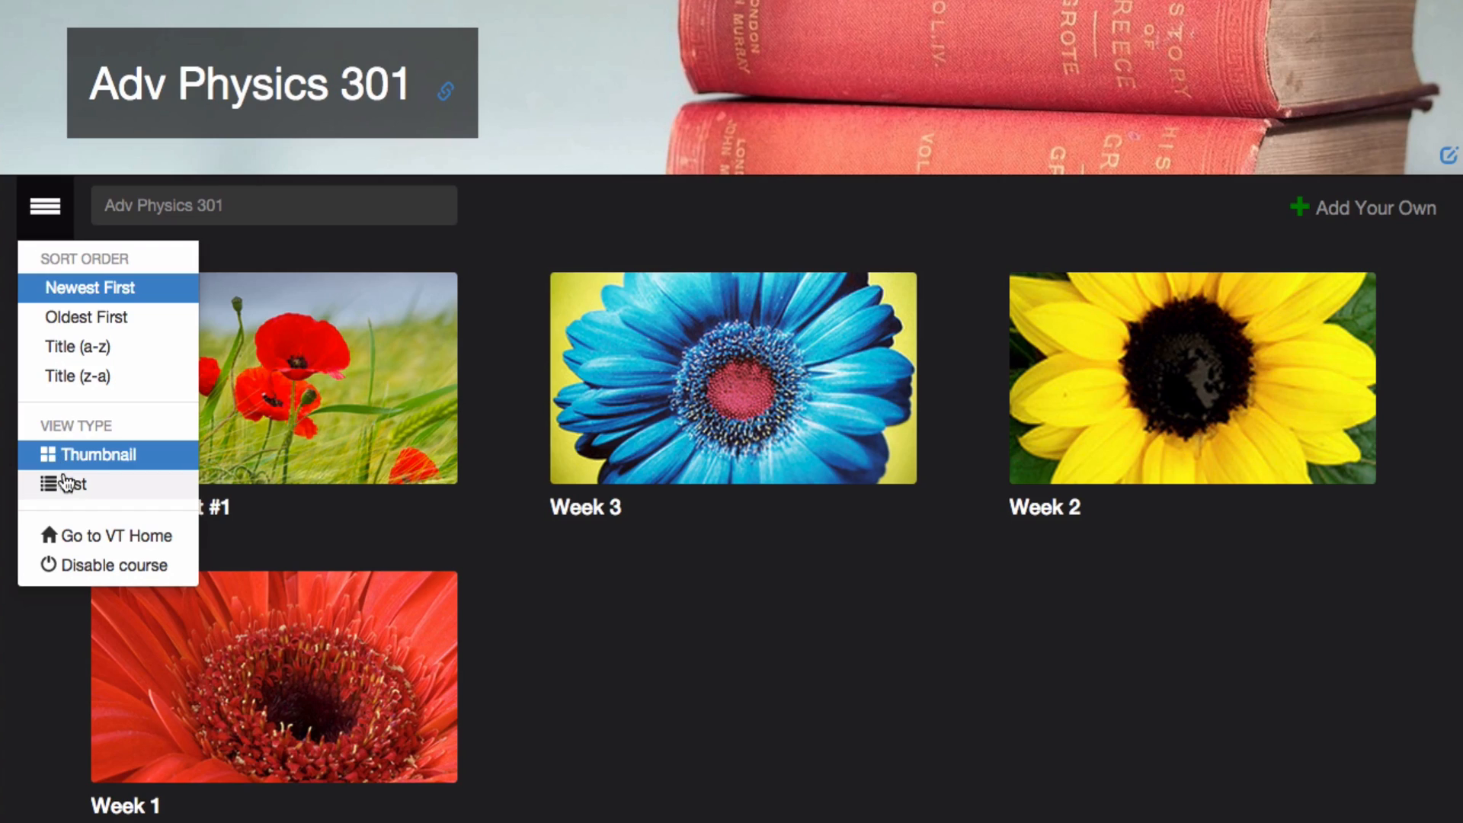
mouse_move(71, 508)
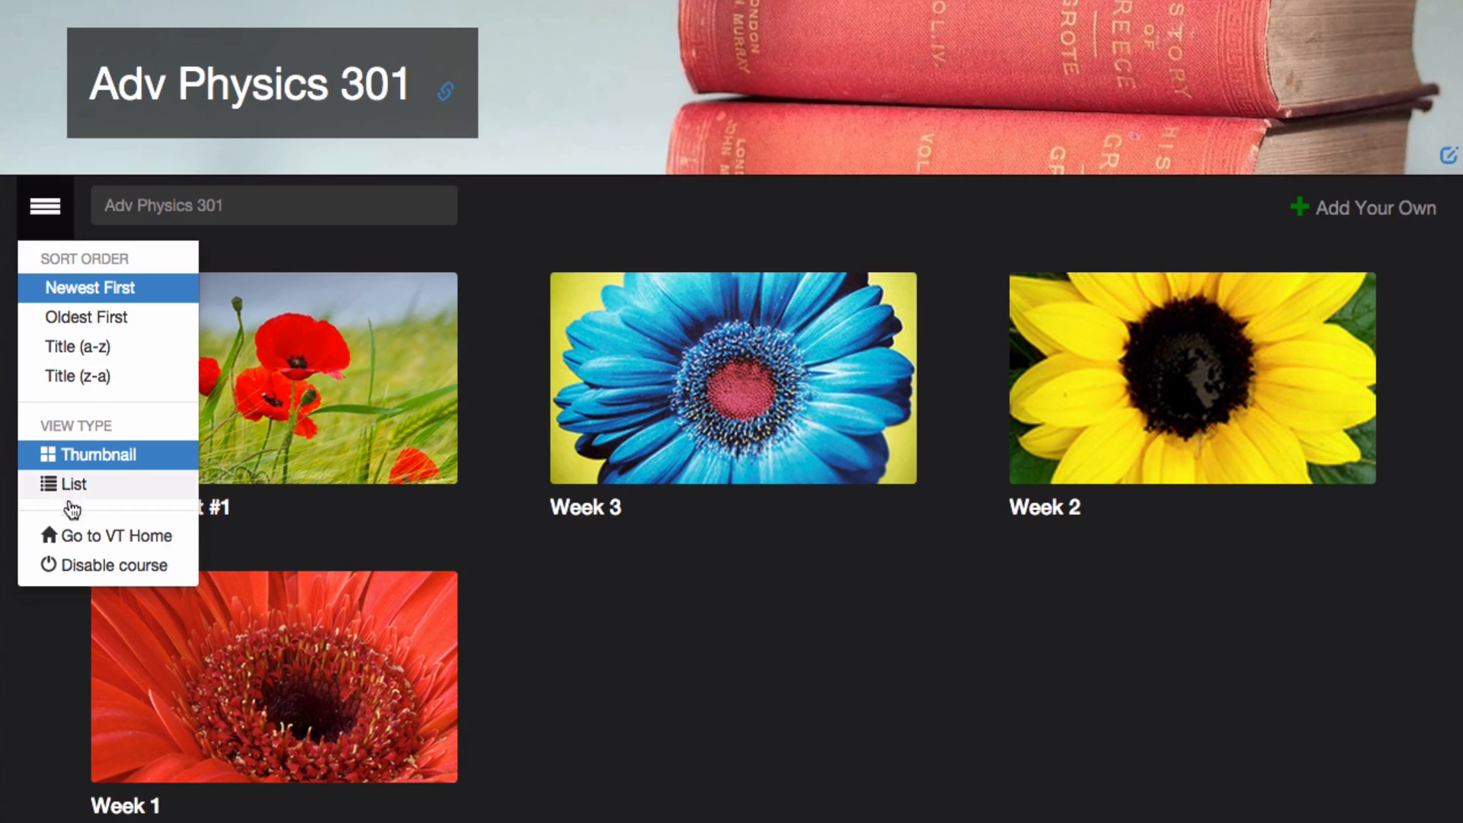
mouse_move(166, 545)
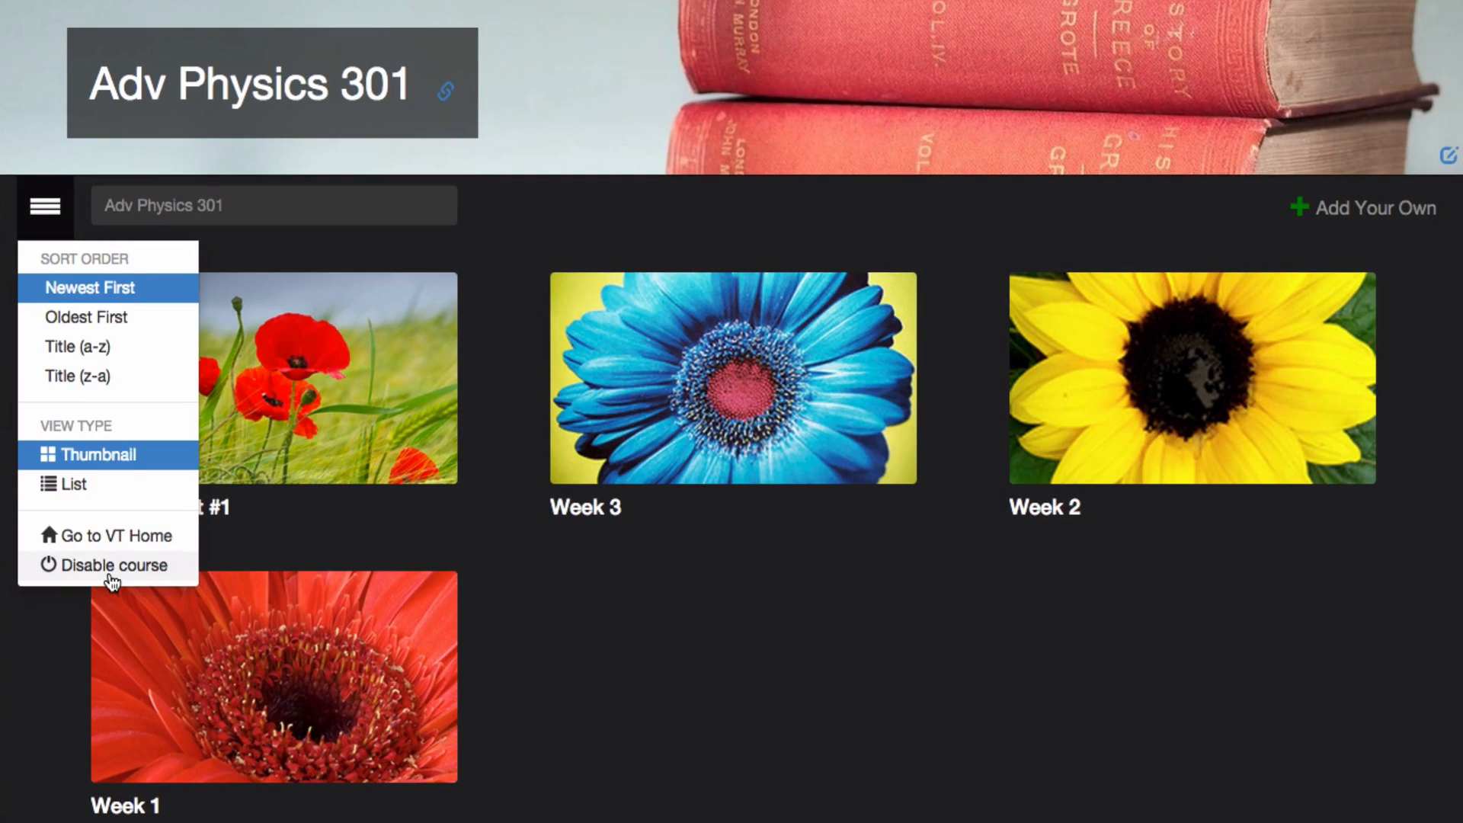
left_click(116, 535)
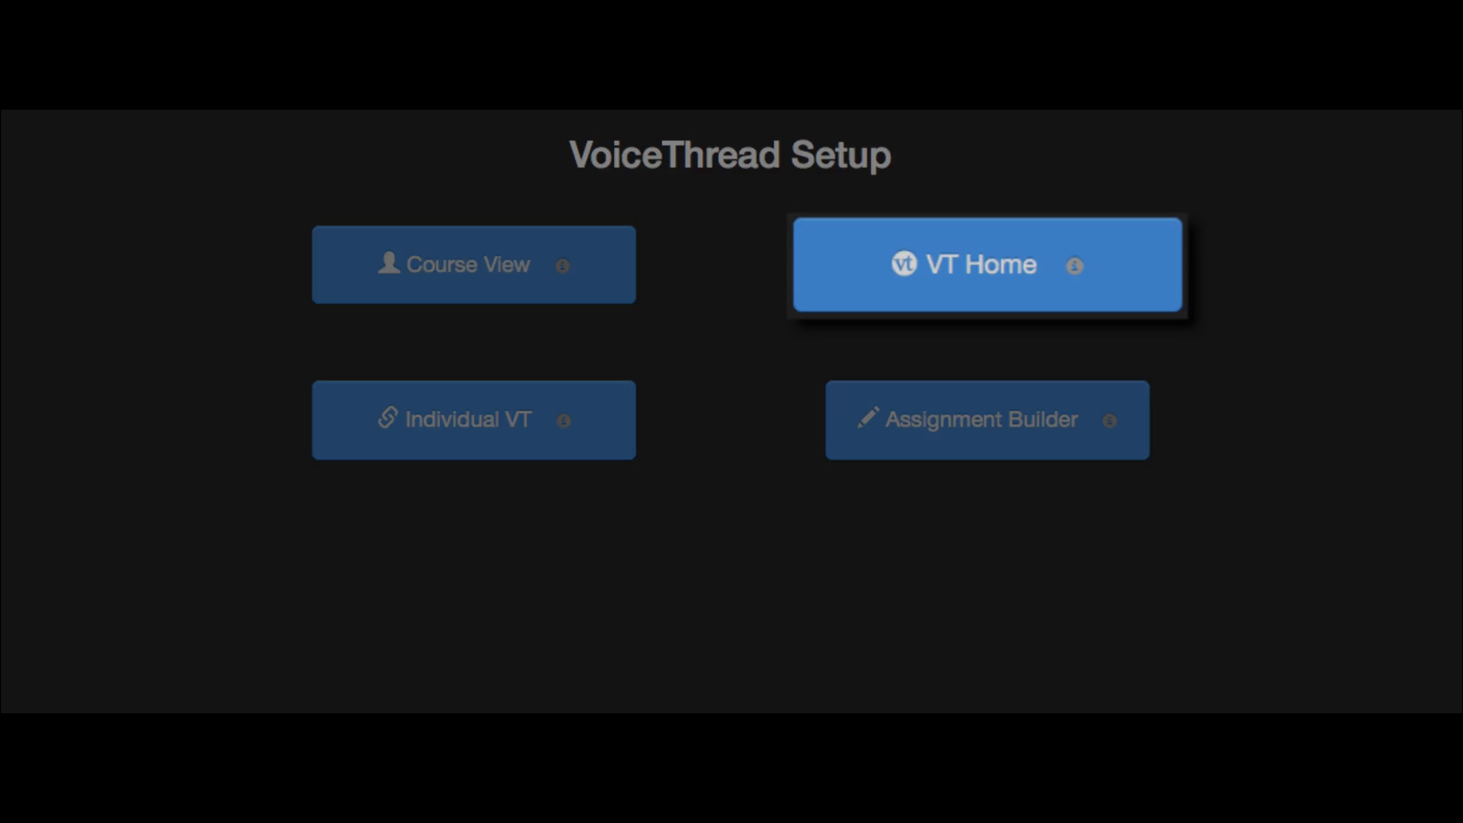
- Go to VoiceThread Home and open the Behavioral Econ for Art Majors group
left_click(986, 265)
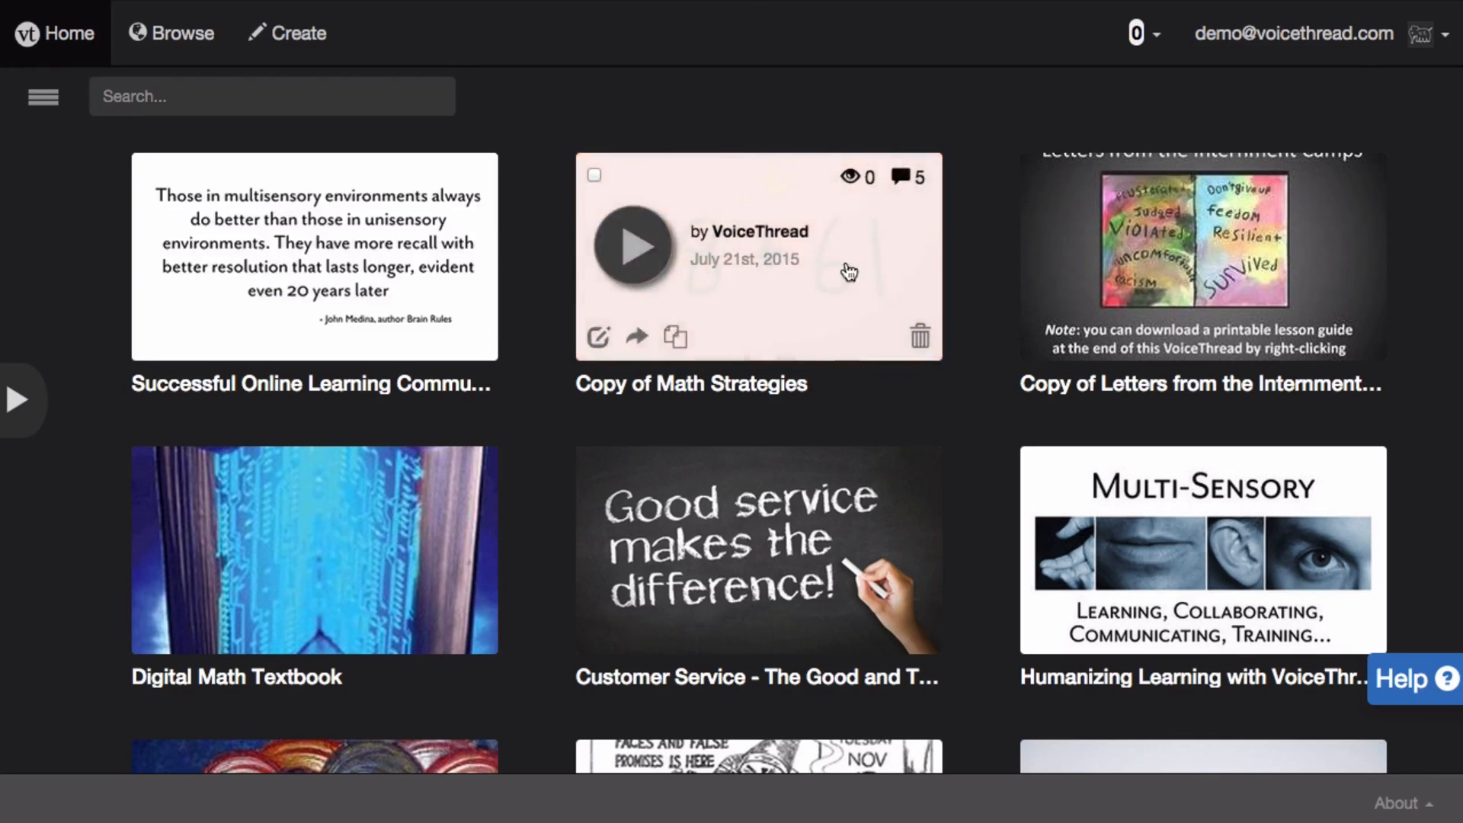
mouse_move(350, 532)
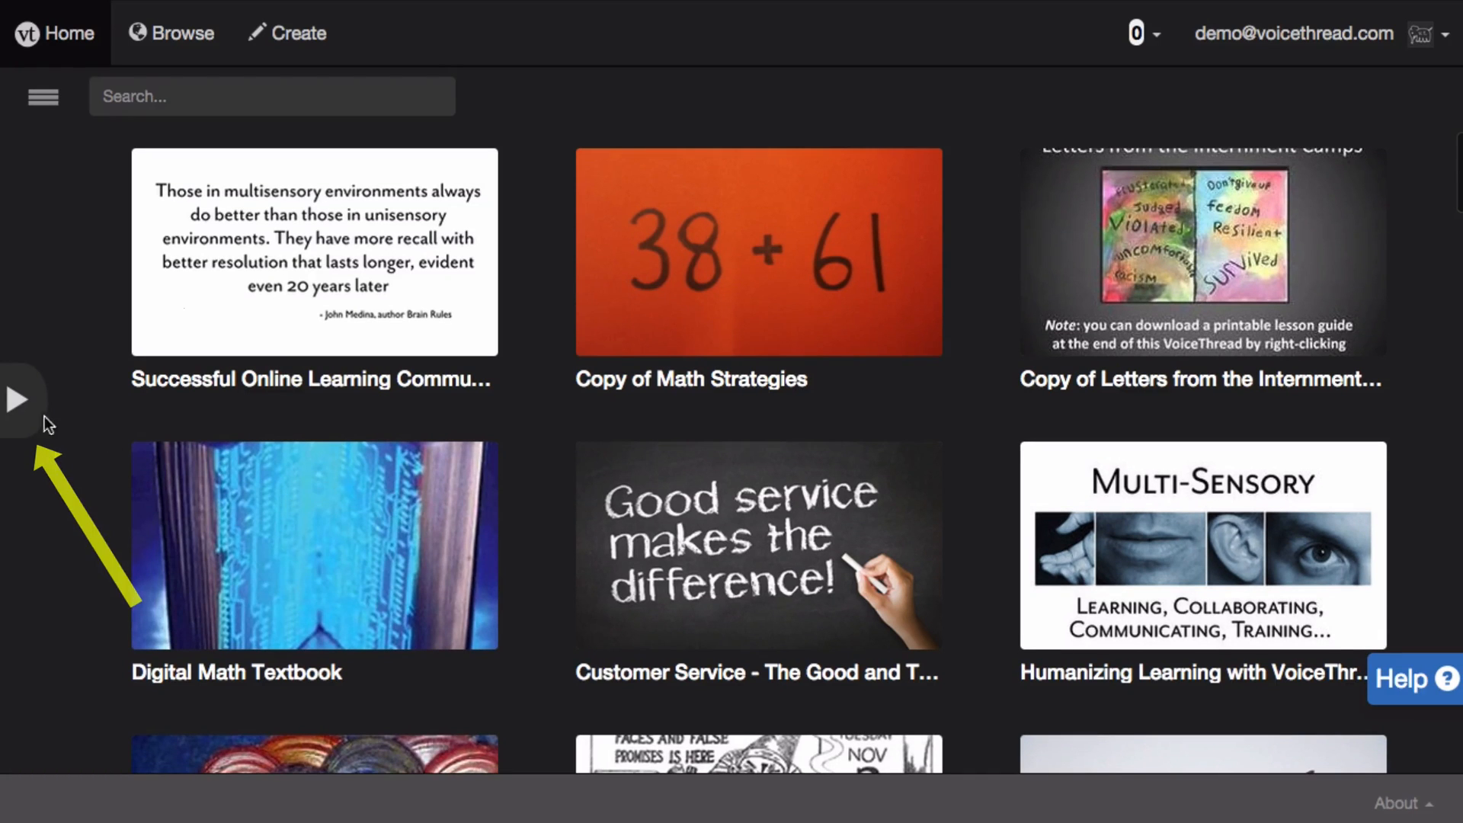
left_click(41, 96)
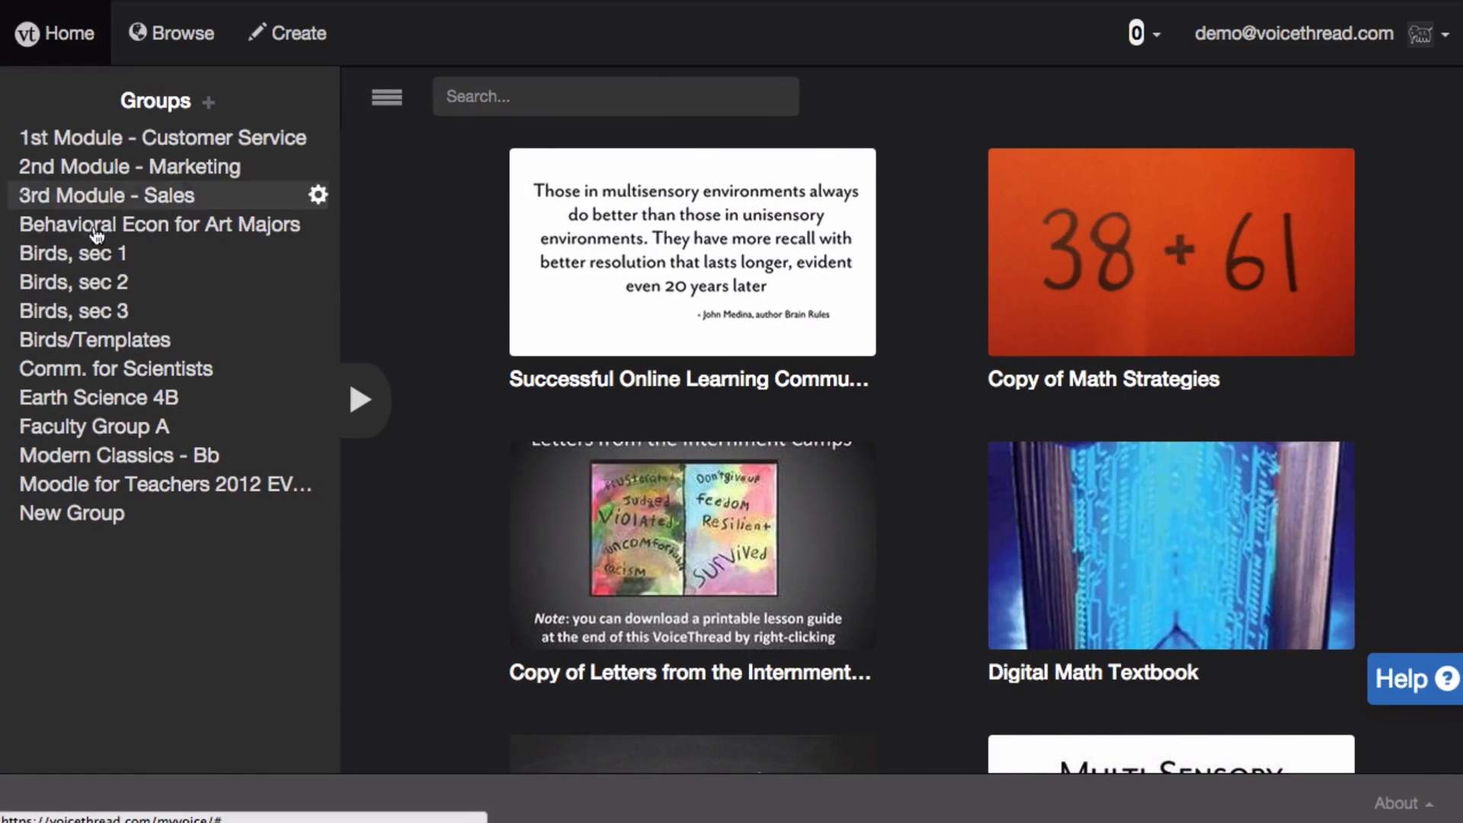
mouse_move(73, 253)
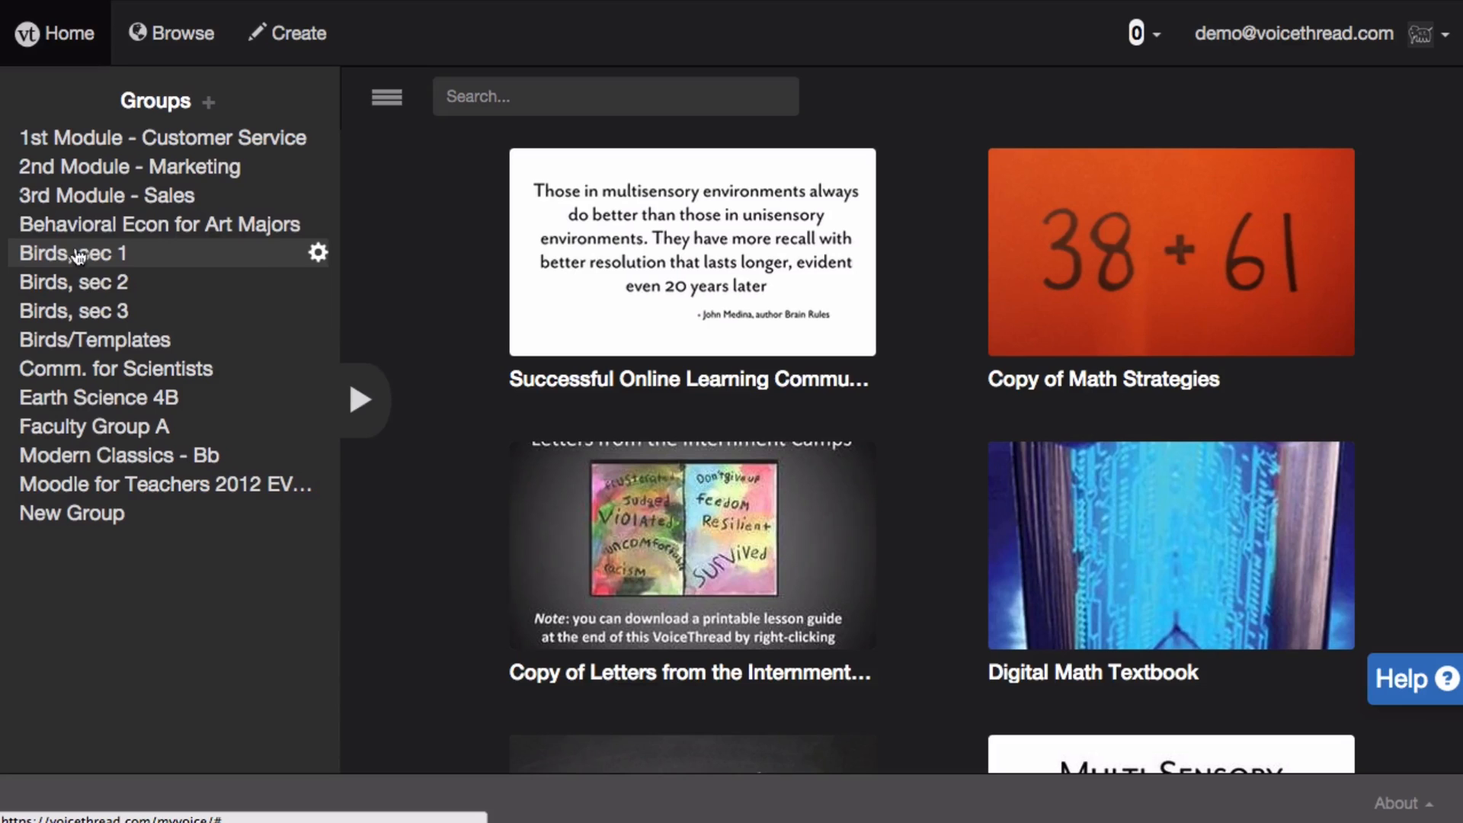
left_click(159, 224)
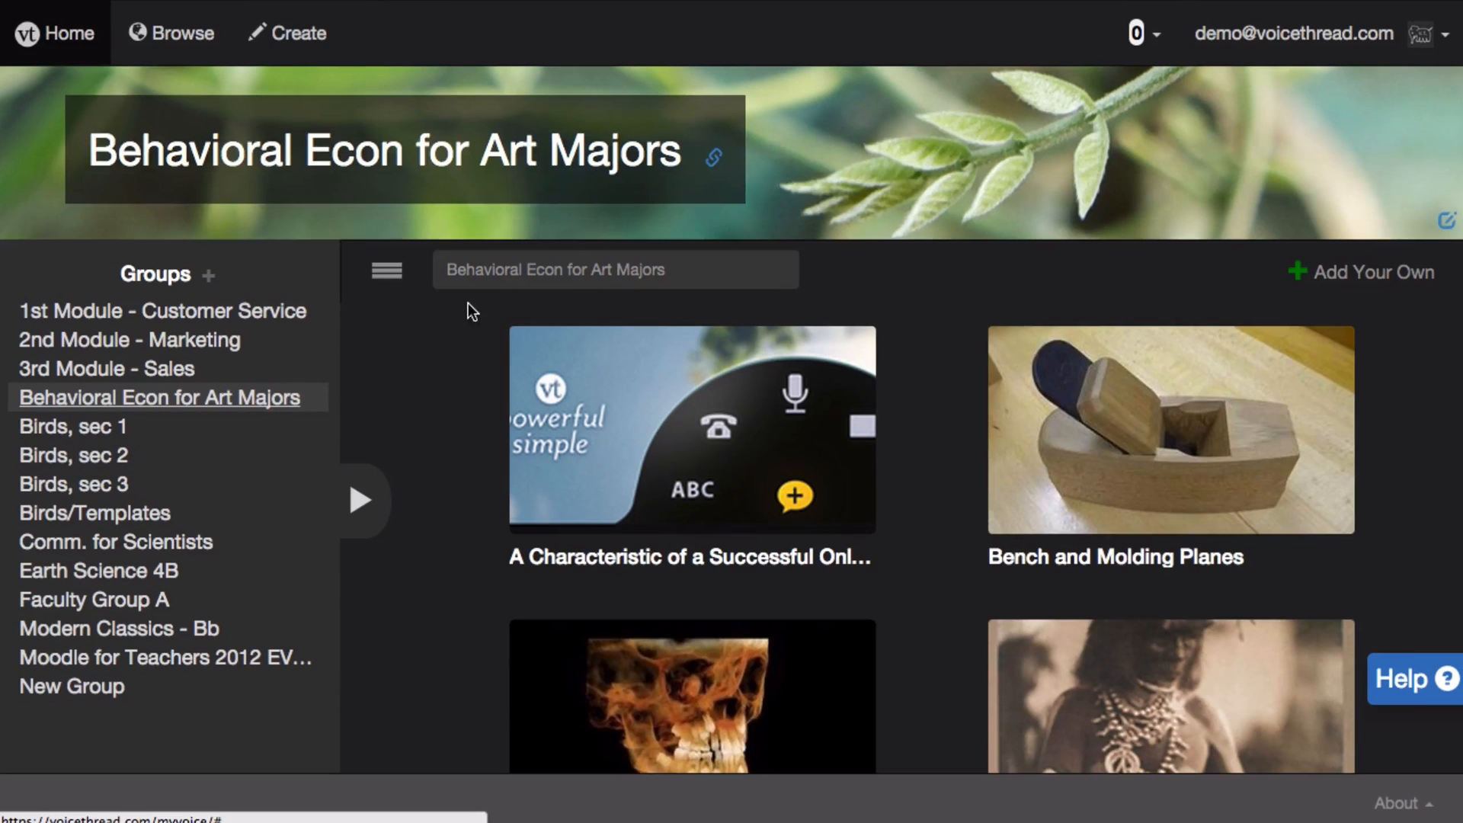
mouse_move(457, 325)
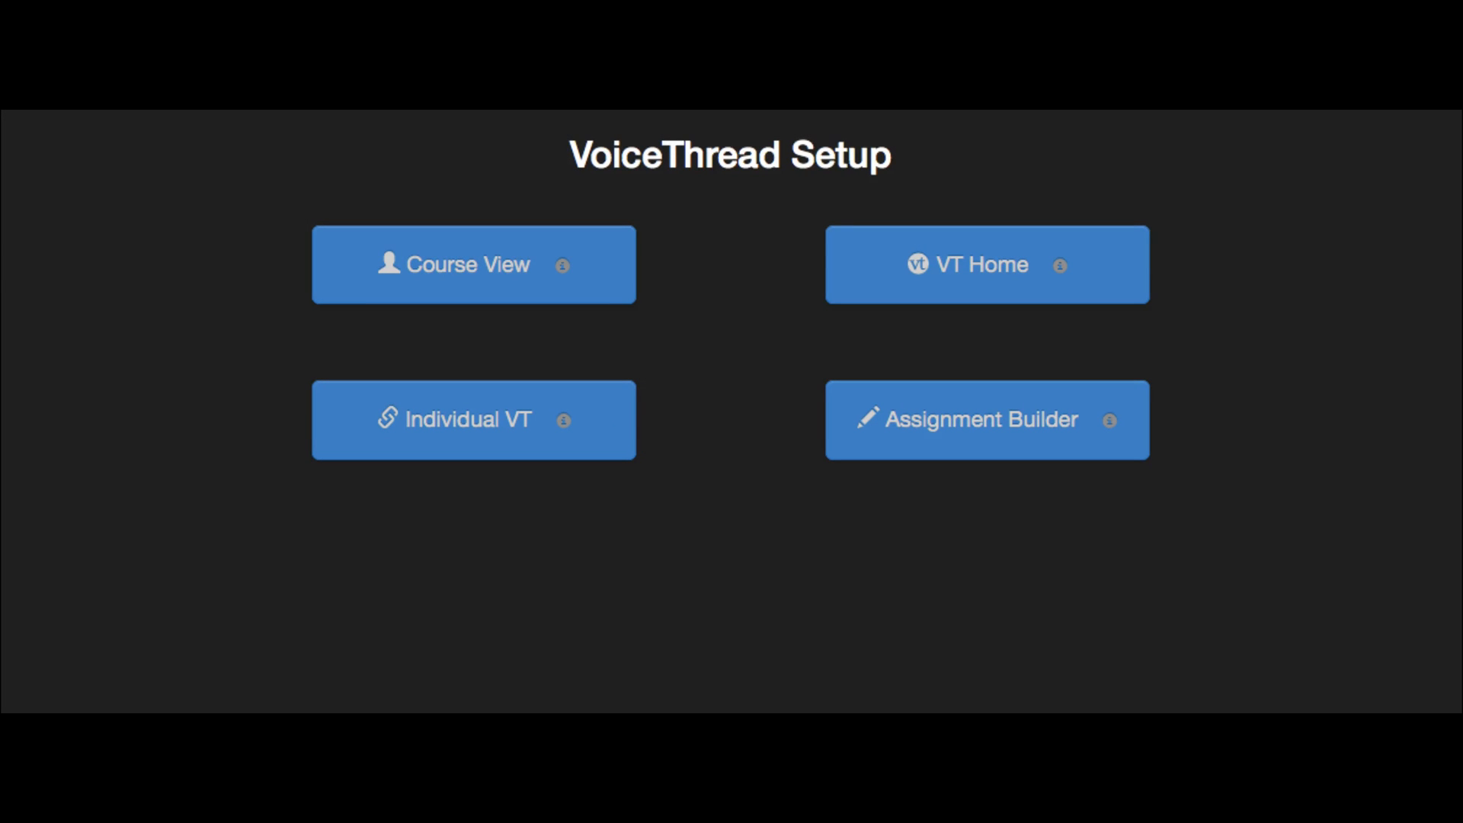
- Enter Assignment Builder and view Assignment #1's details and share link
left_click(472, 419)
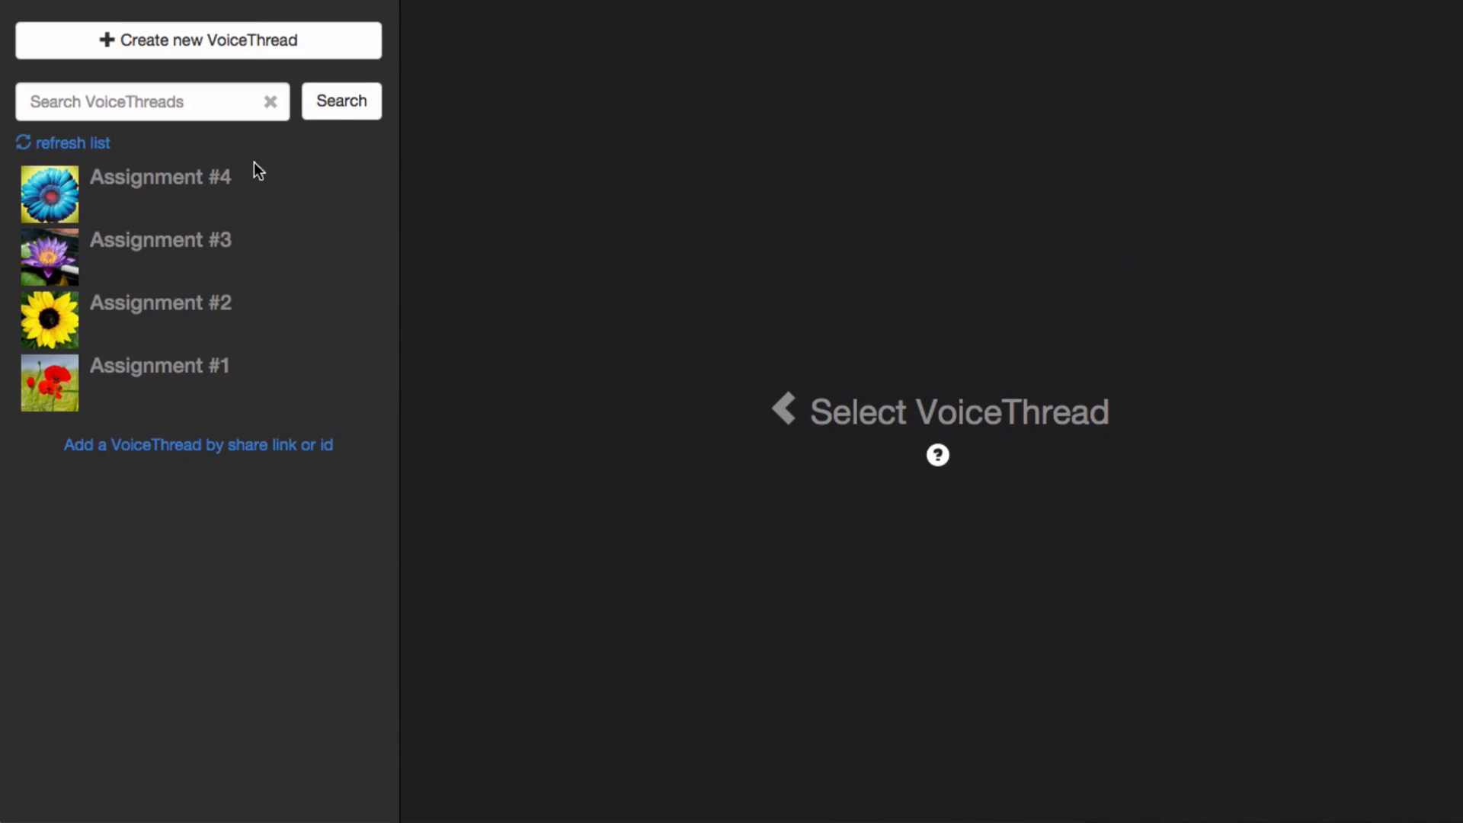
mouse_move(224, 404)
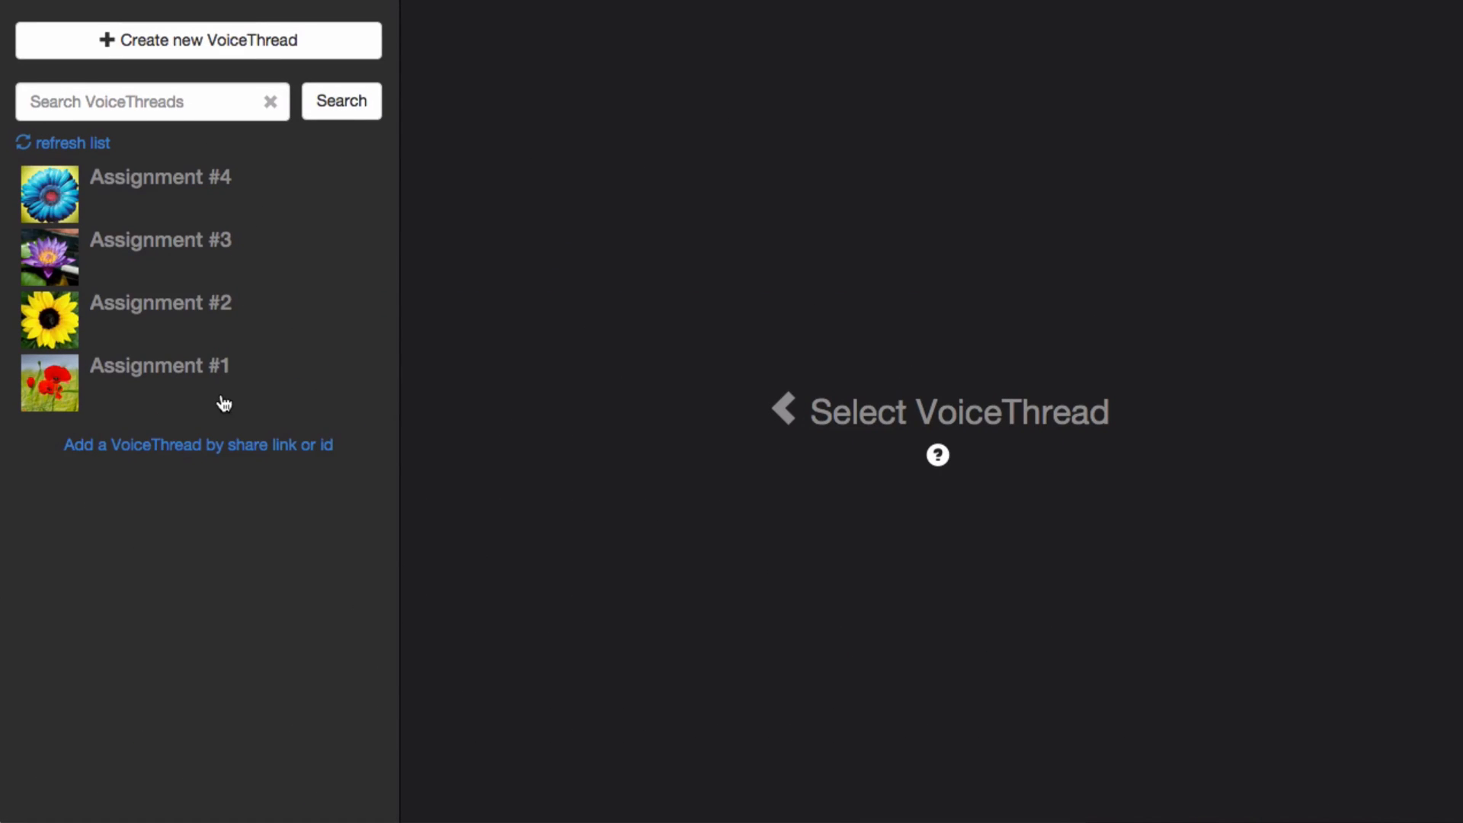
left_click(158, 382)
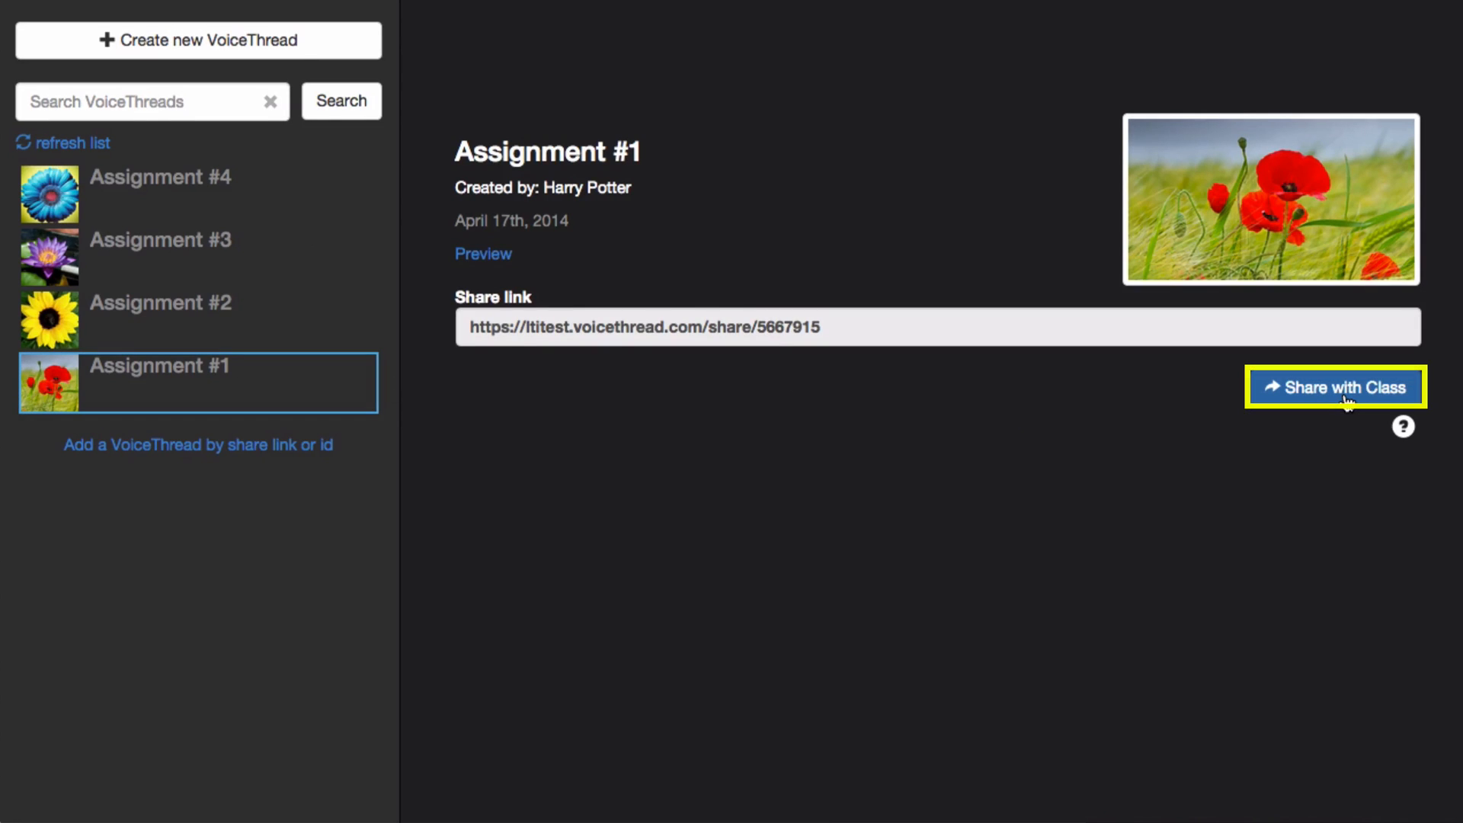
mouse_move(1343, 401)
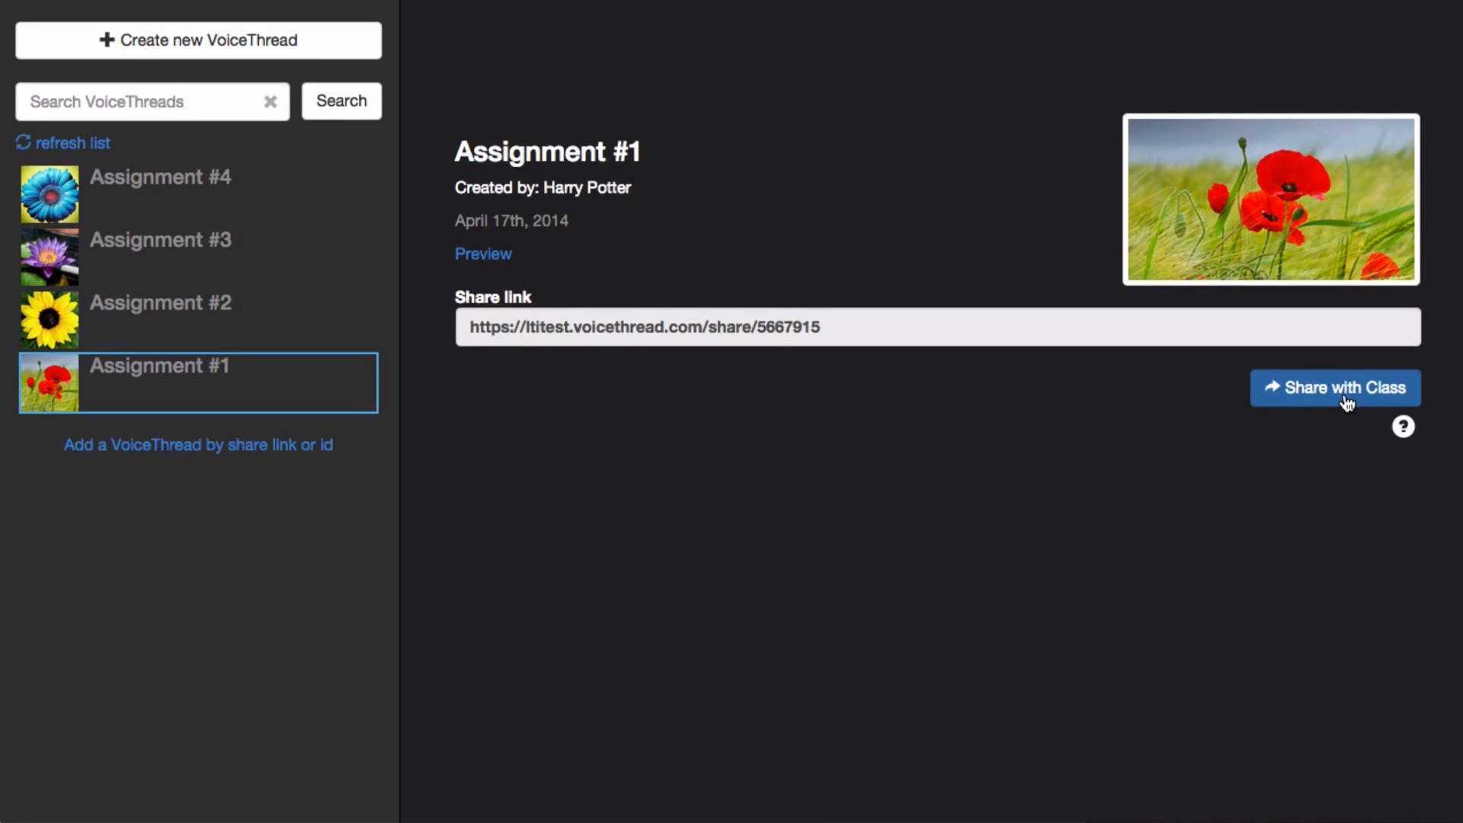
mouse_move(829, 307)
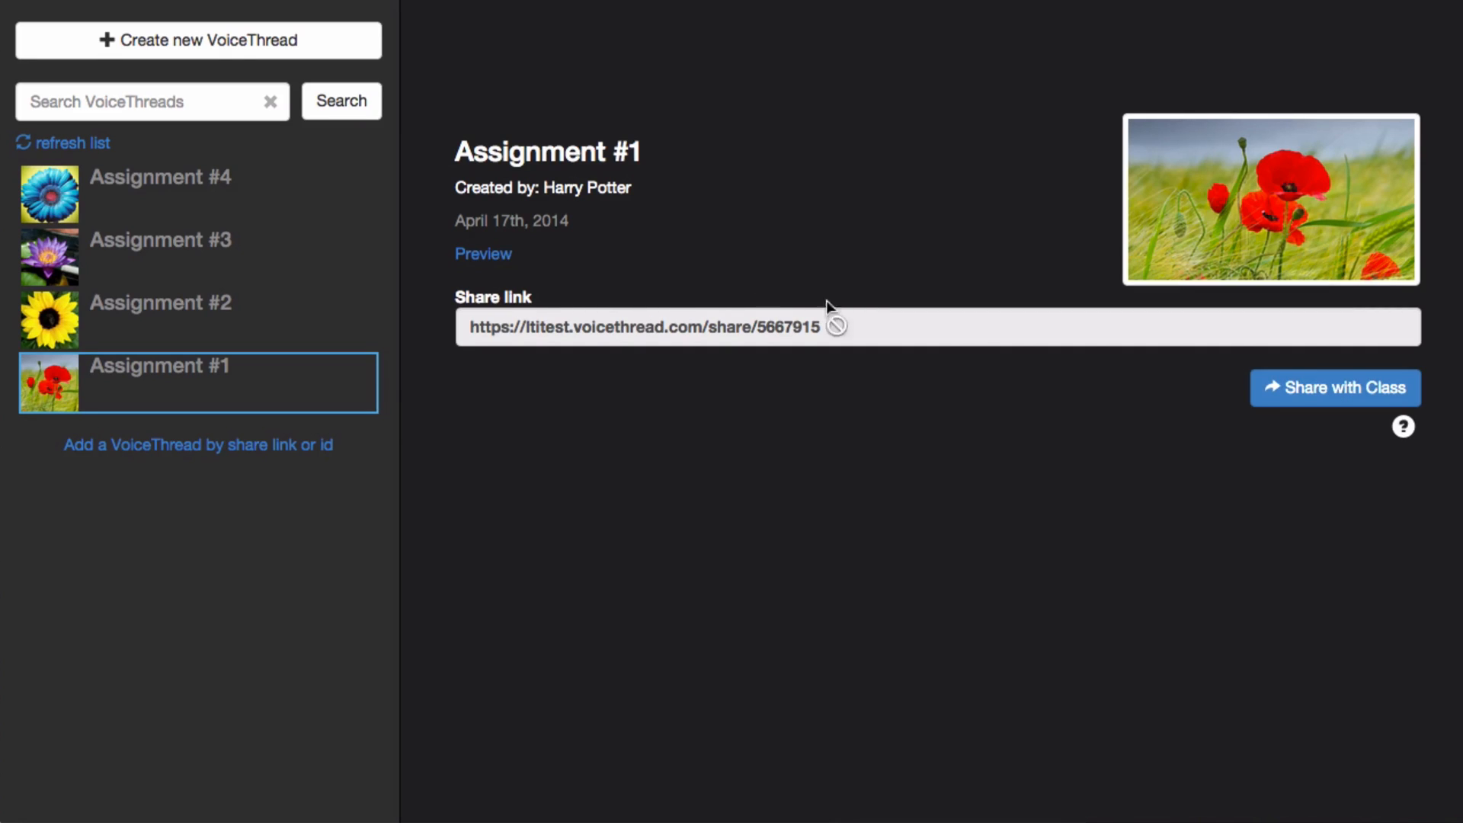
mouse_move(308, 49)
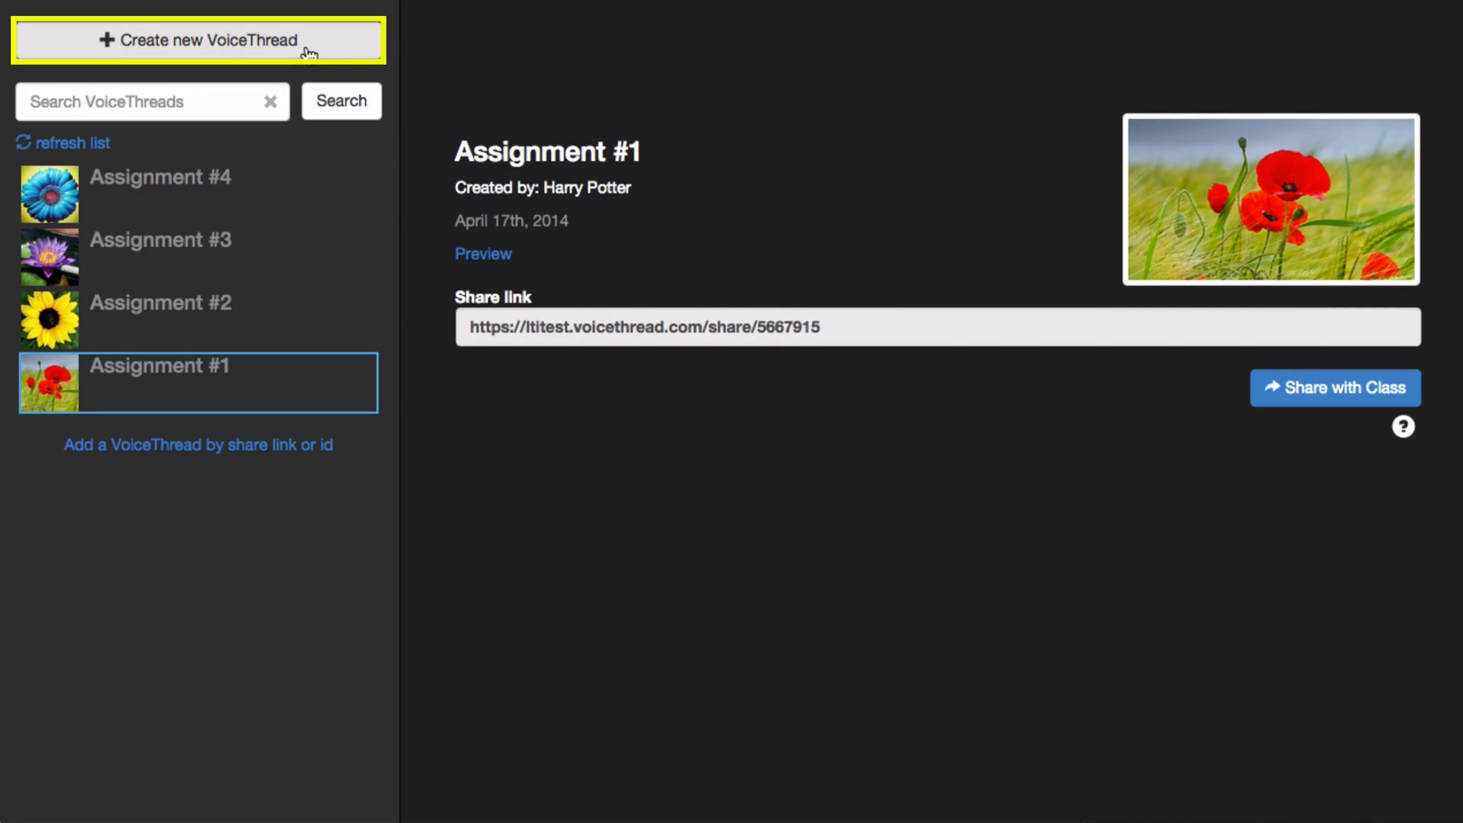
- Build a thread titled 'Assignment #5', preview it, and share it with the class
left_click(197, 40)
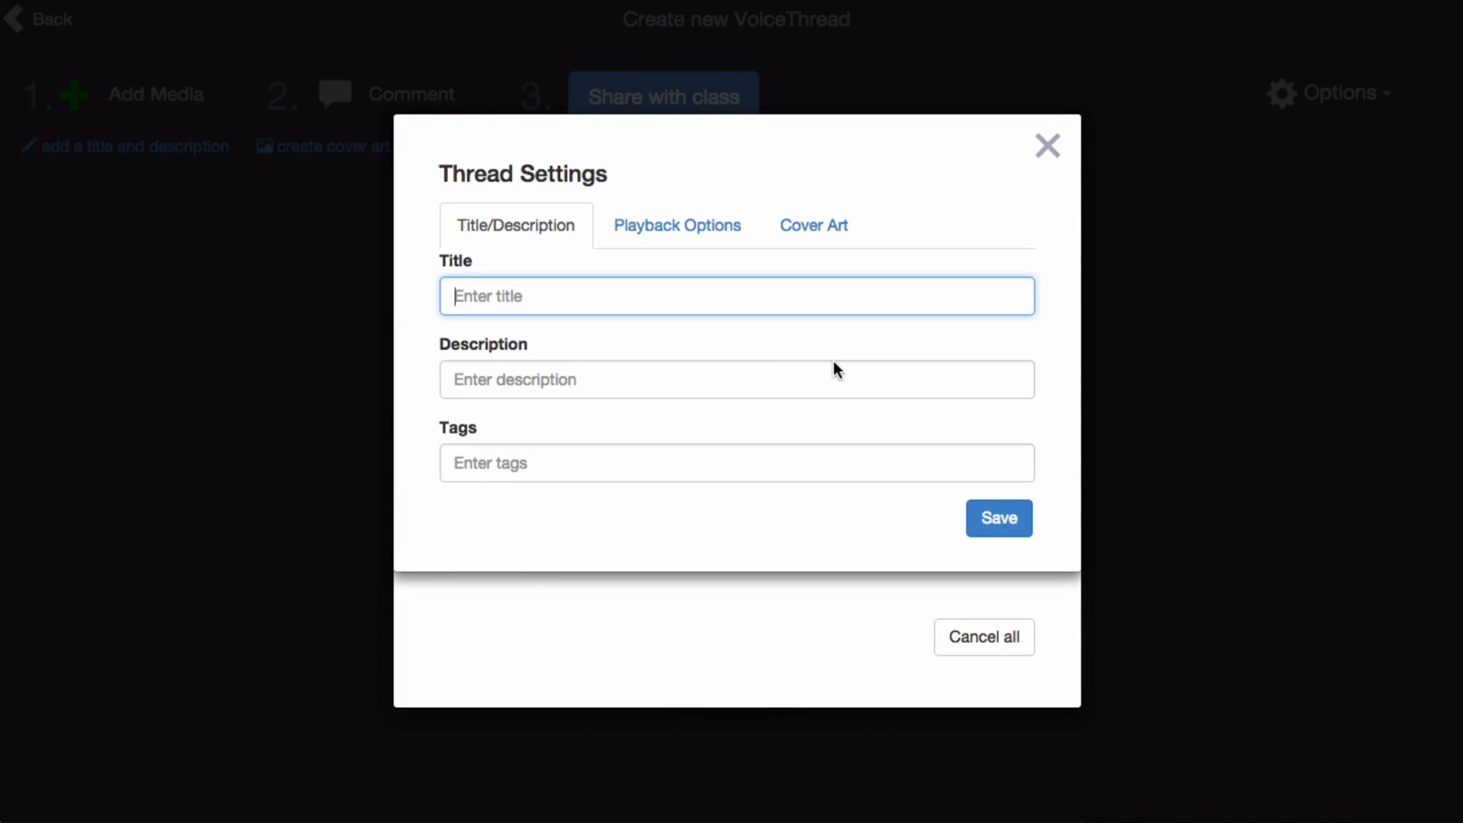
type("Assignment #5")
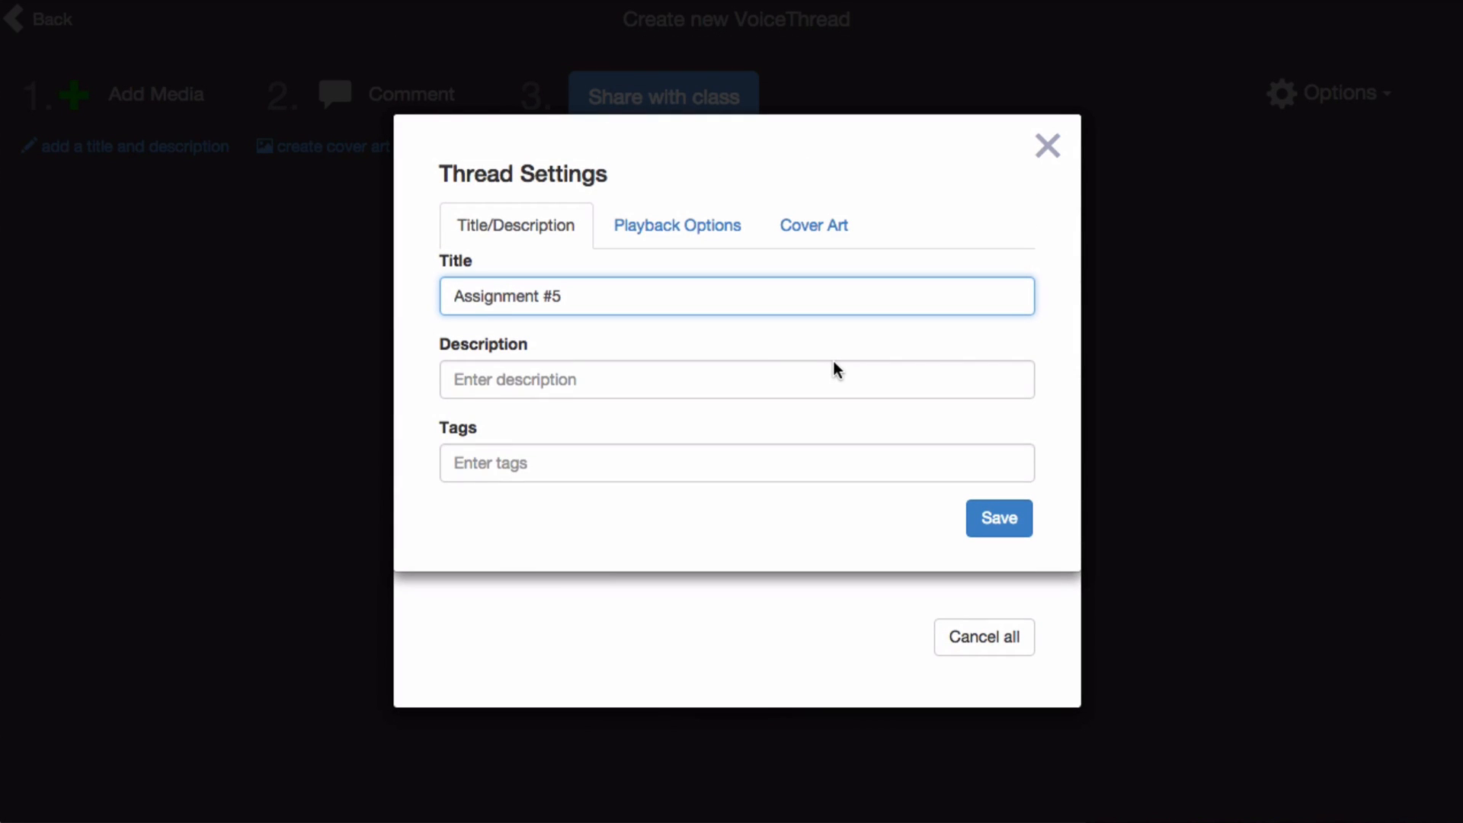
left_click(997, 518)
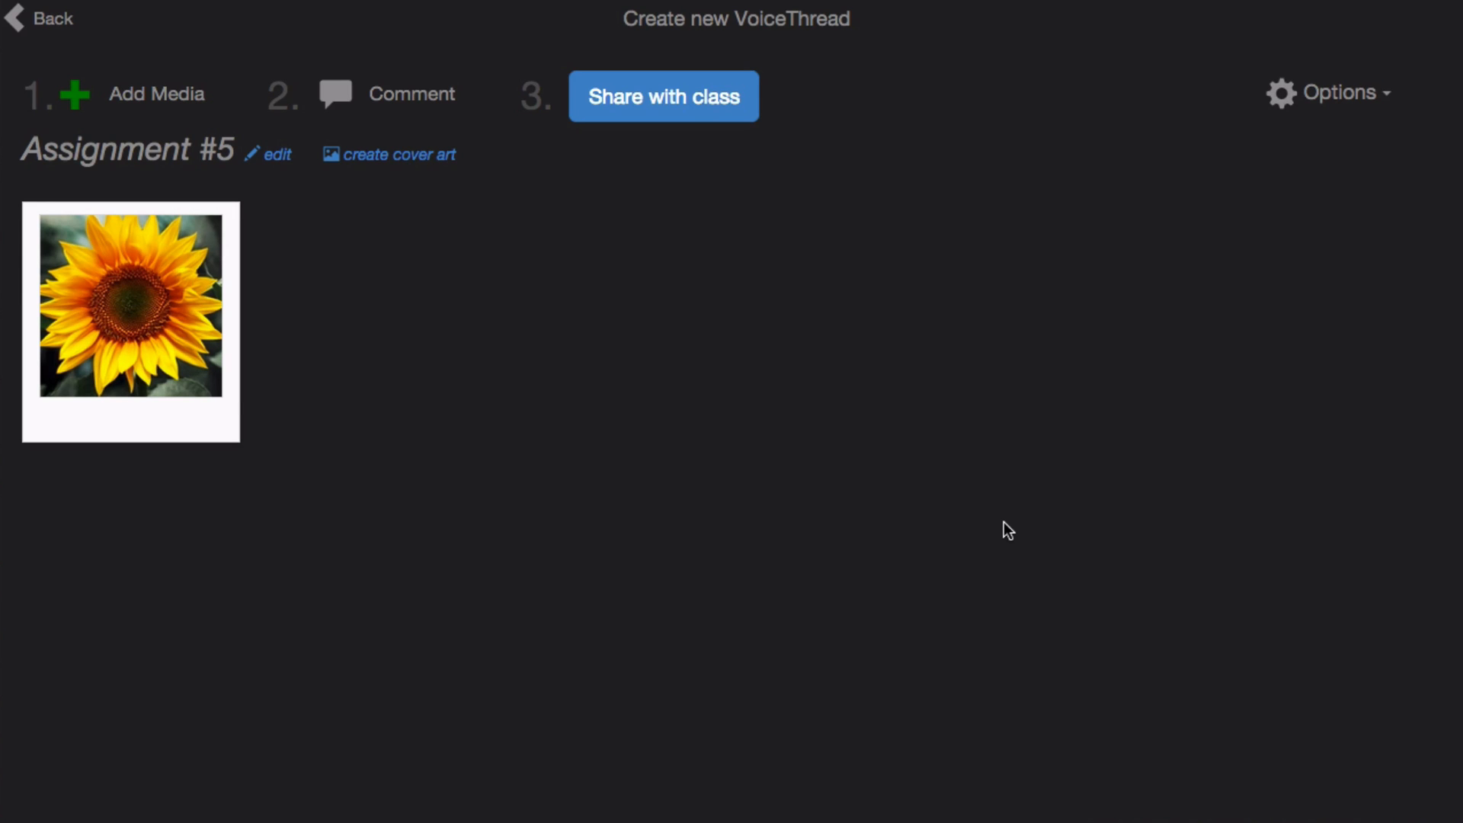
mouse_move(570, 291)
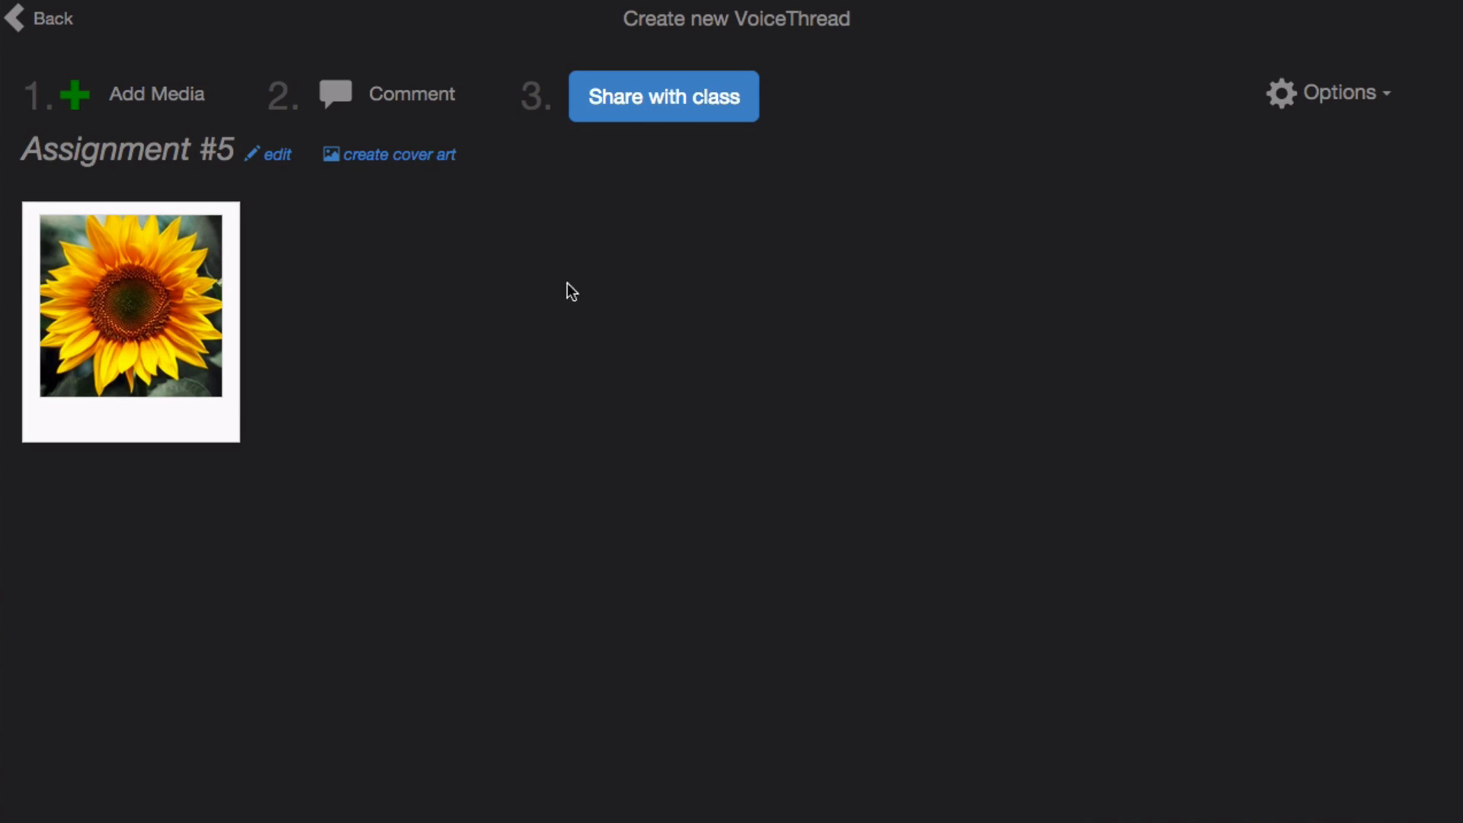
mouse_move(387, 114)
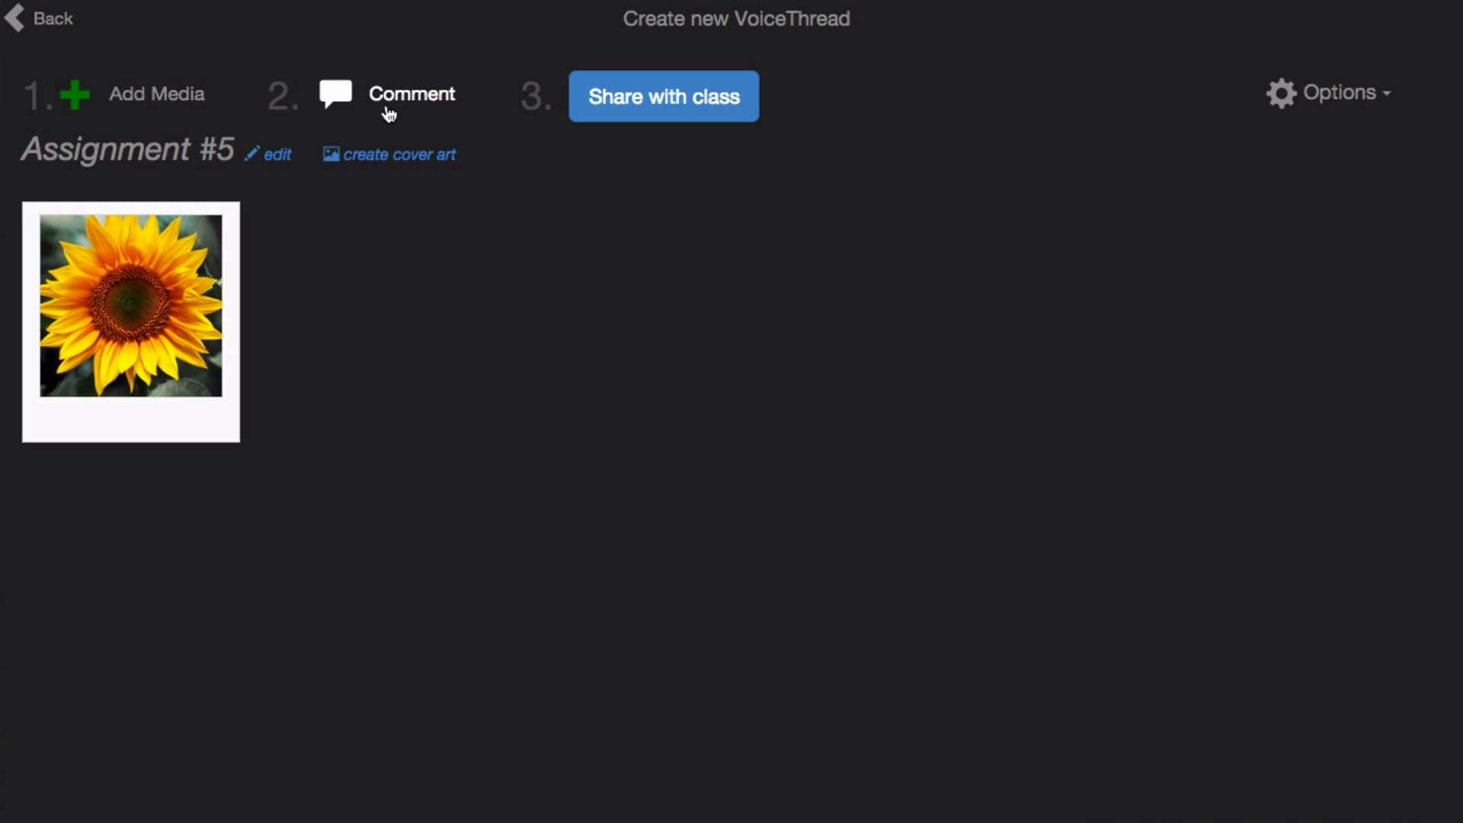
left_click(412, 94)
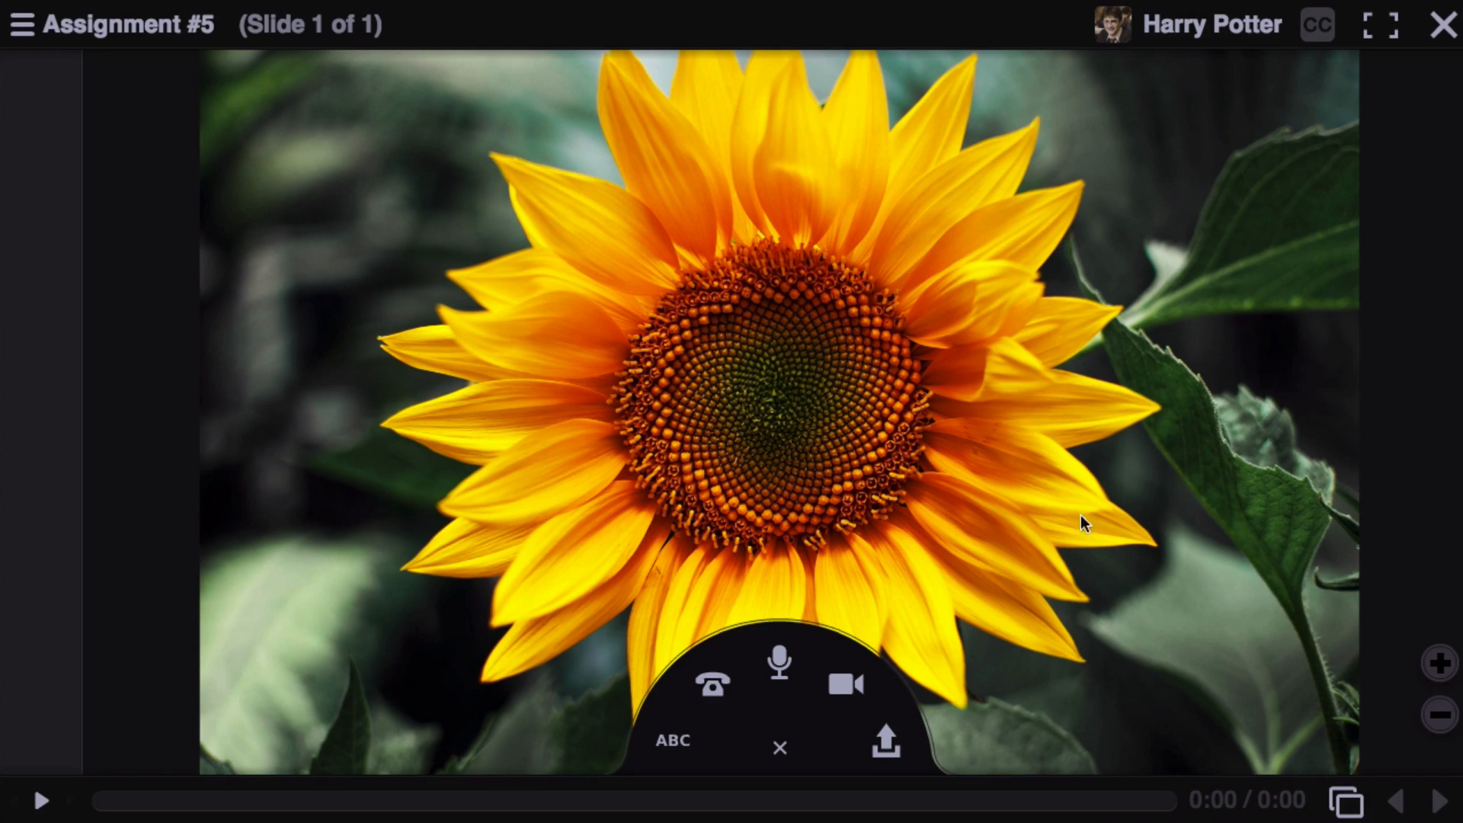
mouse_move(1441, 22)
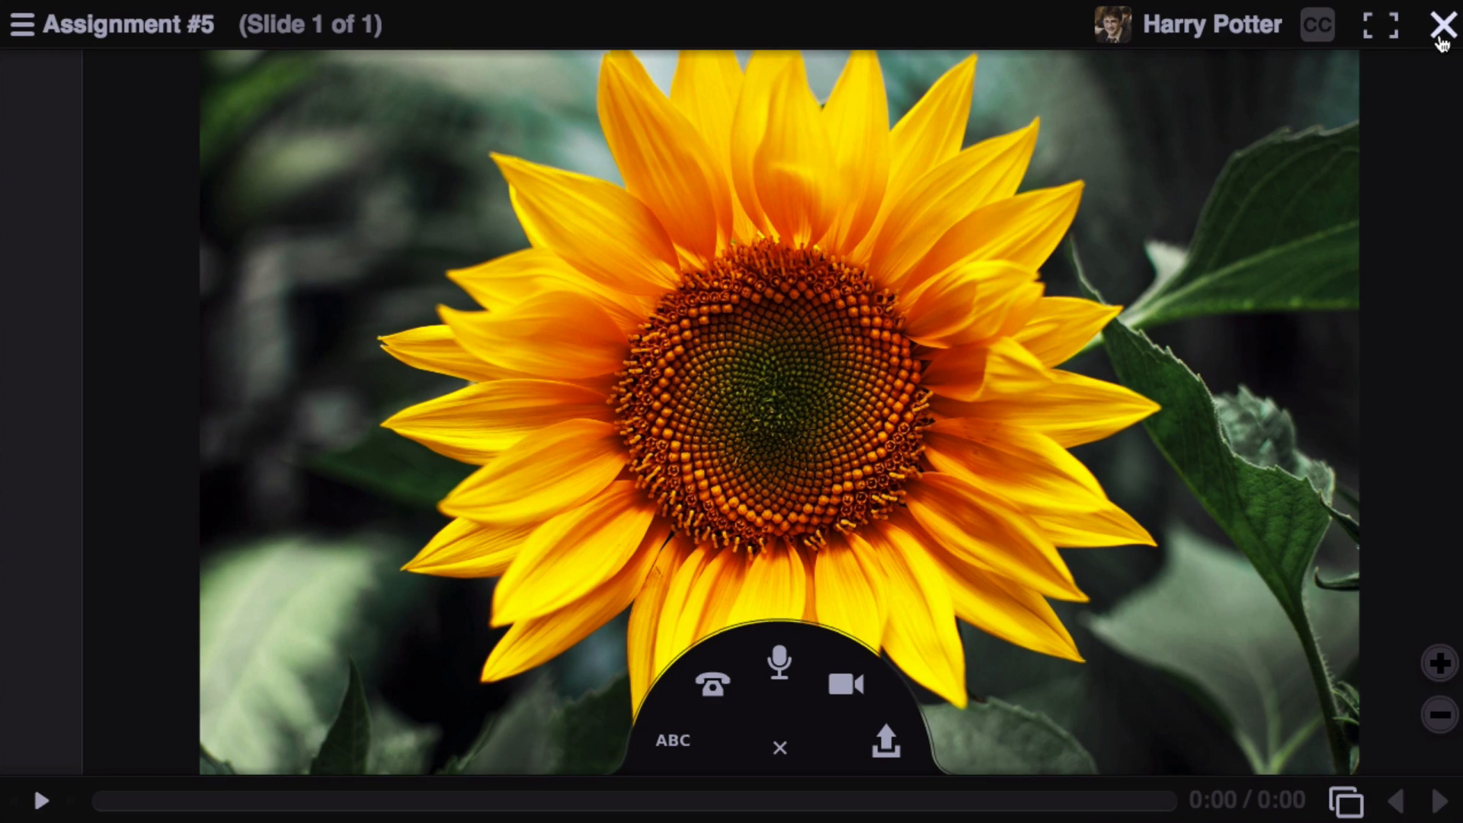
left_click(1441, 23)
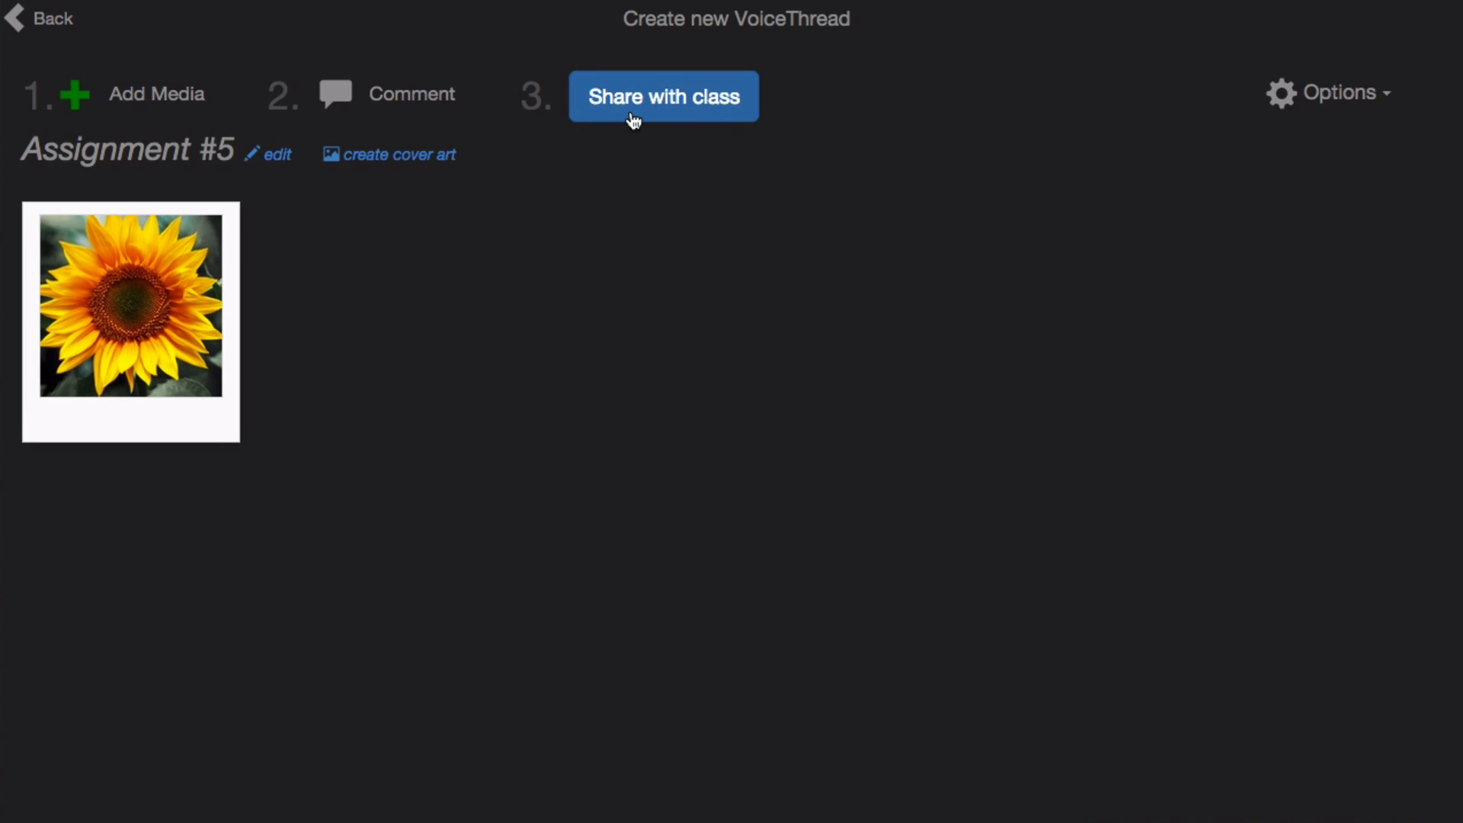
left_click(664, 96)
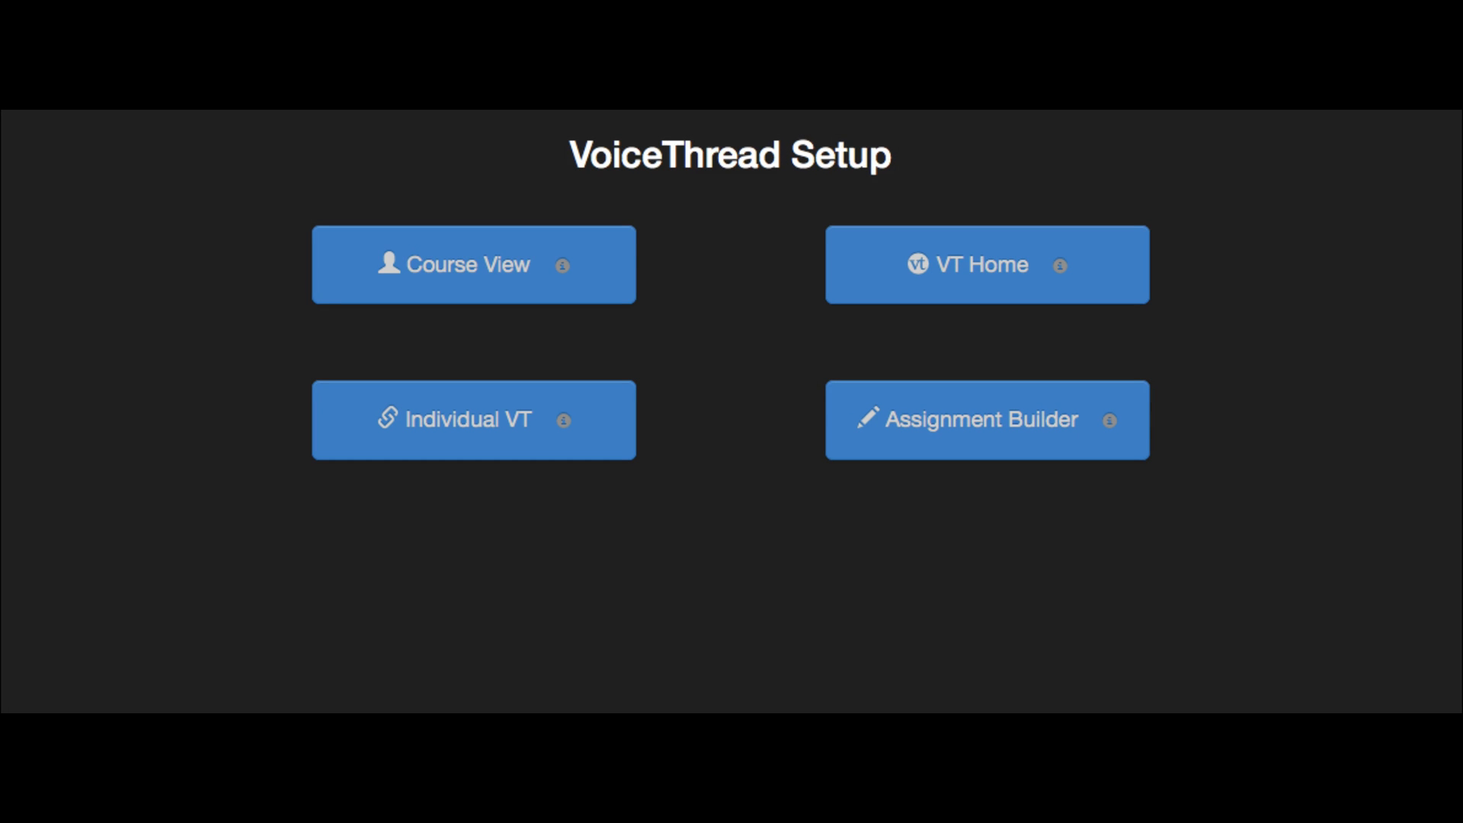
- Open Assignment Builder and browse the Create, Submit a Comment and Watch assignment types
left_click(986, 419)
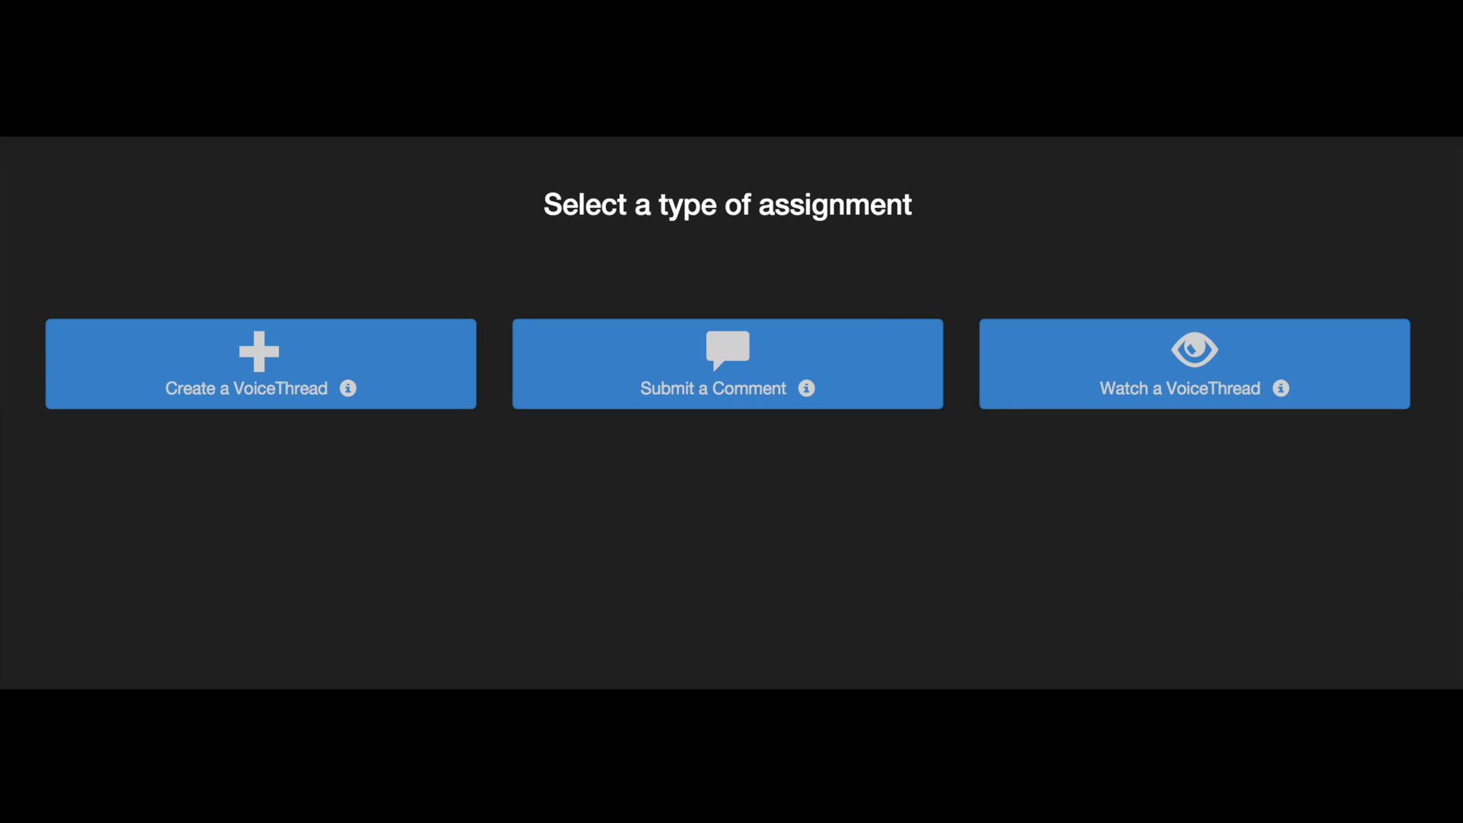
left_click(1193, 364)
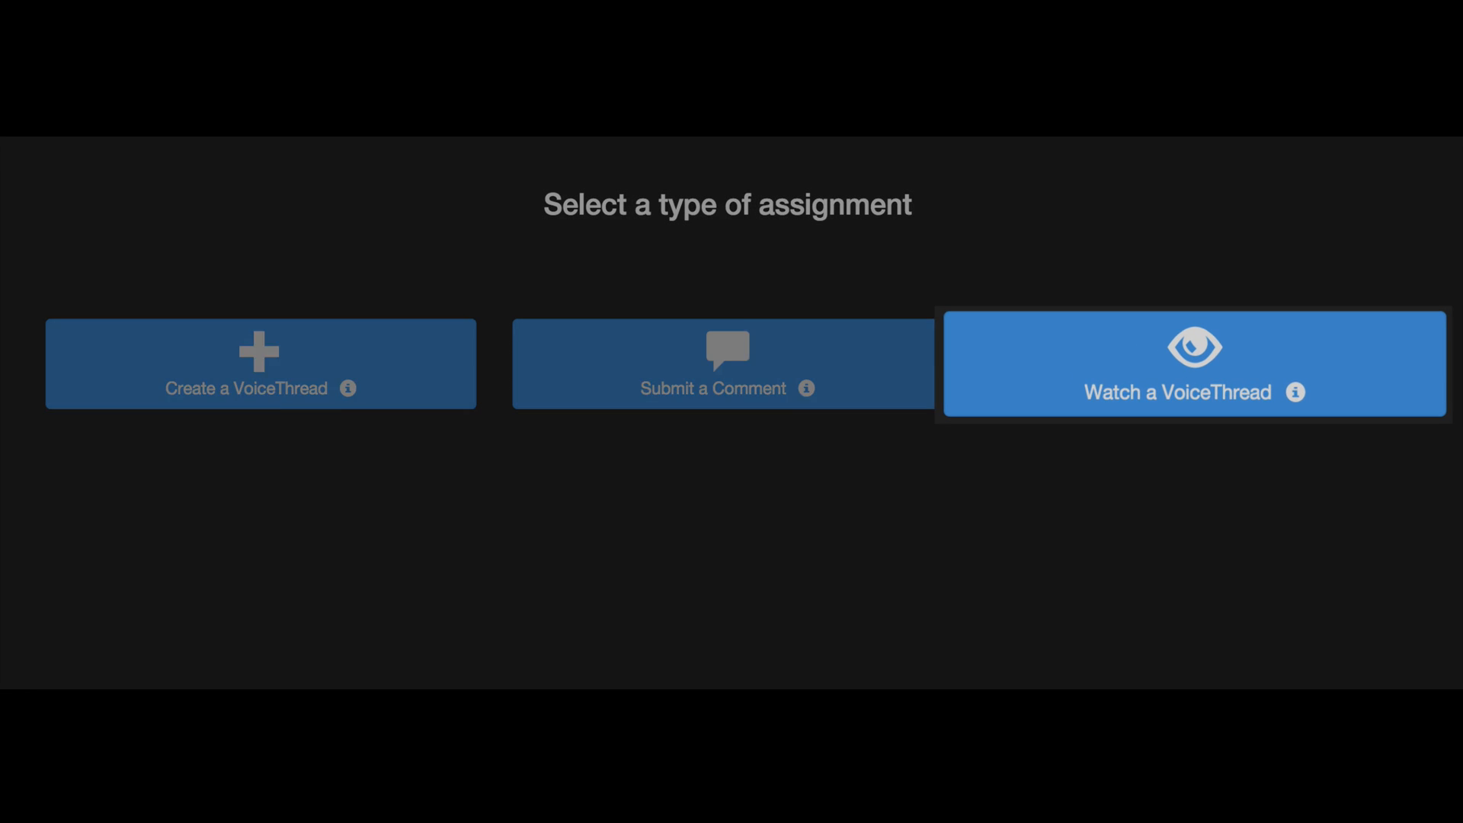
left_click(727, 364)
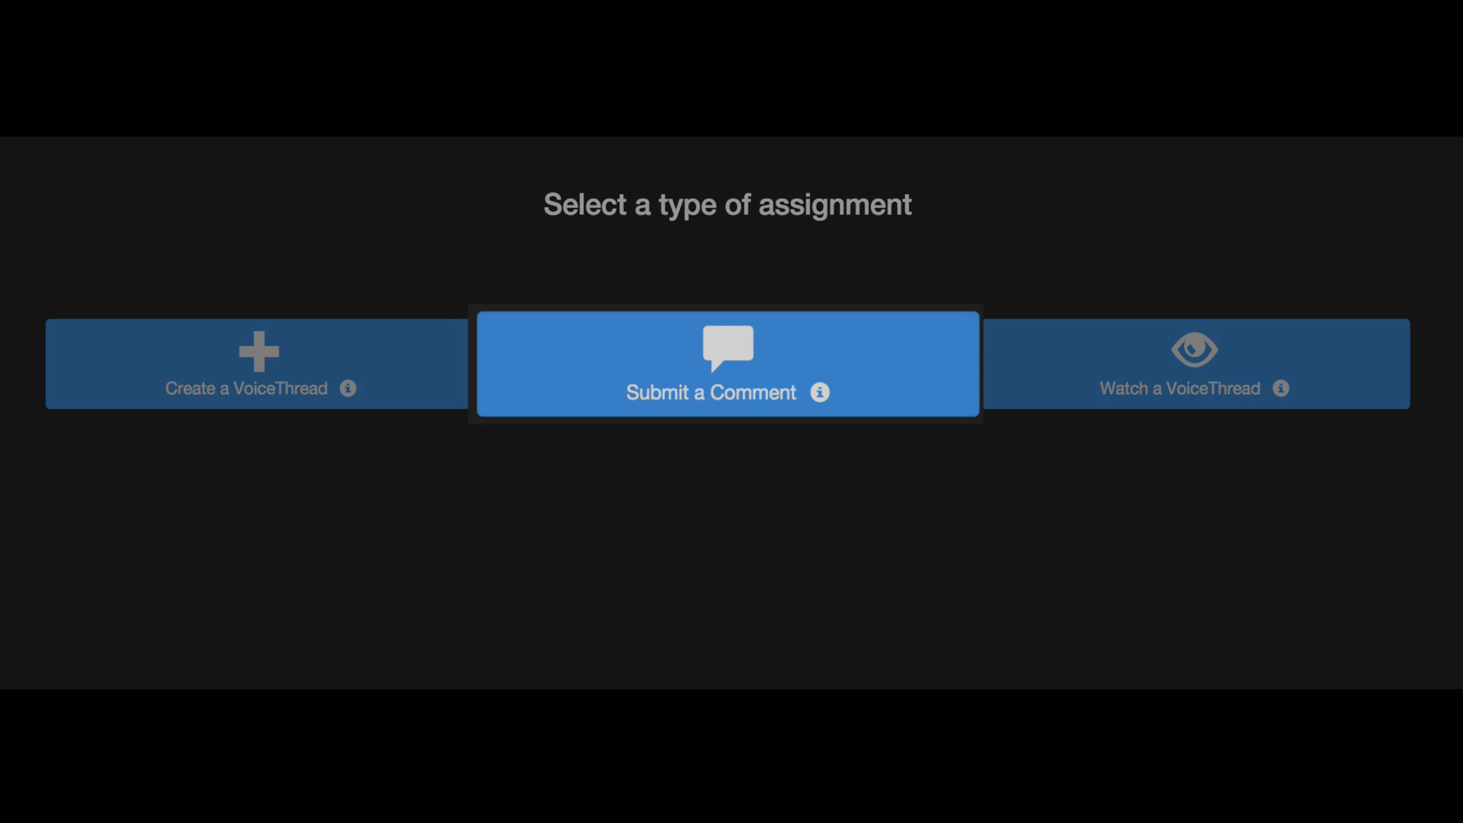
- Make Assignment #1 a Submit a Comment assignment requesting 2 comments on photo composition
left_click(727, 364)
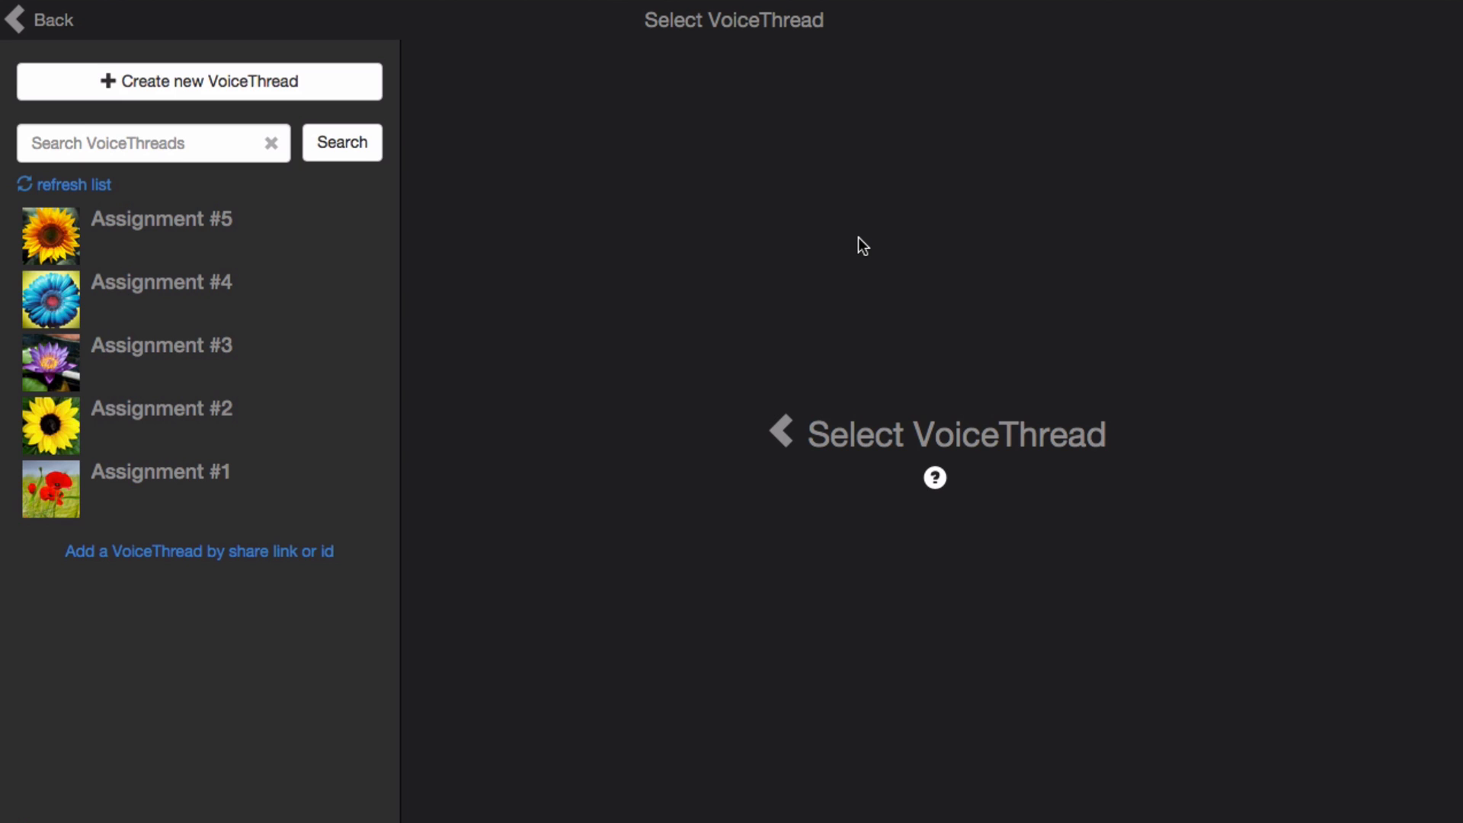
mouse_move(281, 234)
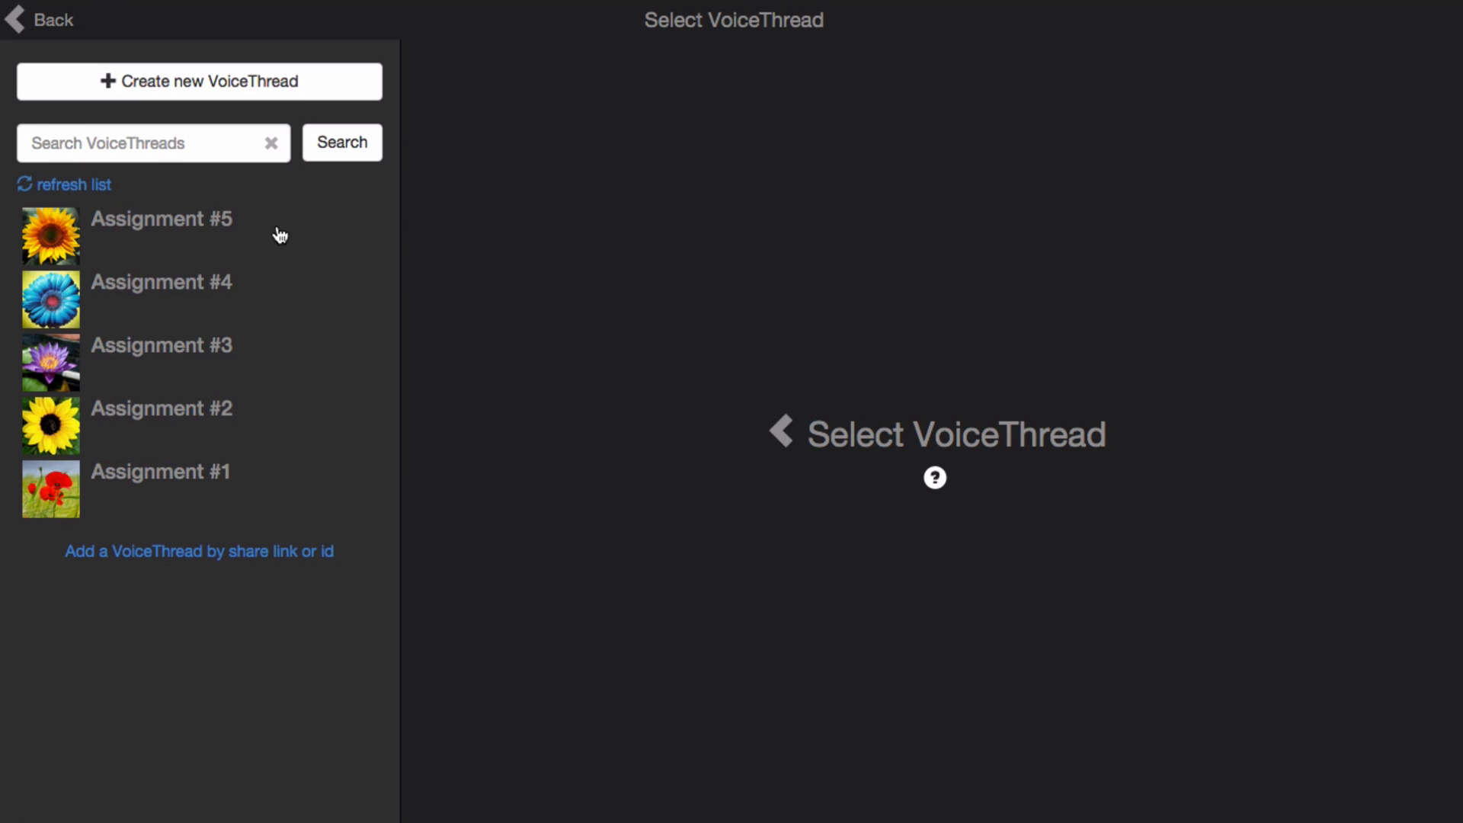
mouse_move(245, 481)
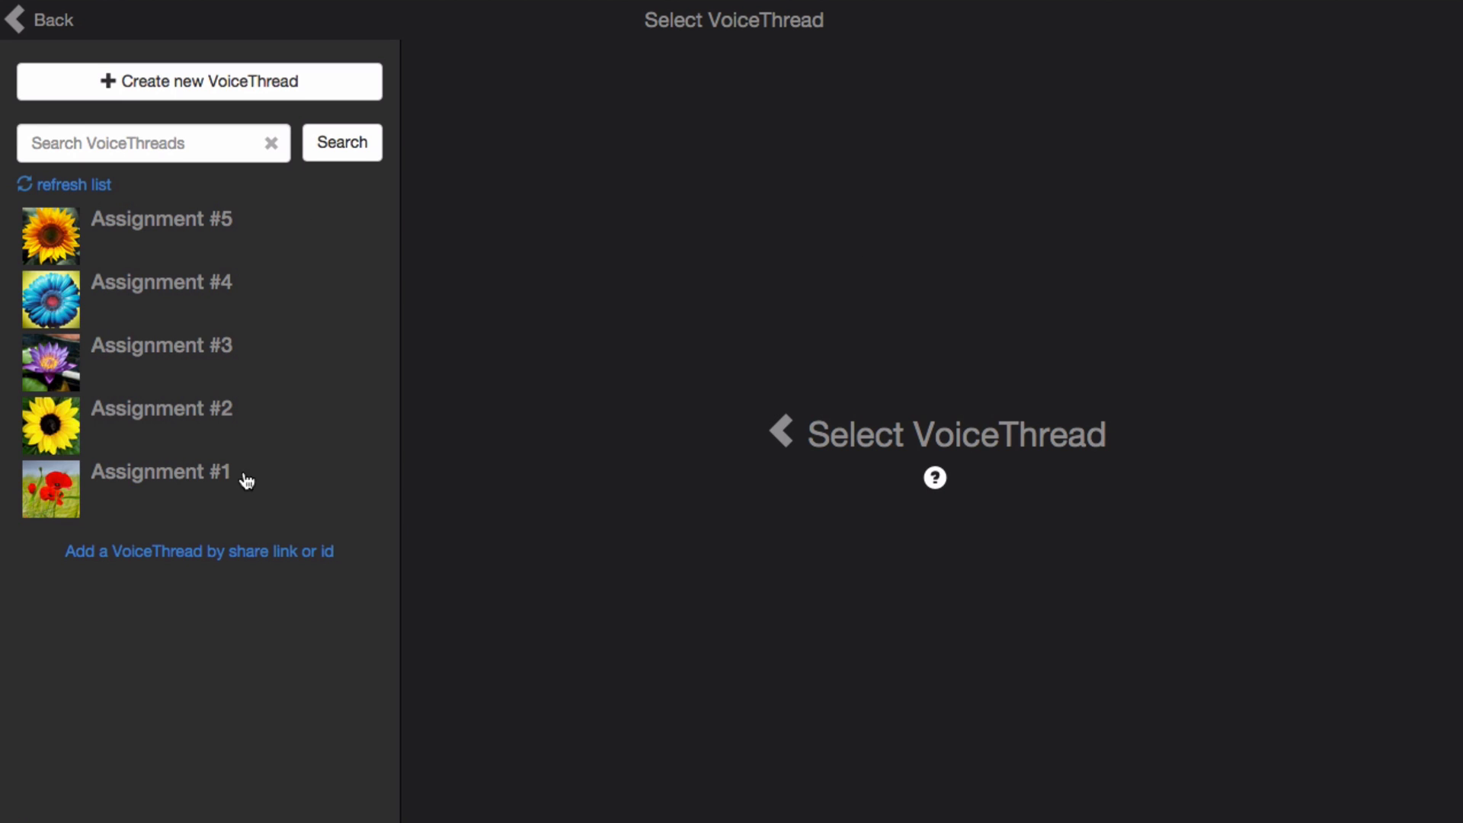
left_click(159, 471)
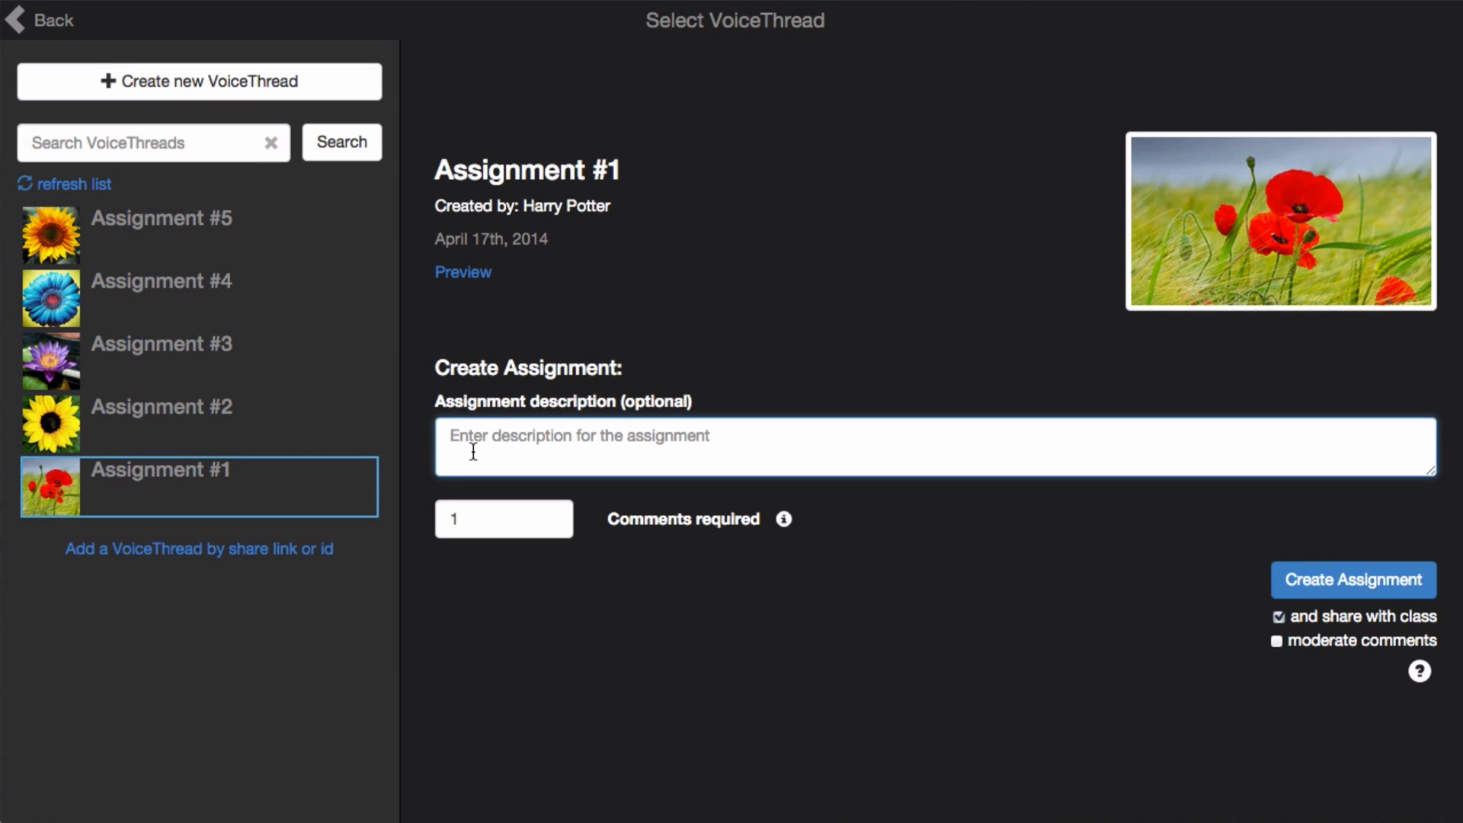
type("Record 2 comments telling me how you would have changed the composition of this photograph.")
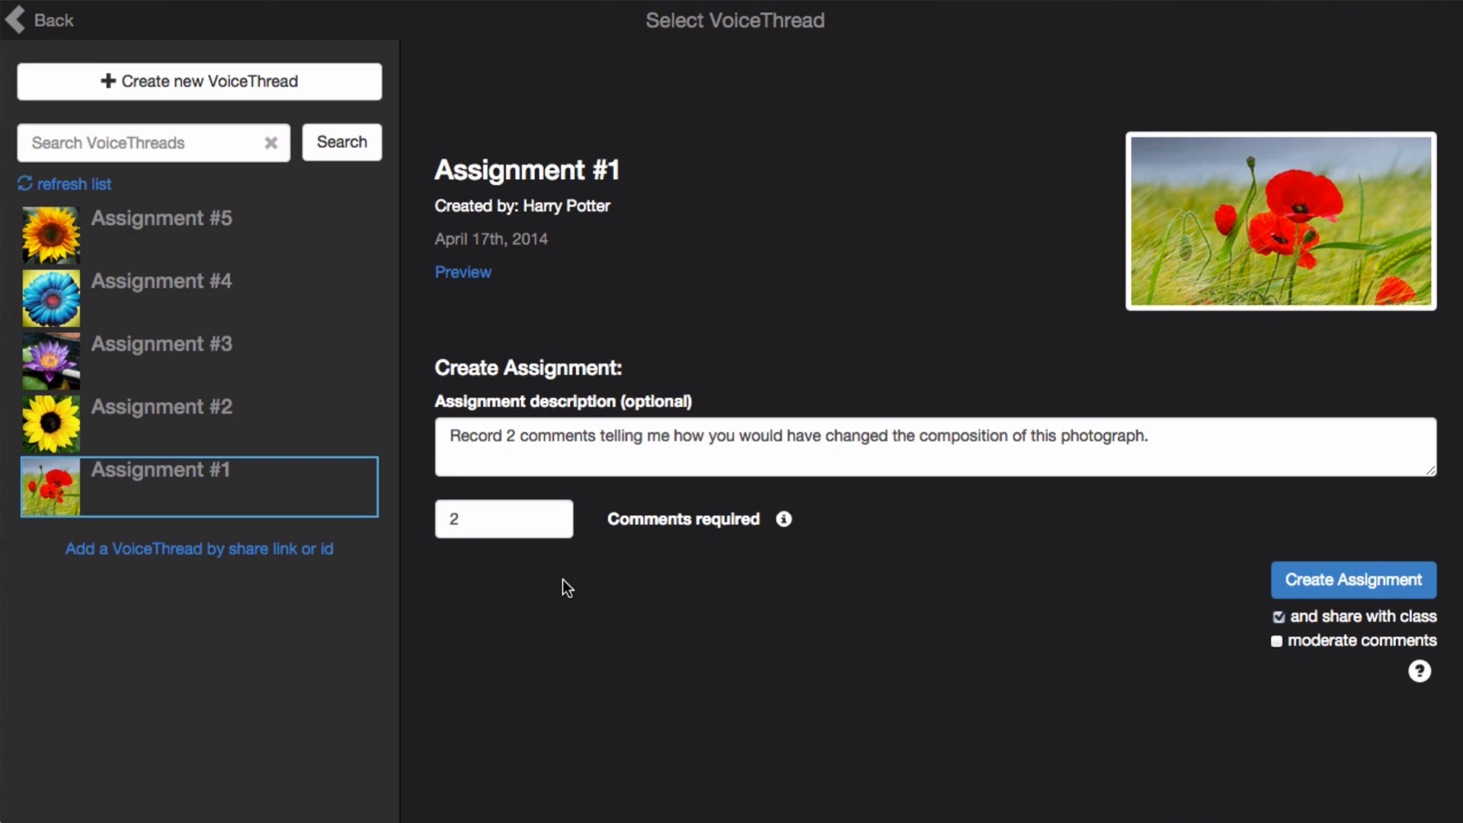
mouse_move(1229, 637)
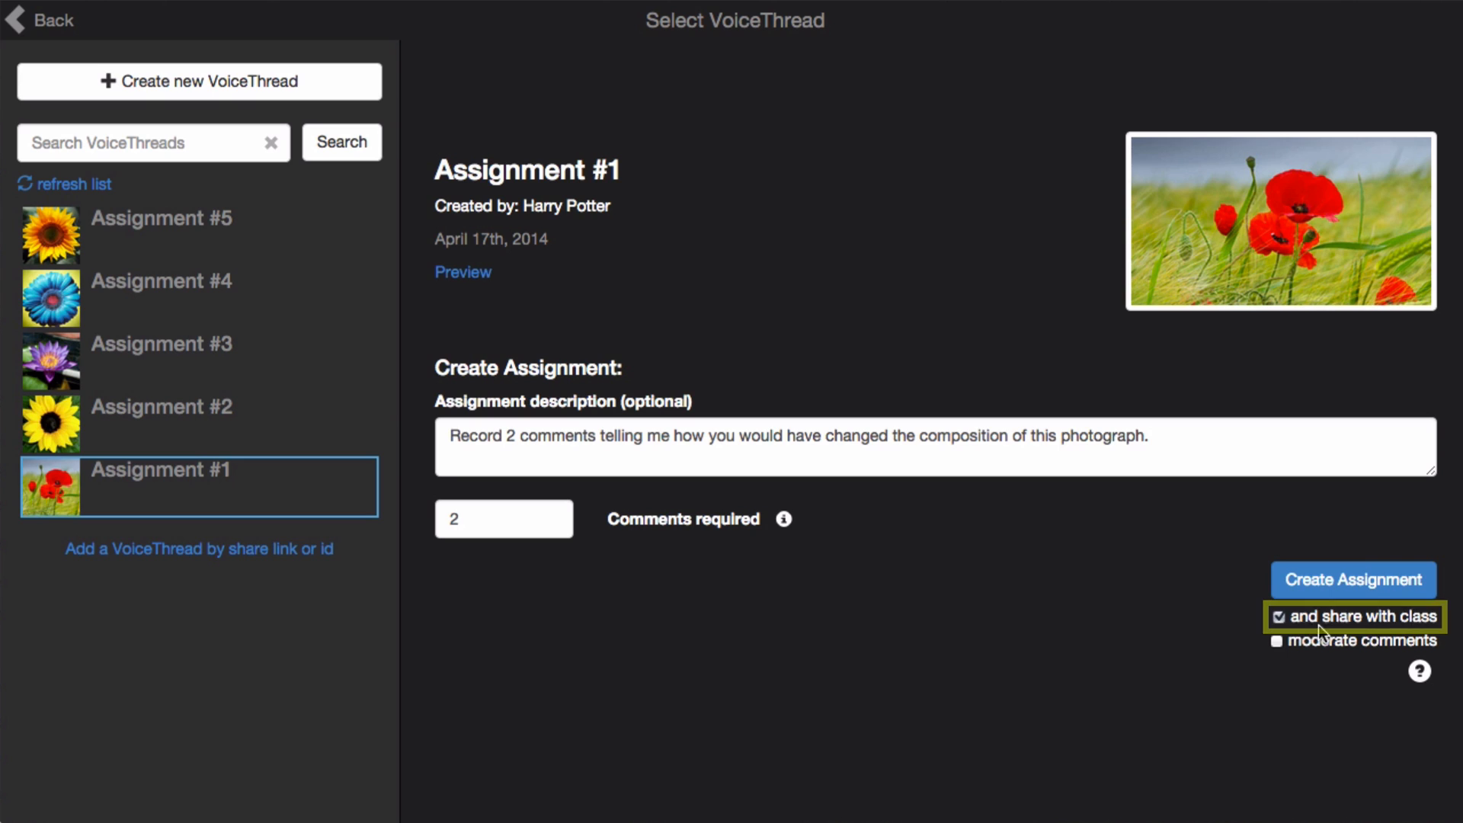
mouse_move(1300, 656)
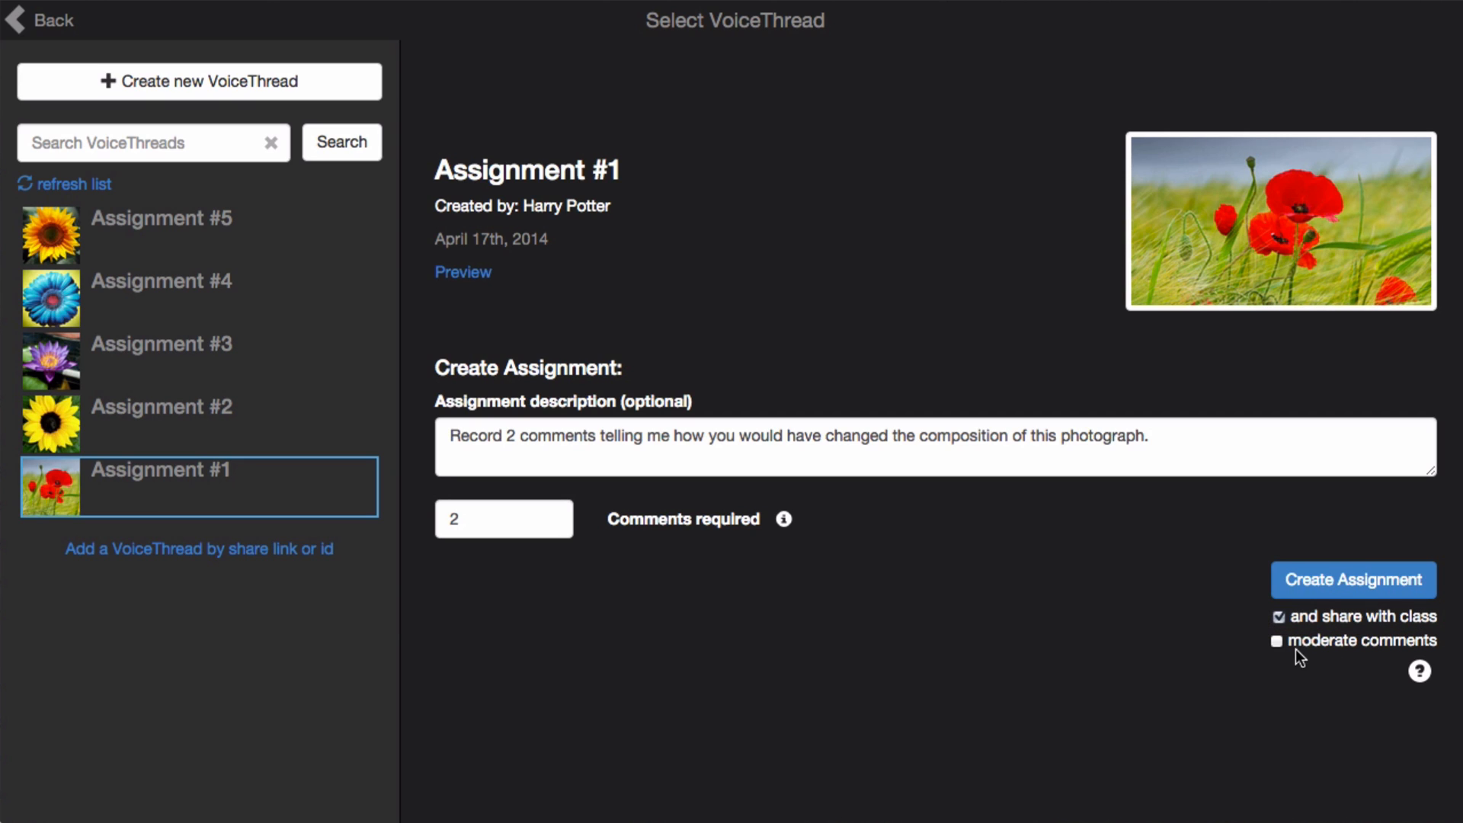
mouse_move(1430, 660)
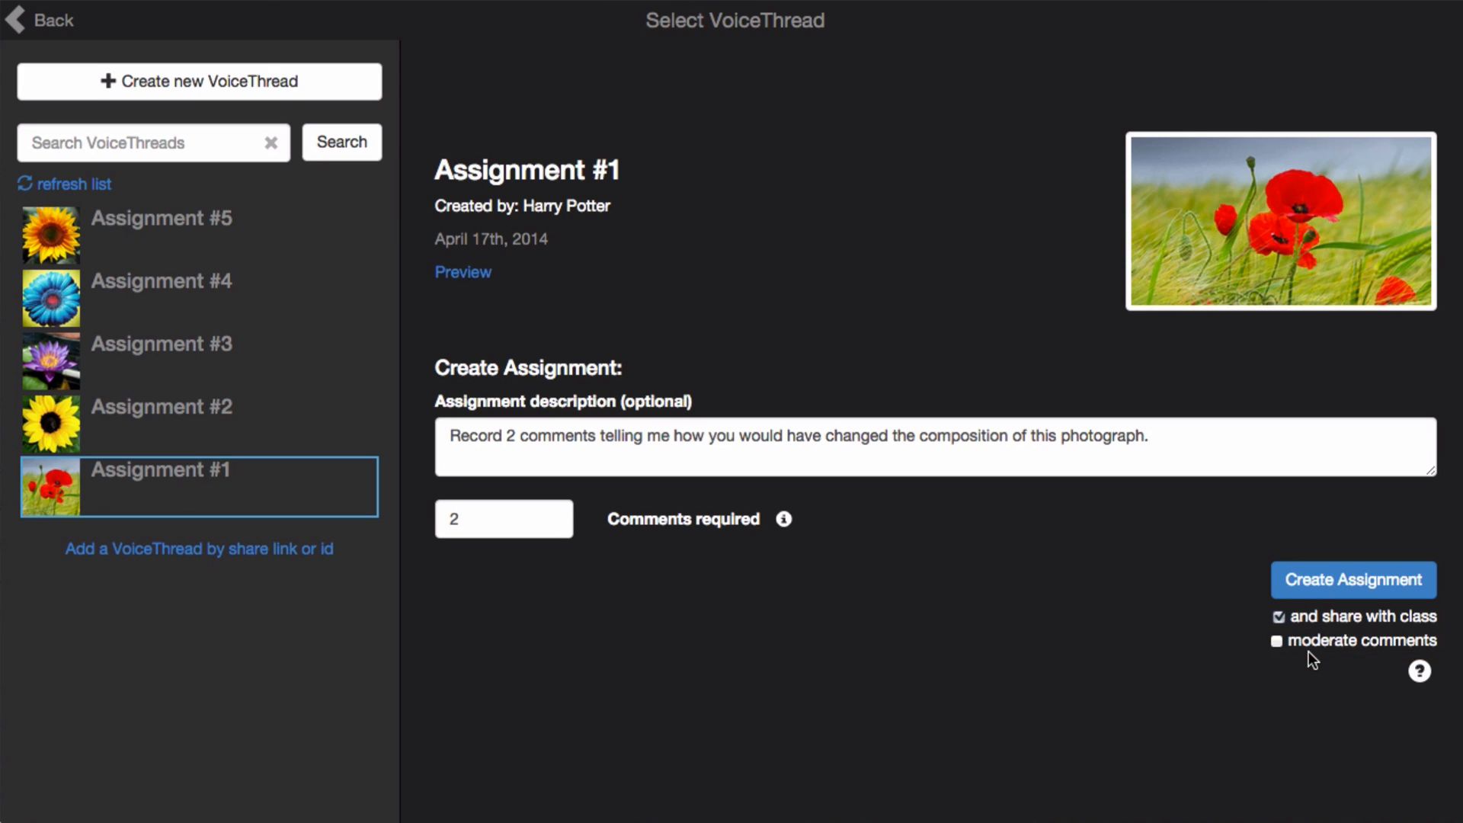
mouse_move(1285, 660)
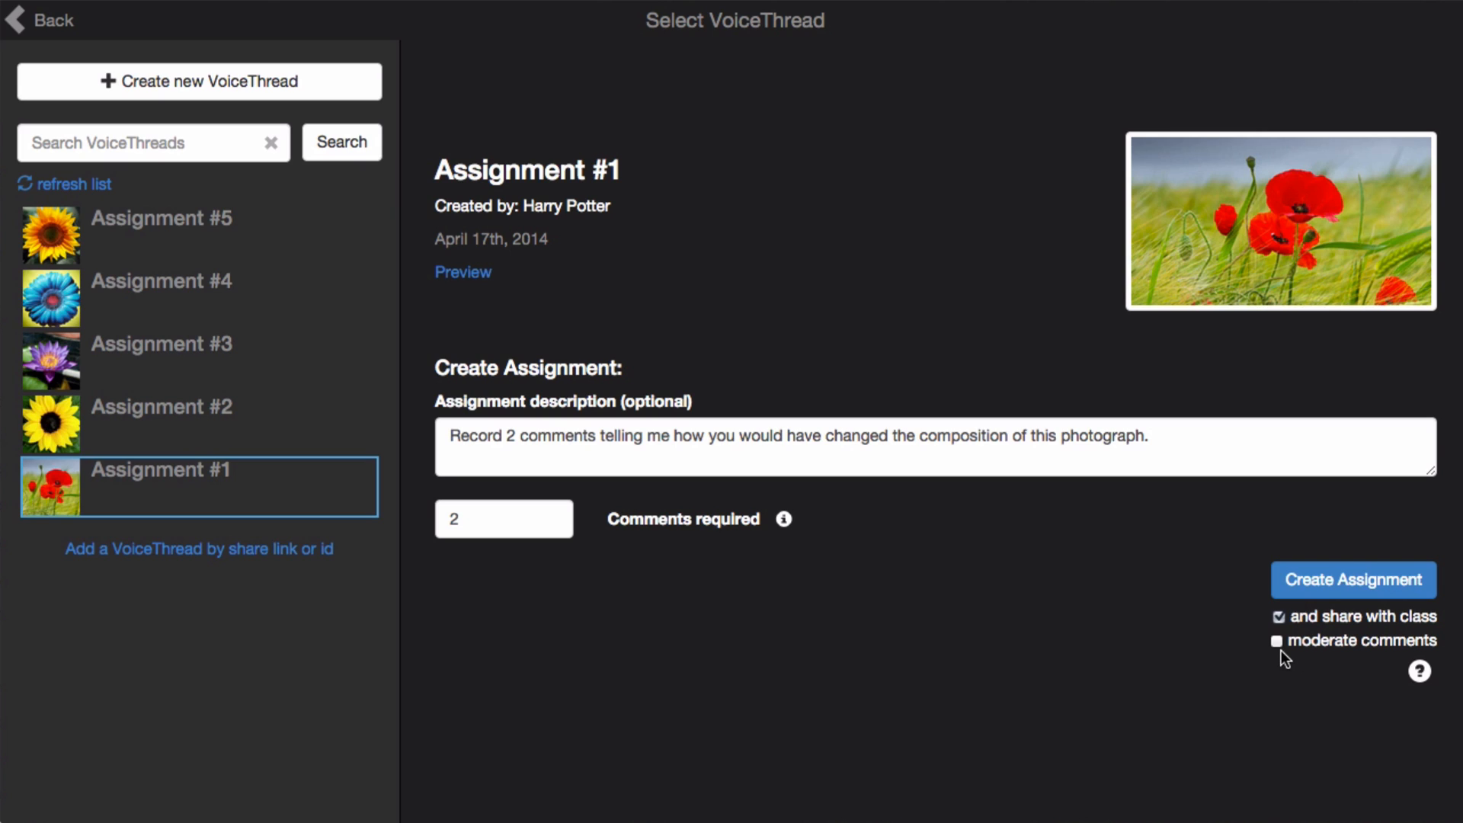
mouse_move(1287, 644)
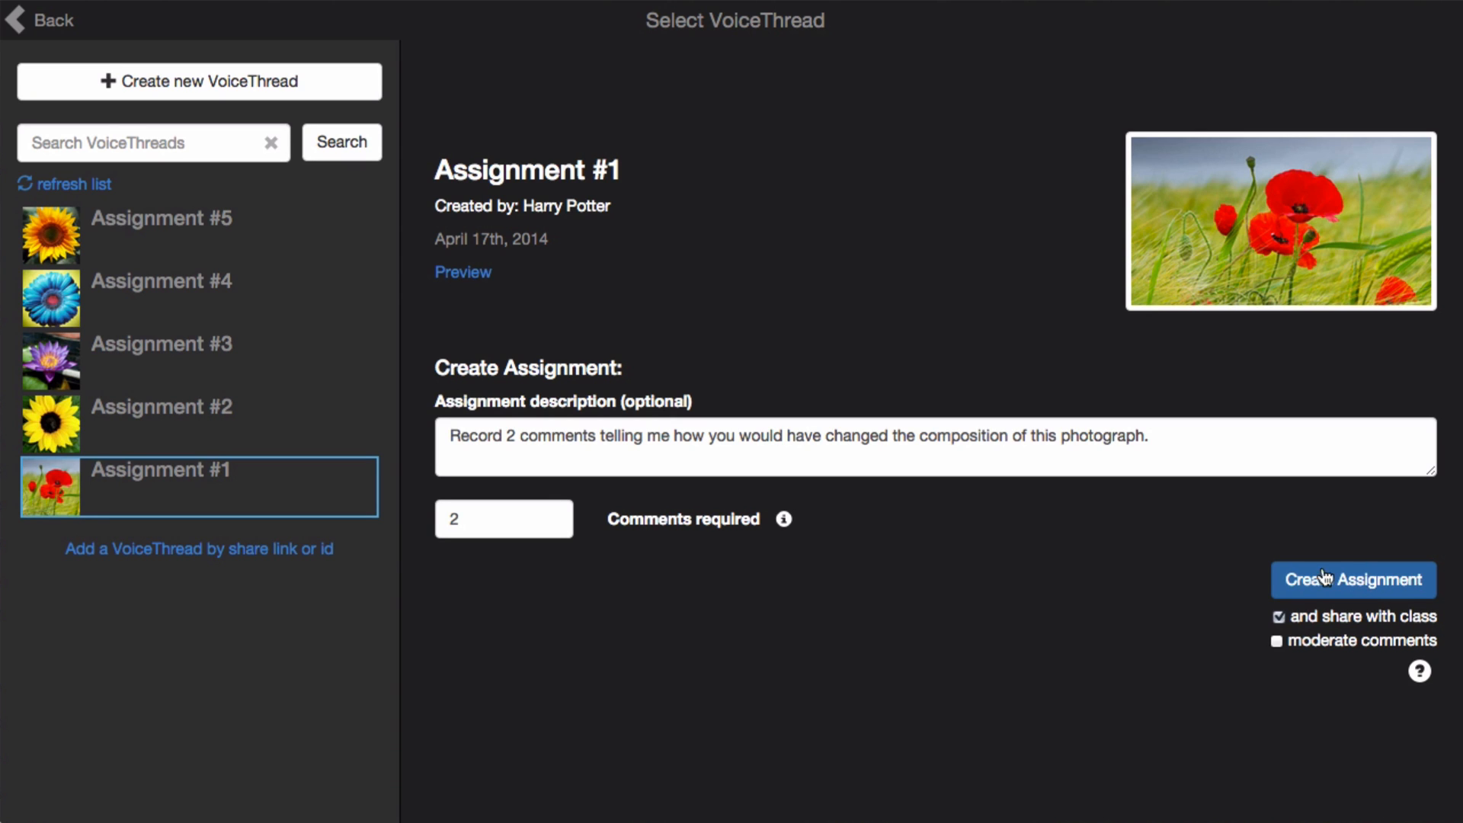
mouse_move(254, 90)
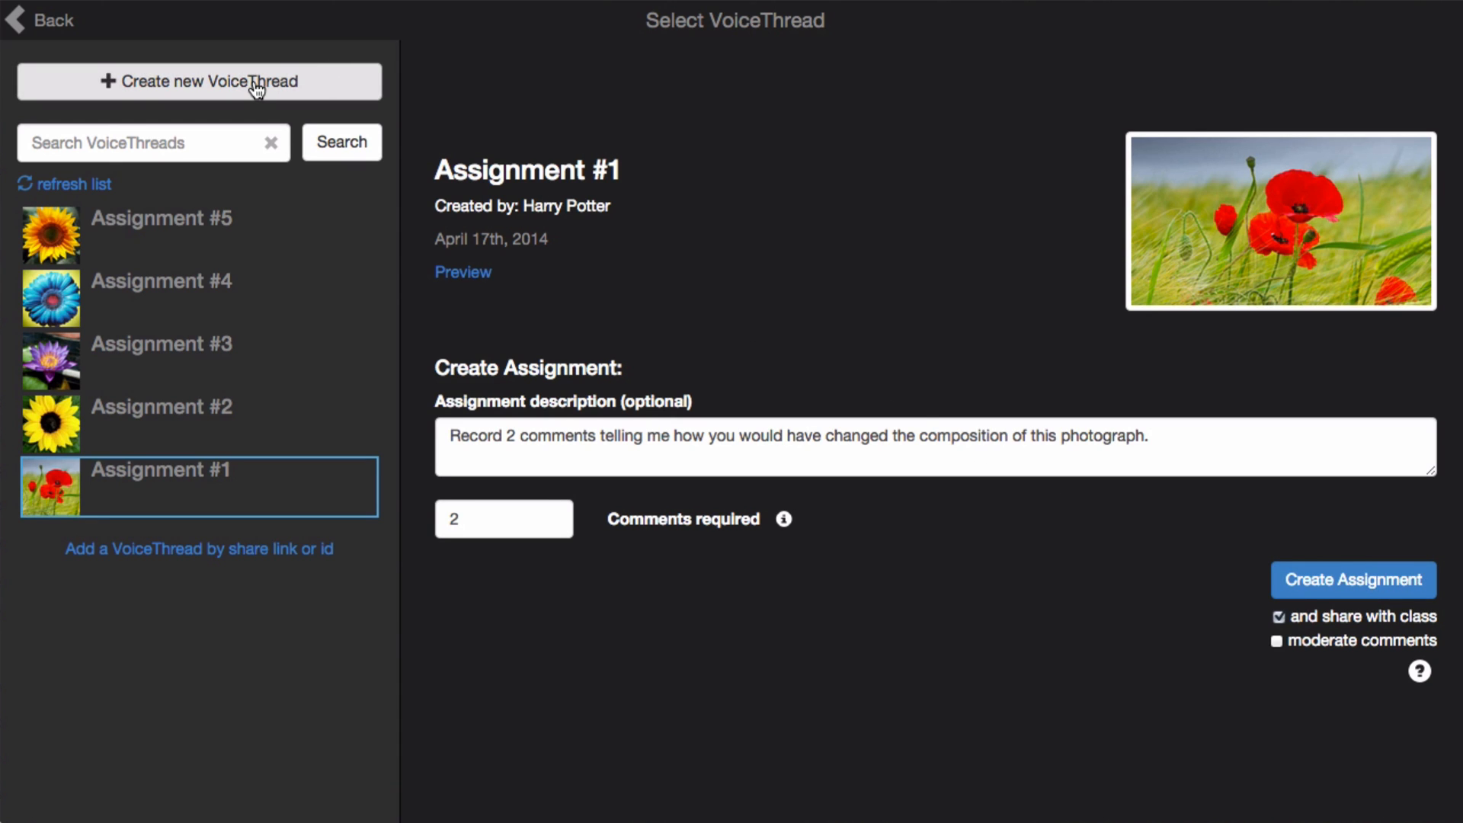
- Create a thread titled 'Assignment #6' with the sunflower photo, then preview and close it
left_click(199, 81)
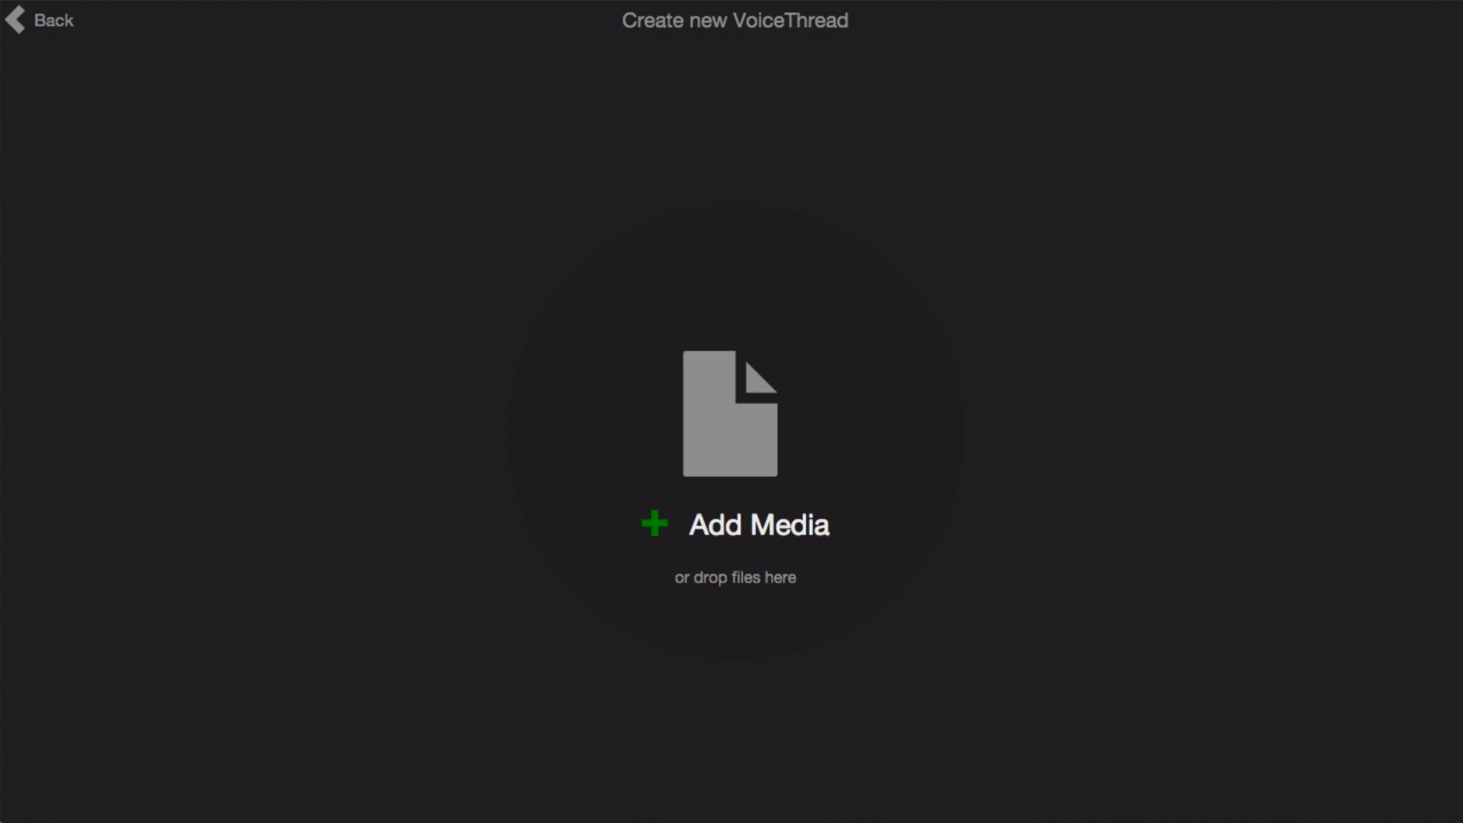
left_click(757, 524)
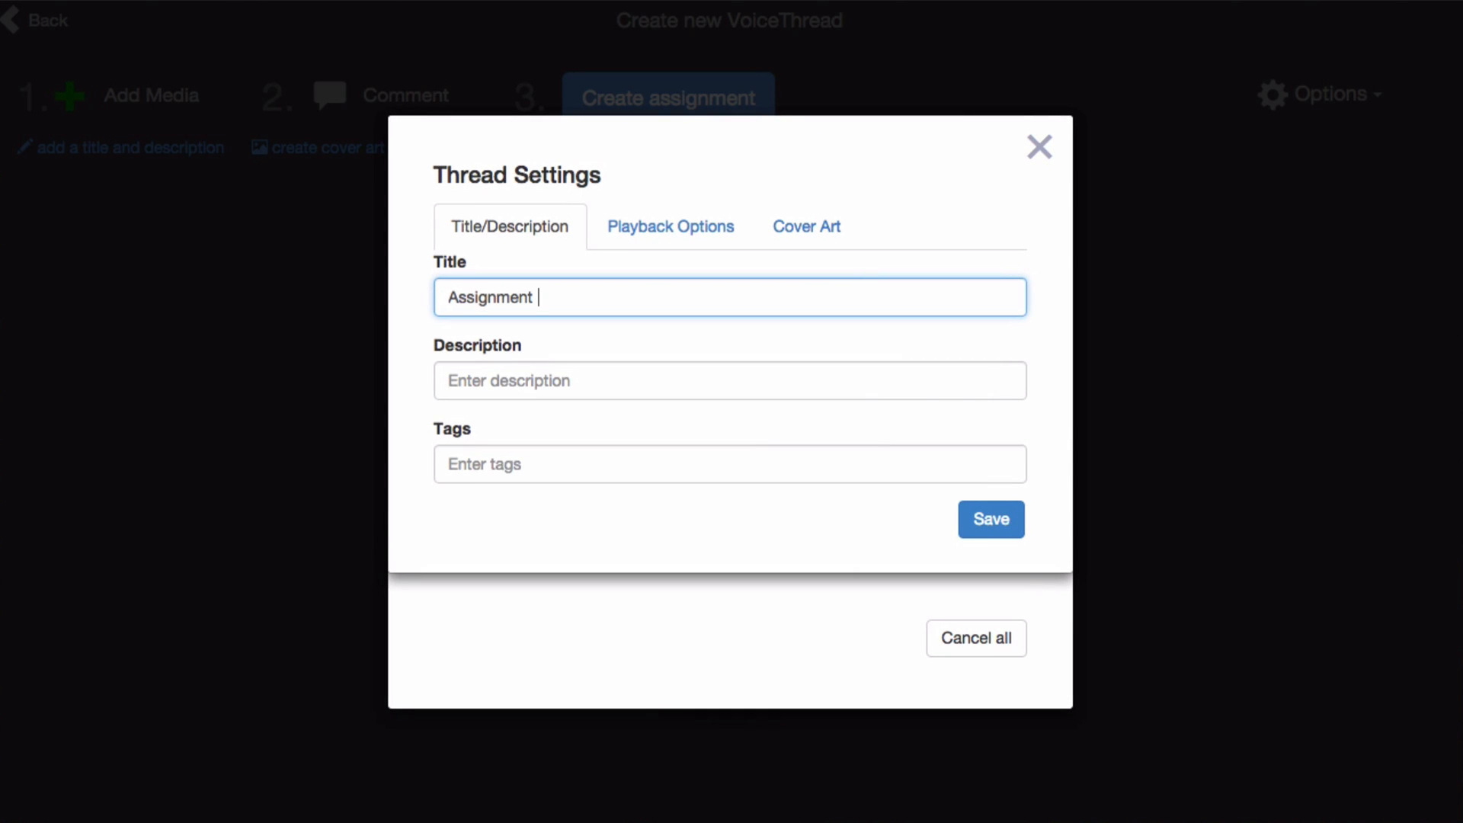
type("#6")
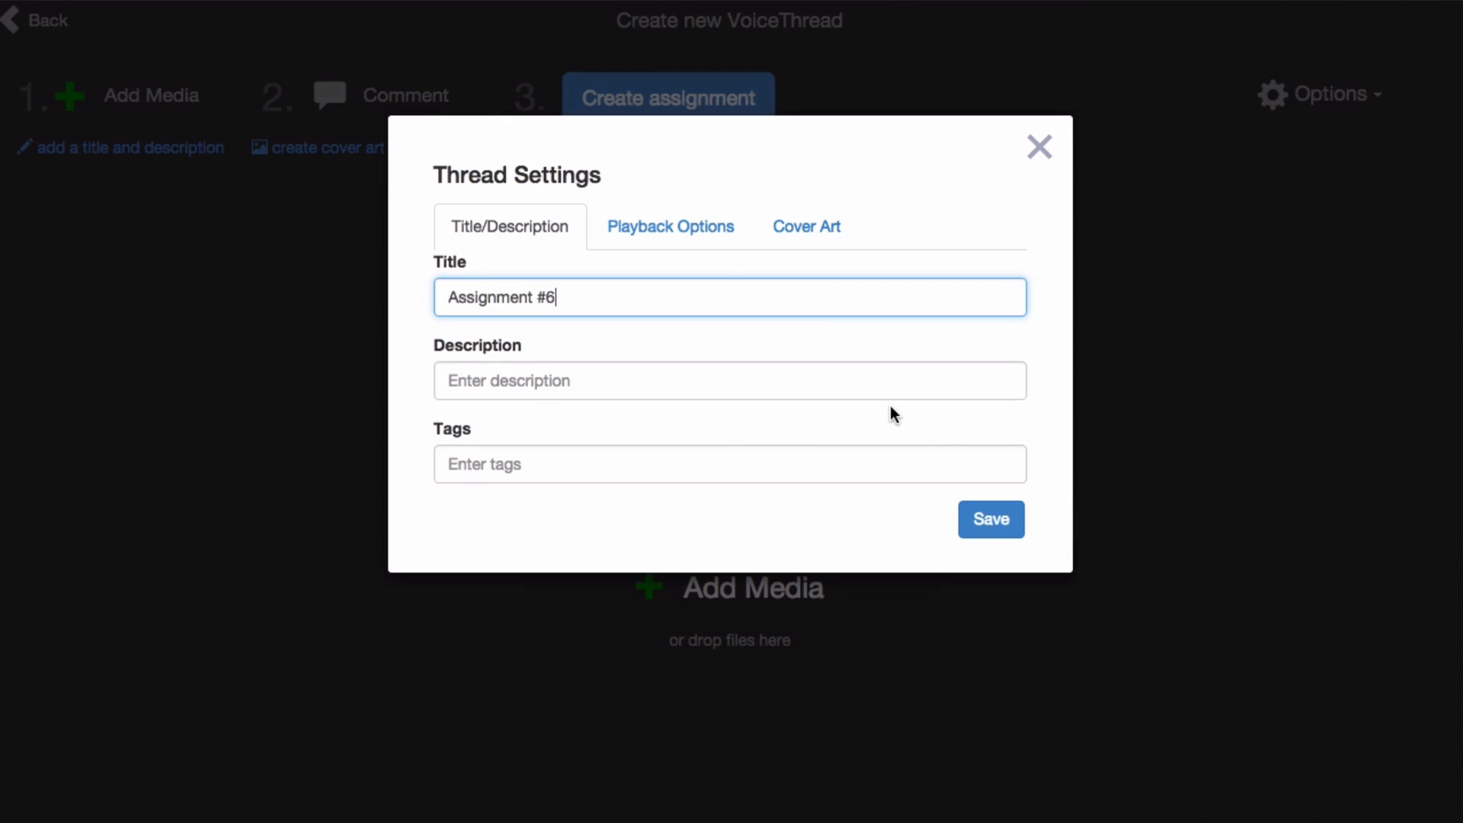
left_click(990, 520)
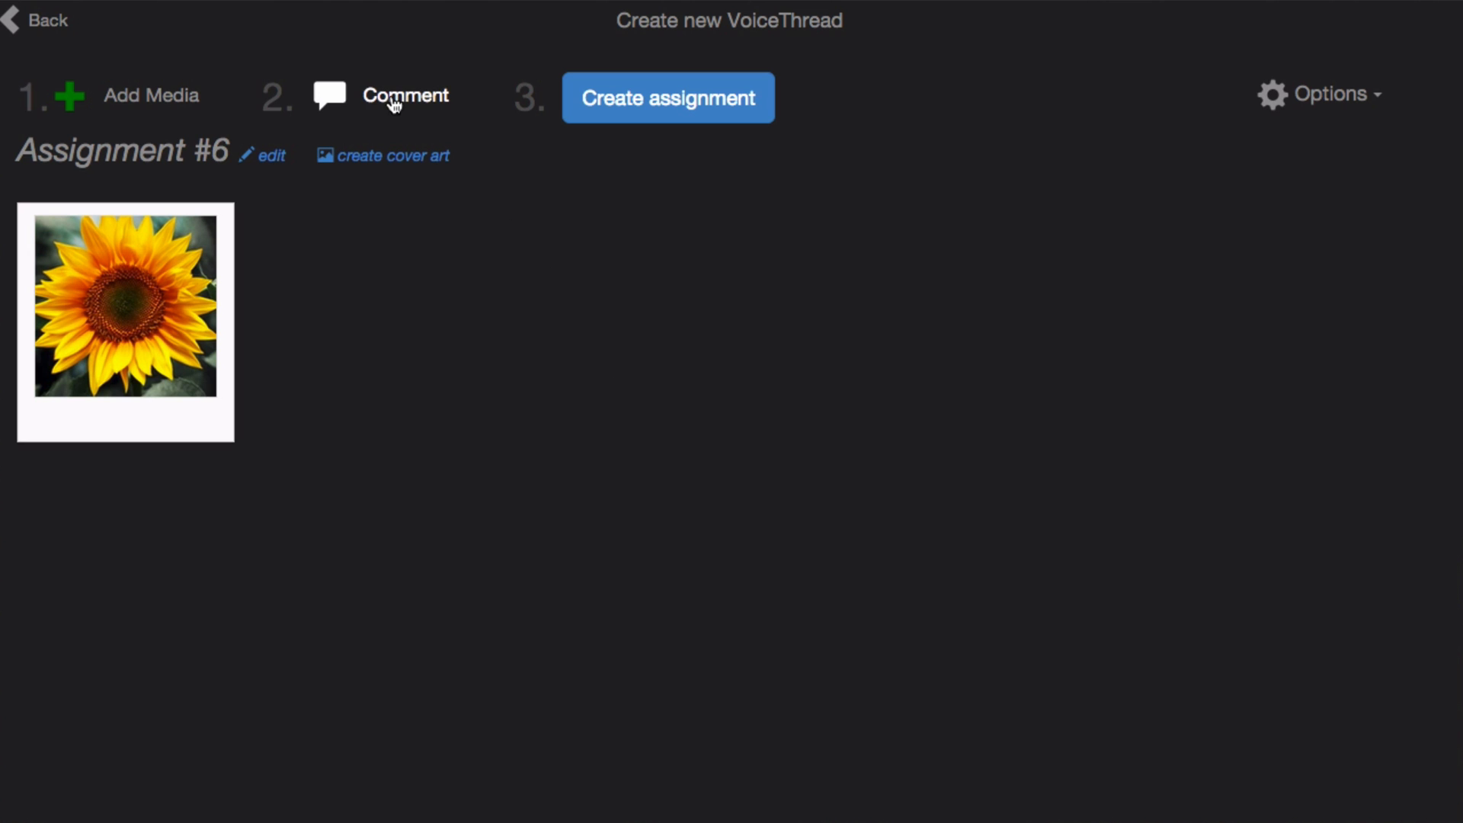
left_click(406, 95)
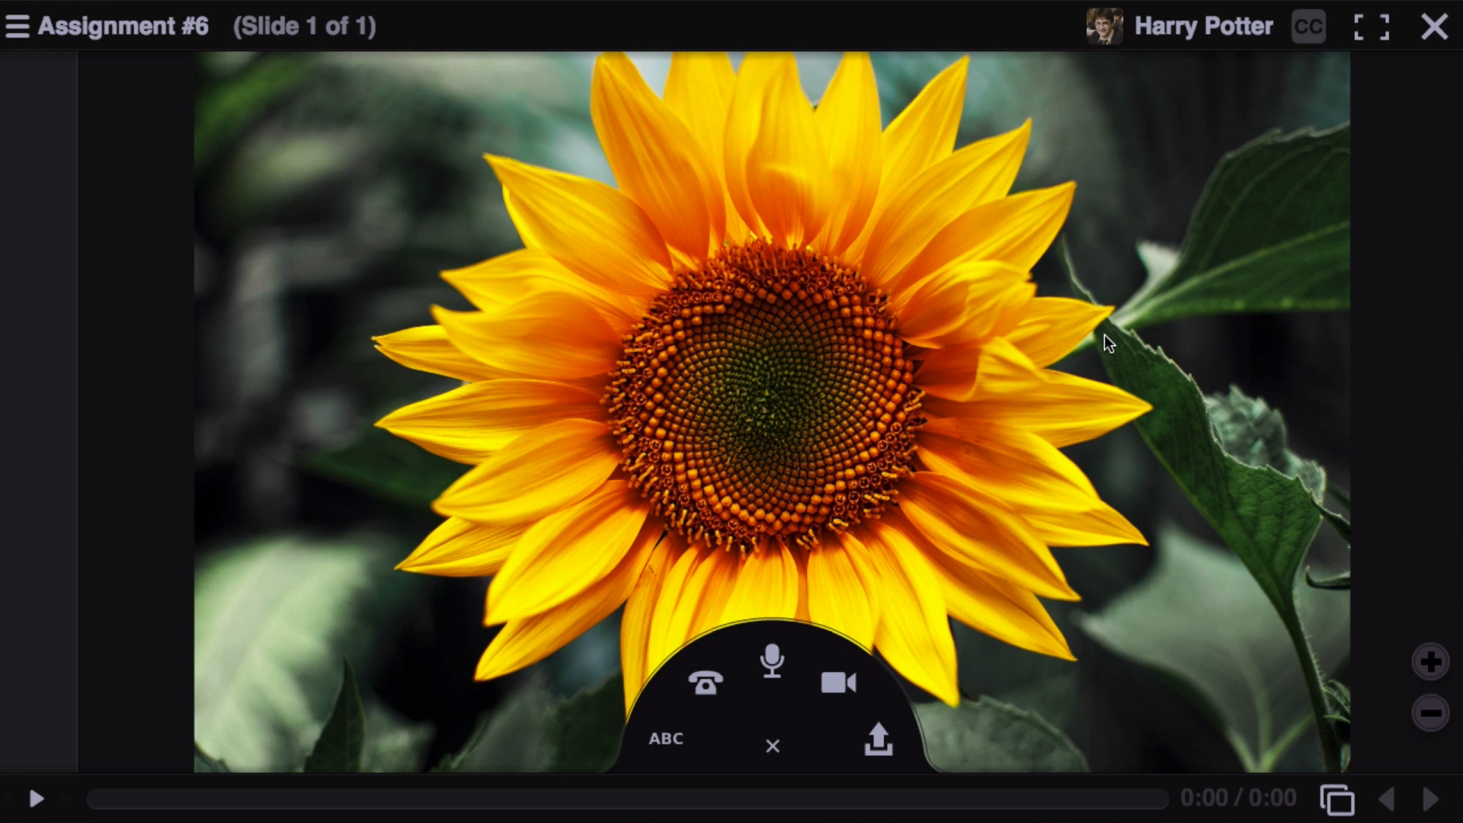
mouse_move(1351, 344)
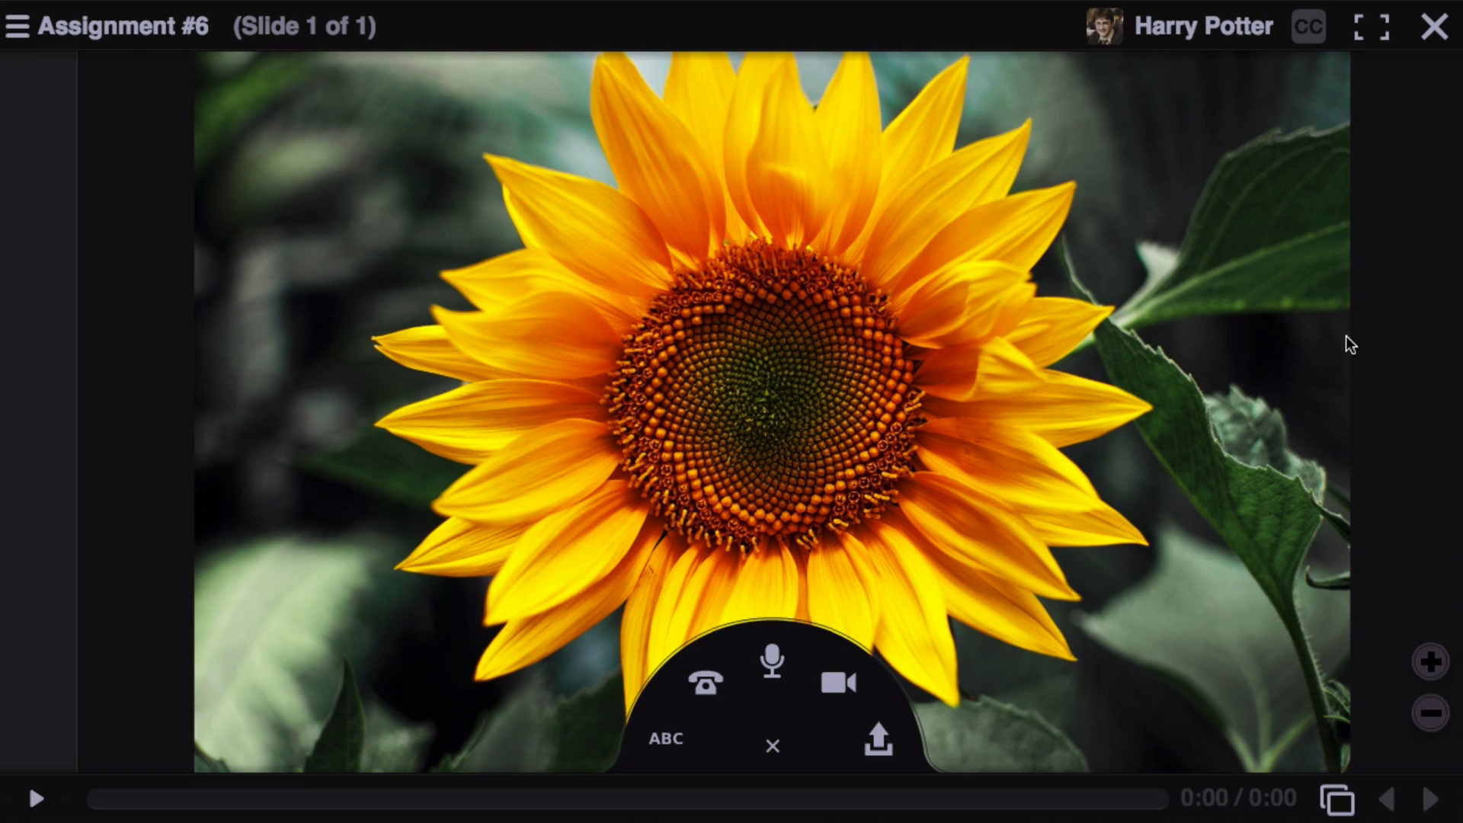
mouse_move(1419, 114)
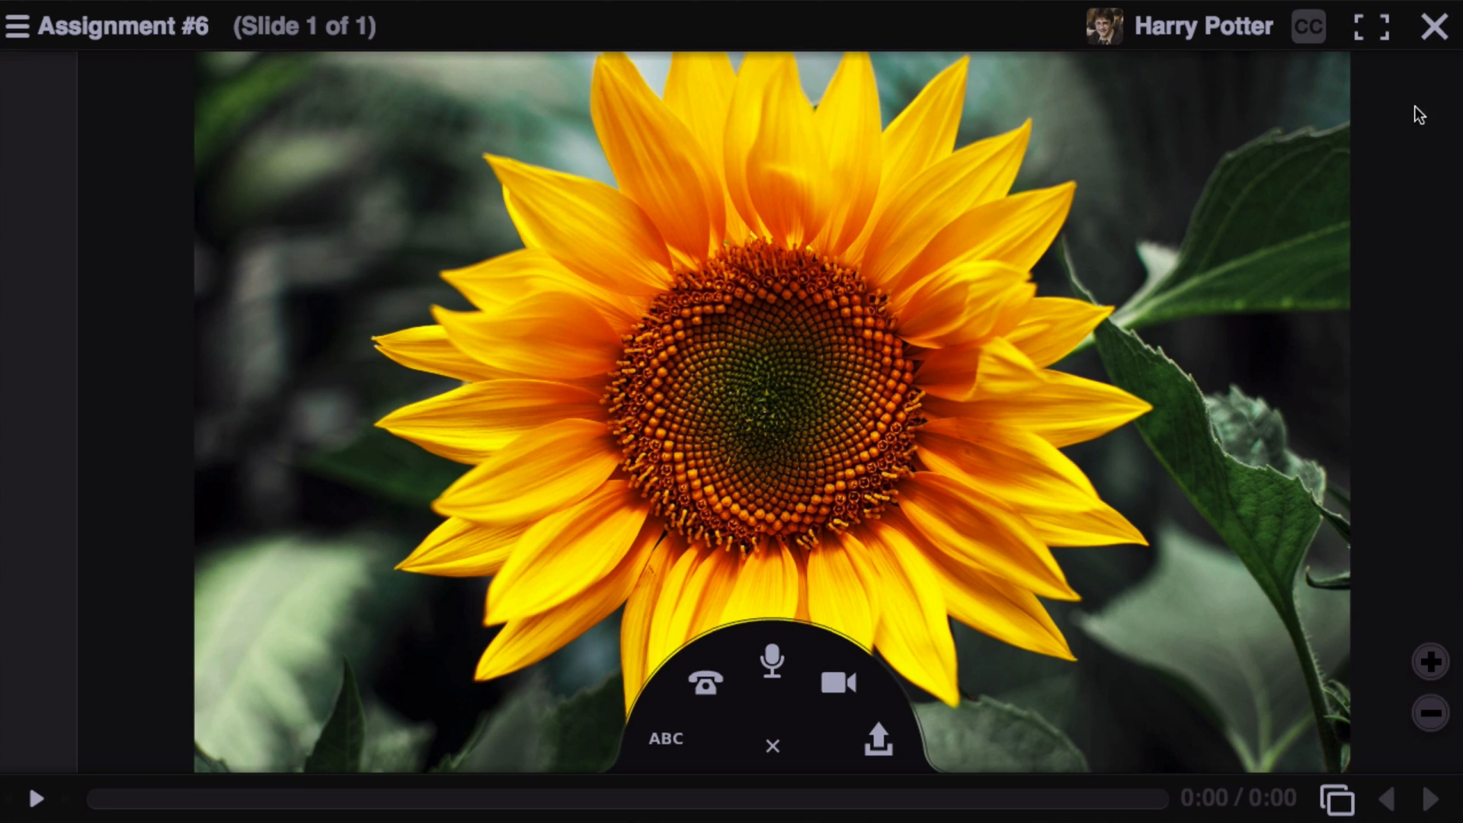
left_click(1434, 25)
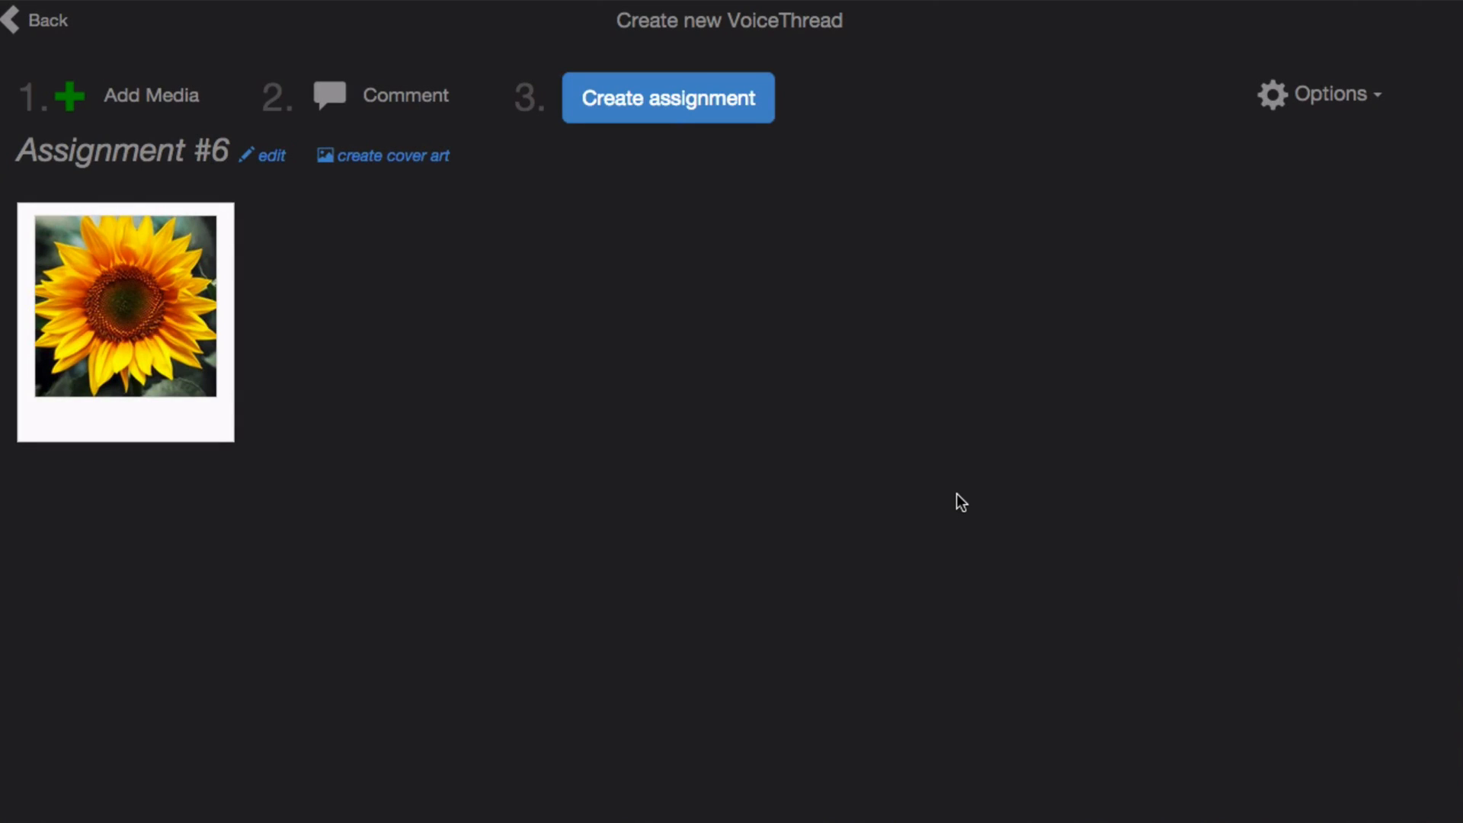
- Make Assignment #6 require 3 comments on changing the photo's composition, shared with the class
left_click(668, 97)
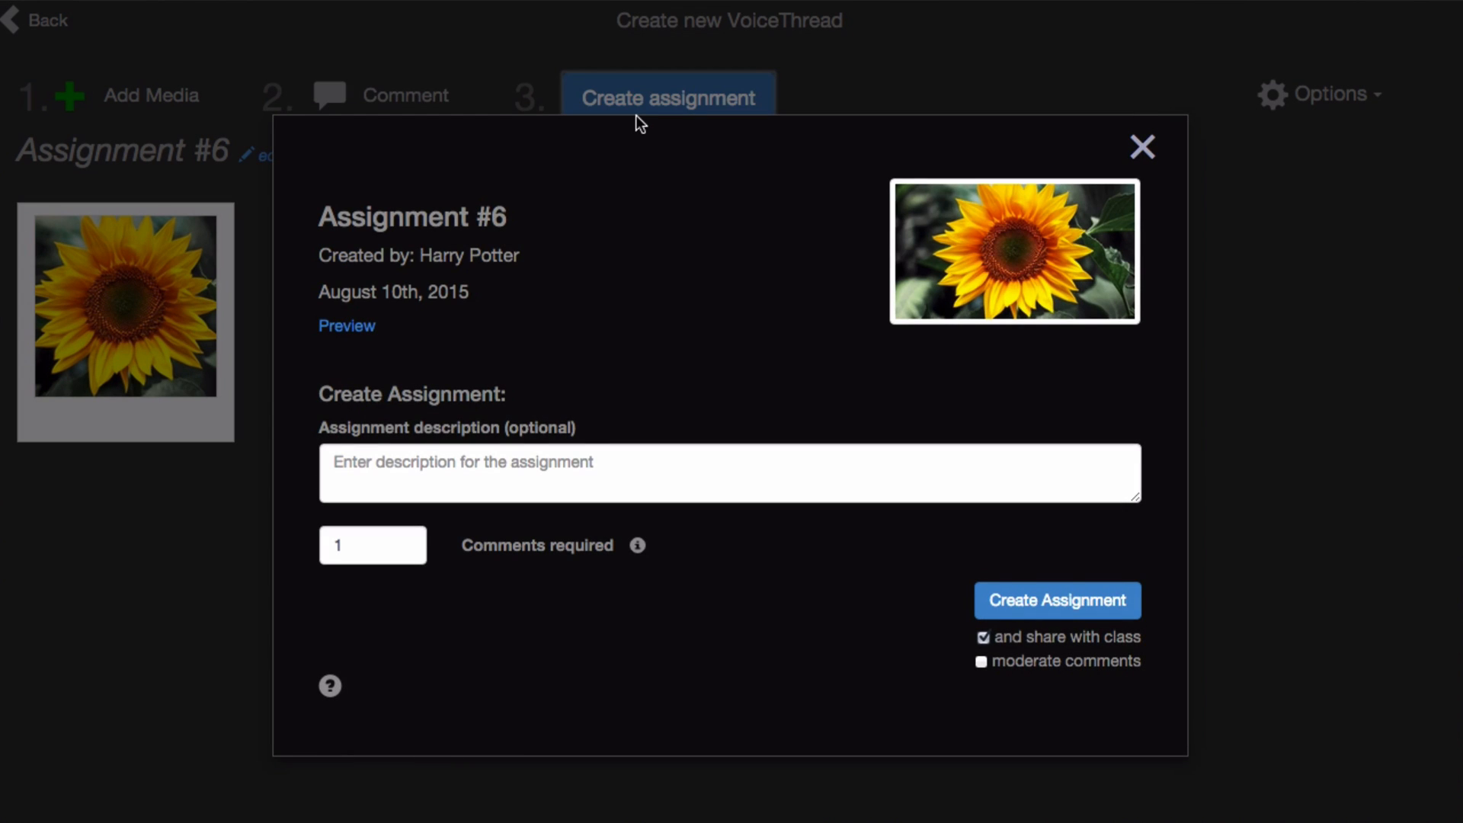
type("Record 2 comments telling me how you would have changed the composition of this photograph.")
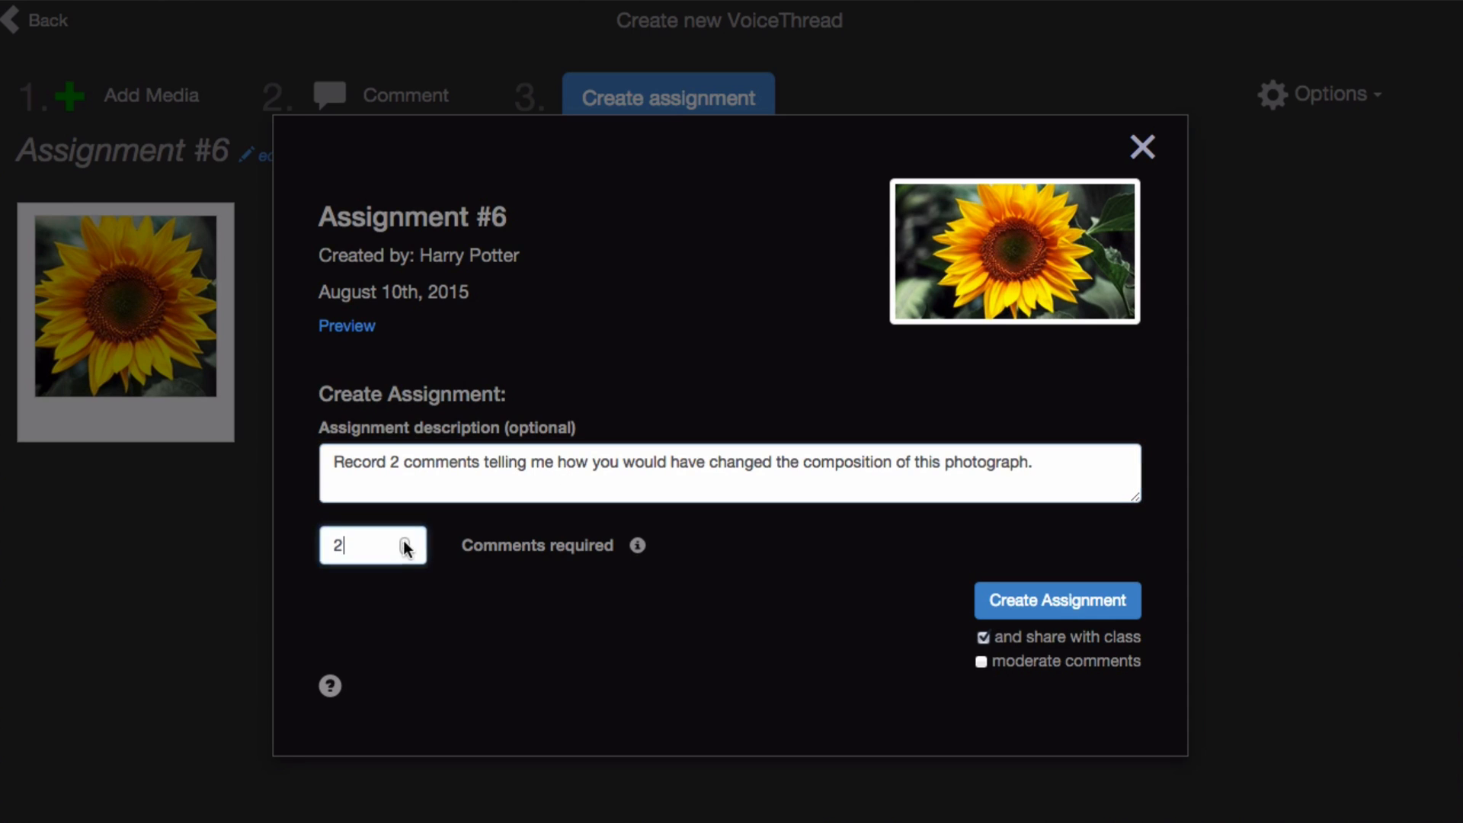
left_click(405, 540)
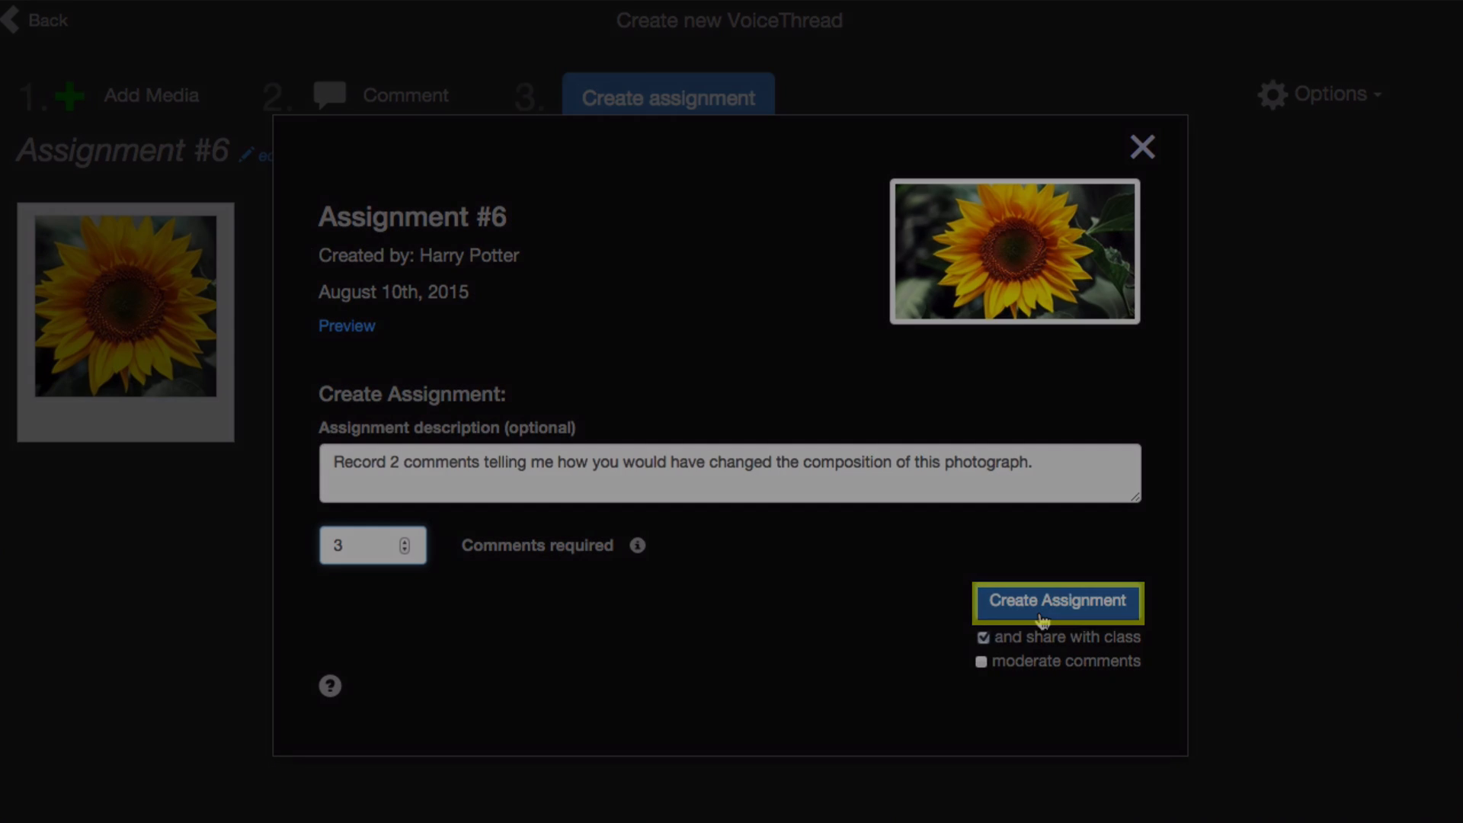
left_click(1056, 602)
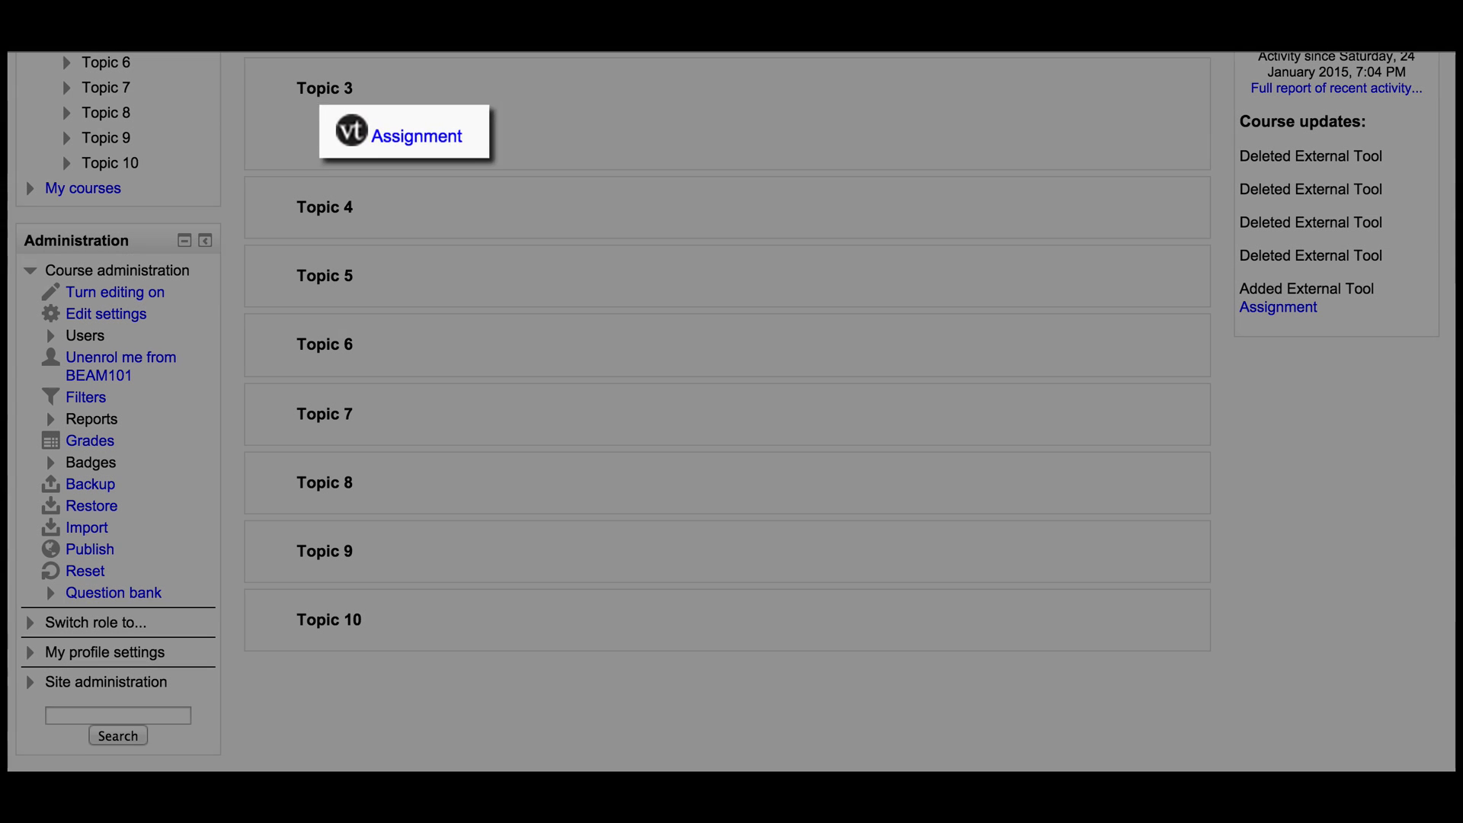
- Open the VoiceThread Assignment link on the Moodle course page to reach the grader
left_click(417, 135)
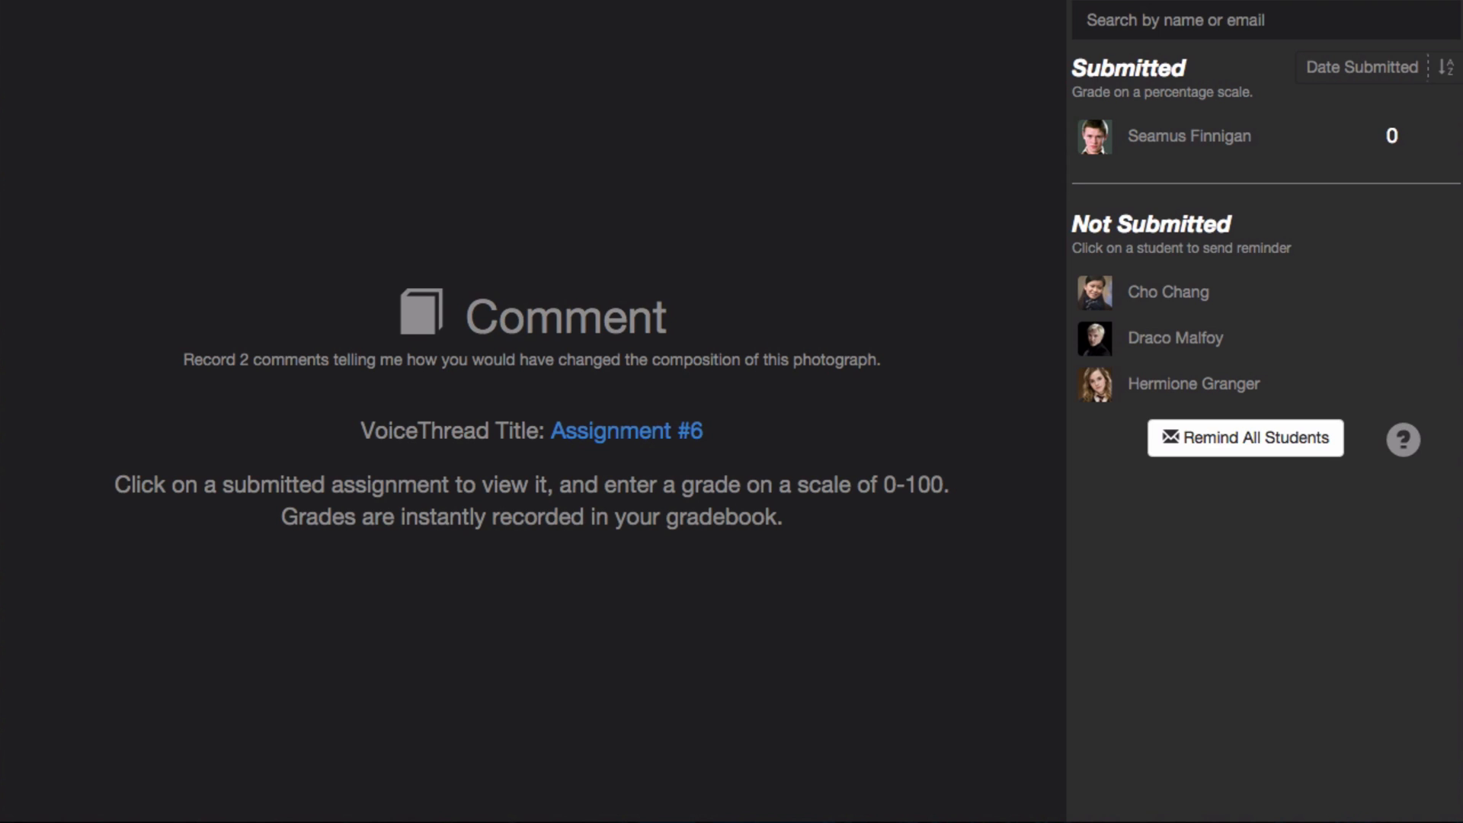
mouse_move(915, 119)
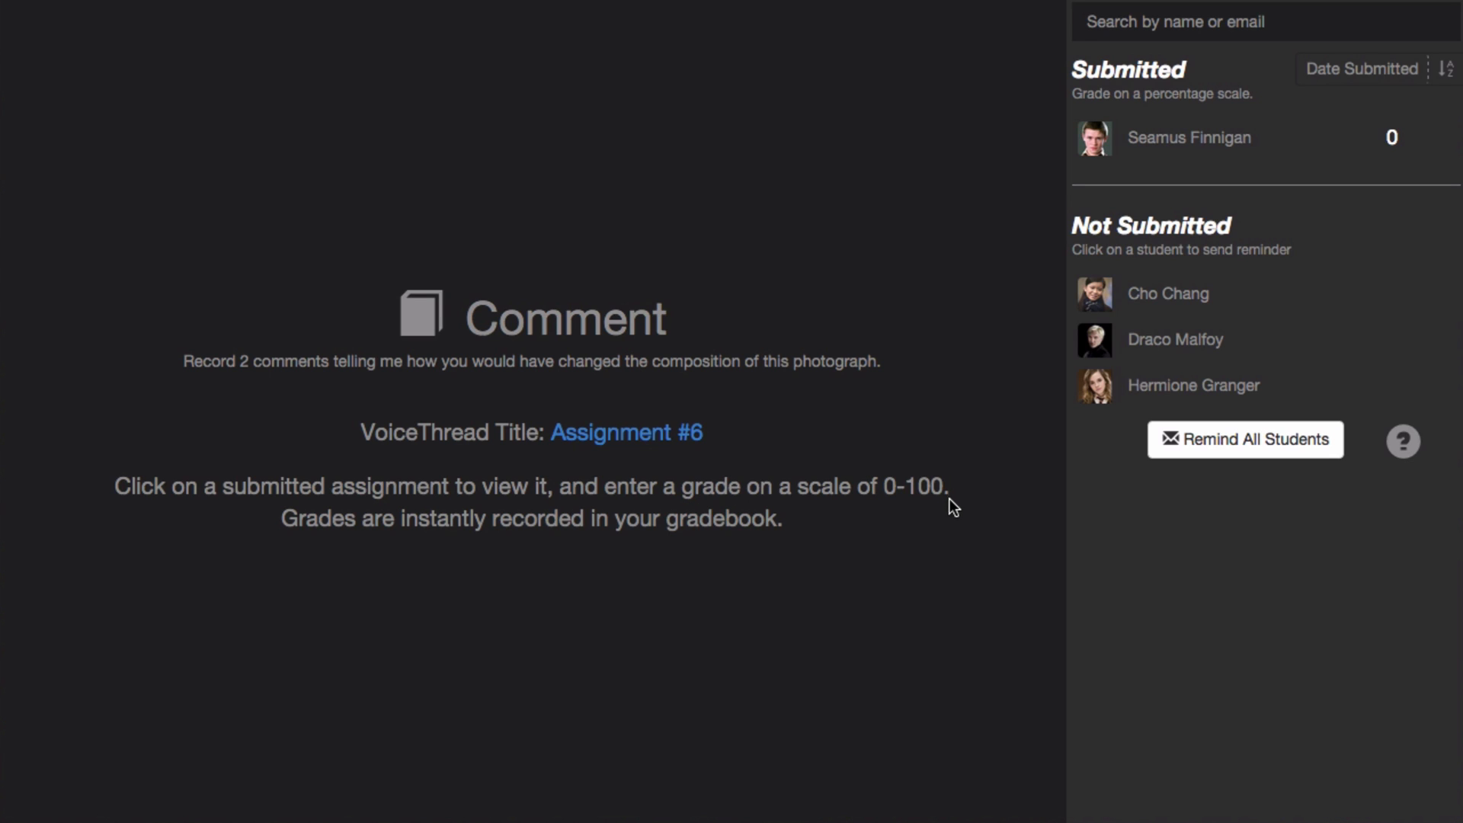
mouse_move(953, 493)
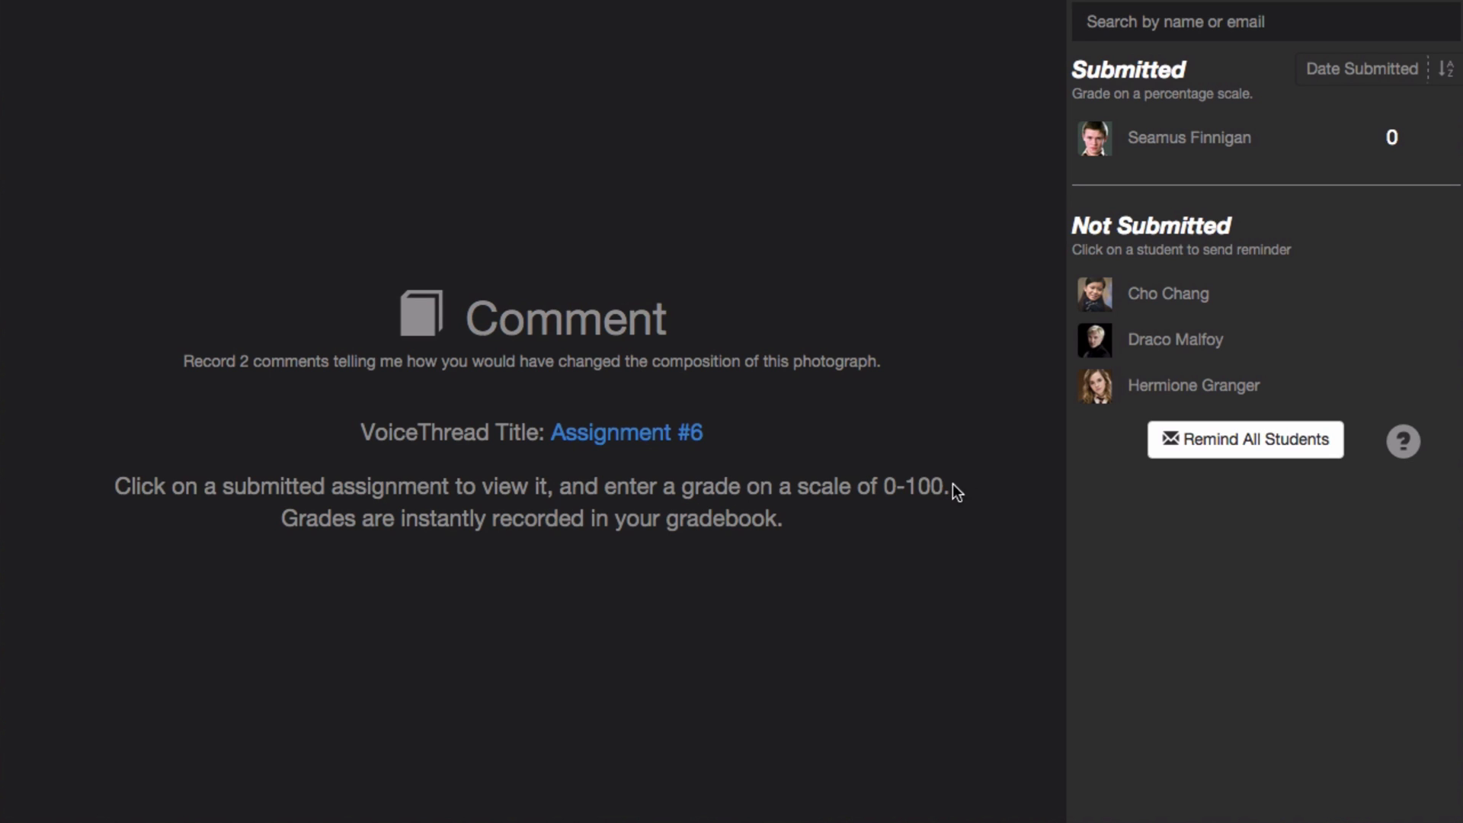
mouse_move(1096, 76)
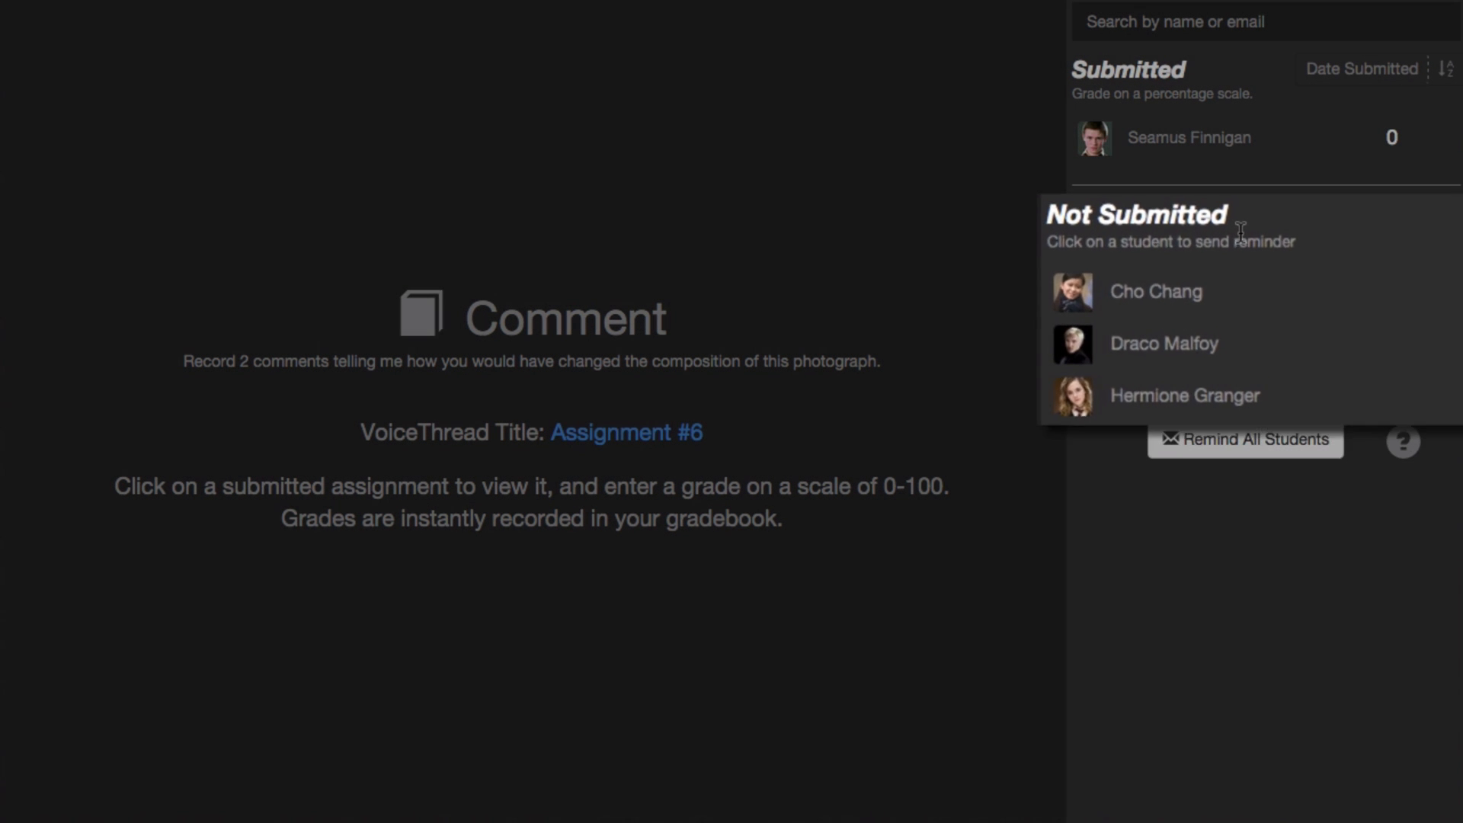
mouse_move(1204, 308)
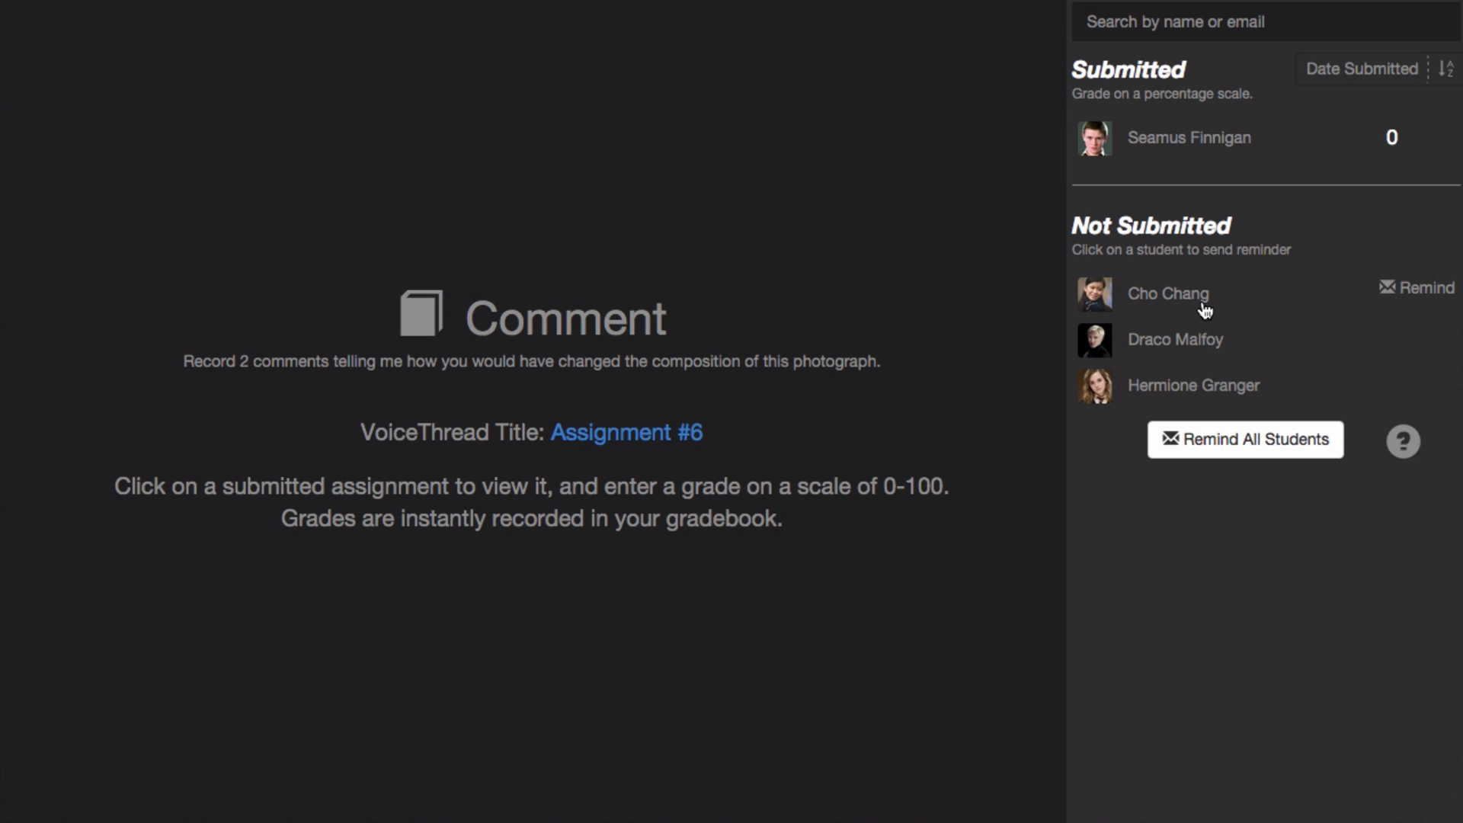
mouse_move(1431, 305)
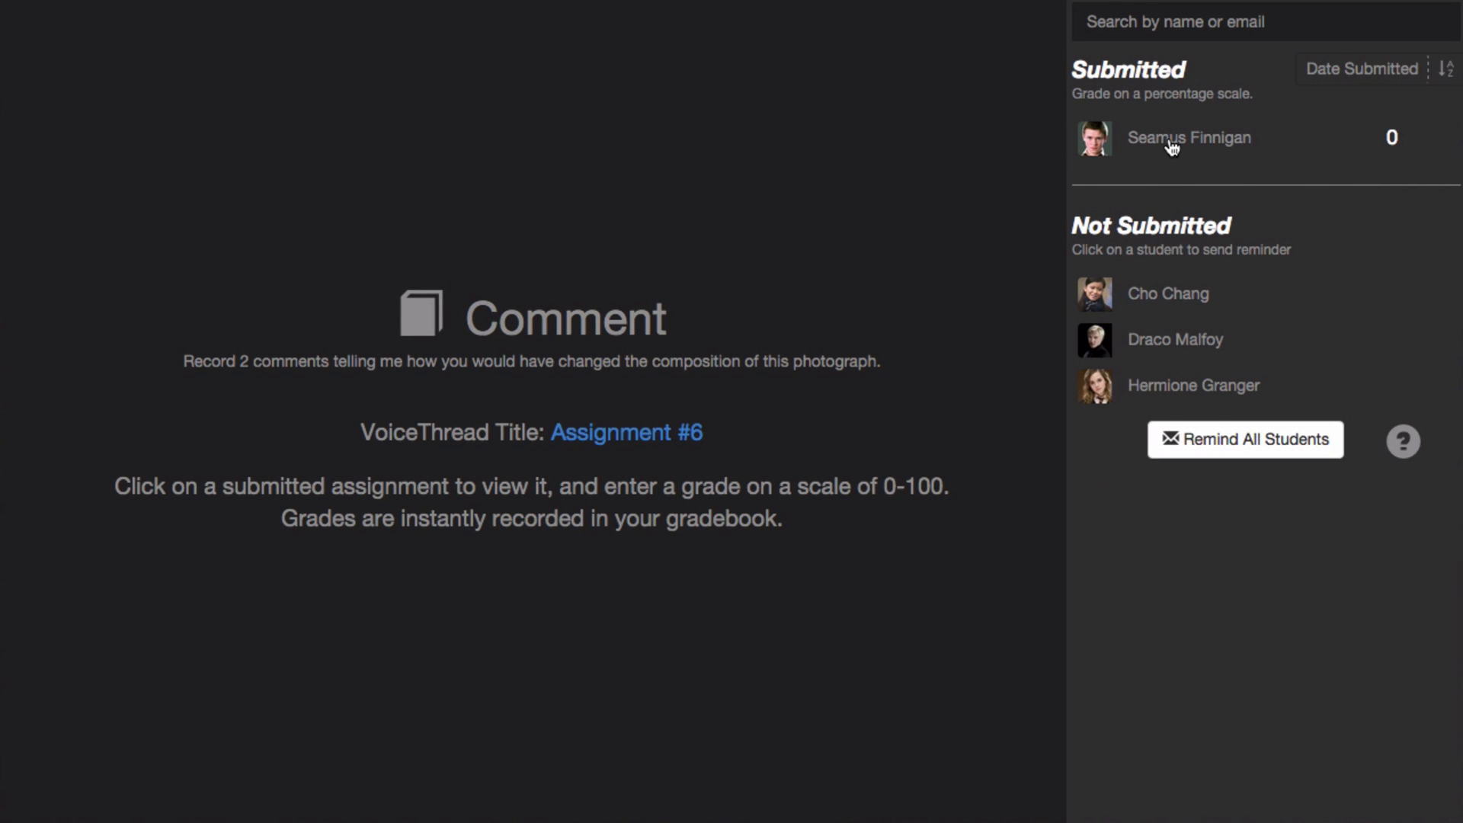
- Play Seamus Finnigan's sunflower comment and save his grade of 90
left_click(1188, 137)
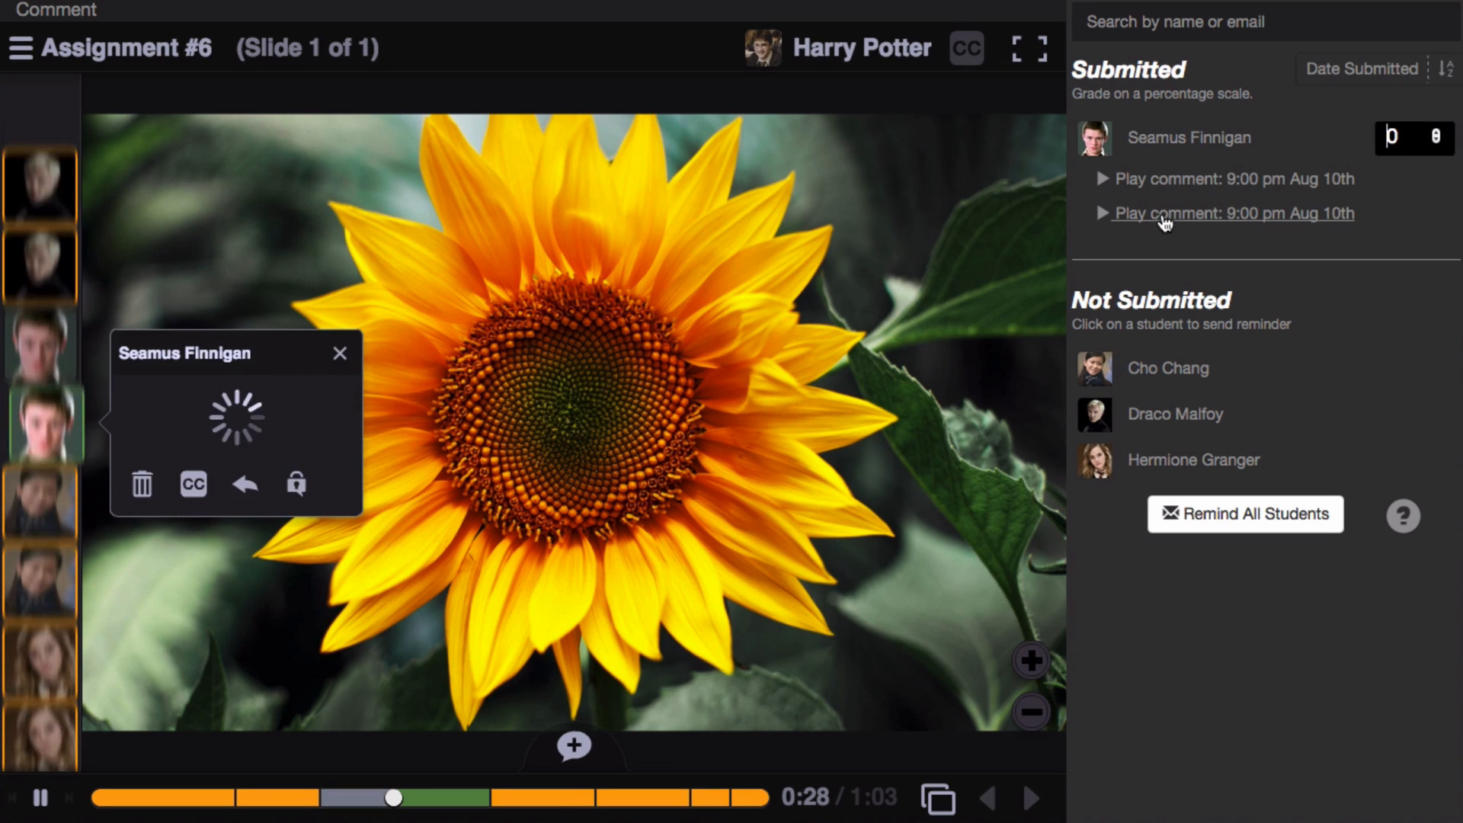
left_click(1233, 179)
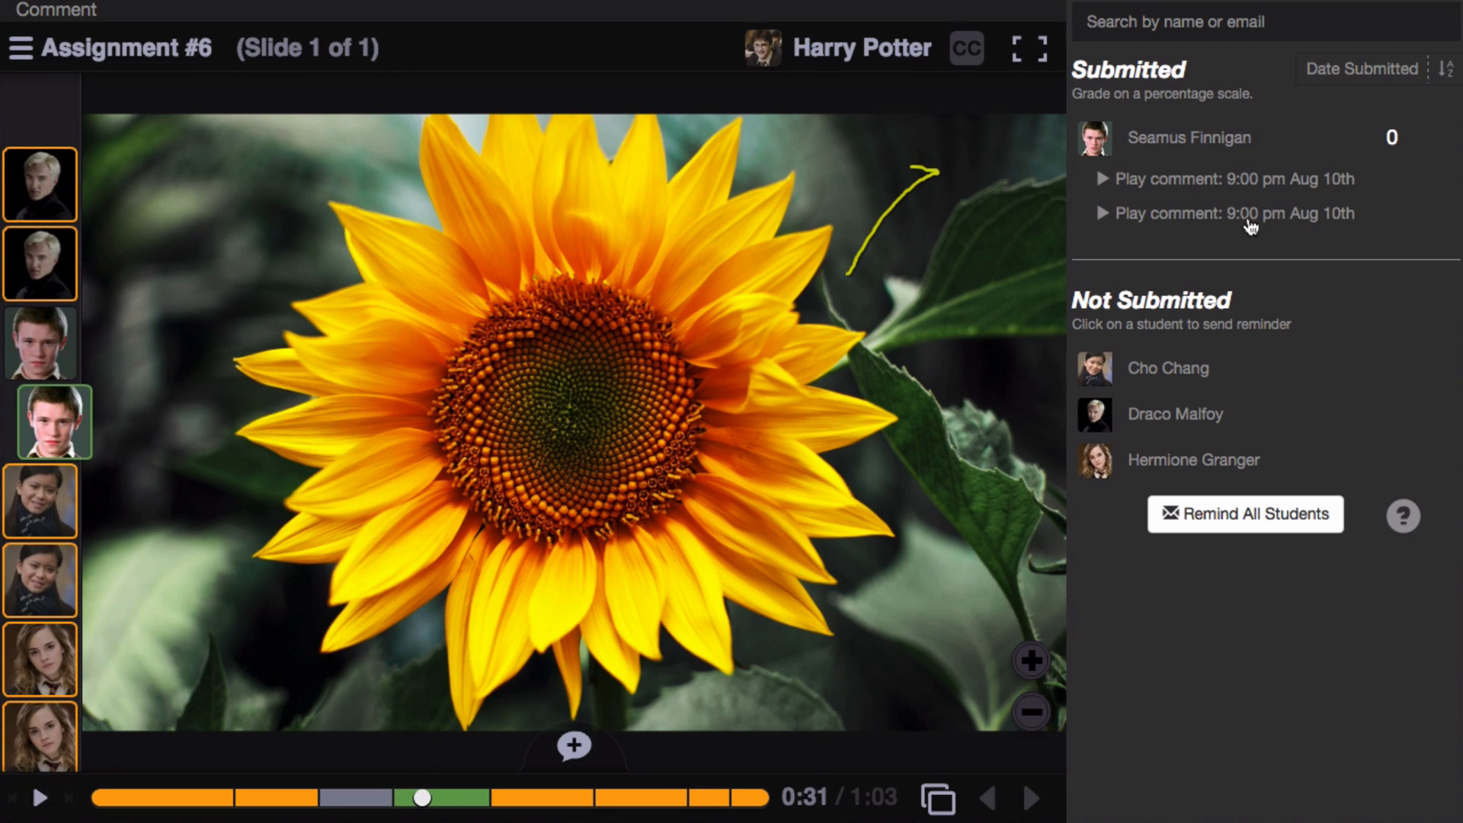
left_click(1392, 137)
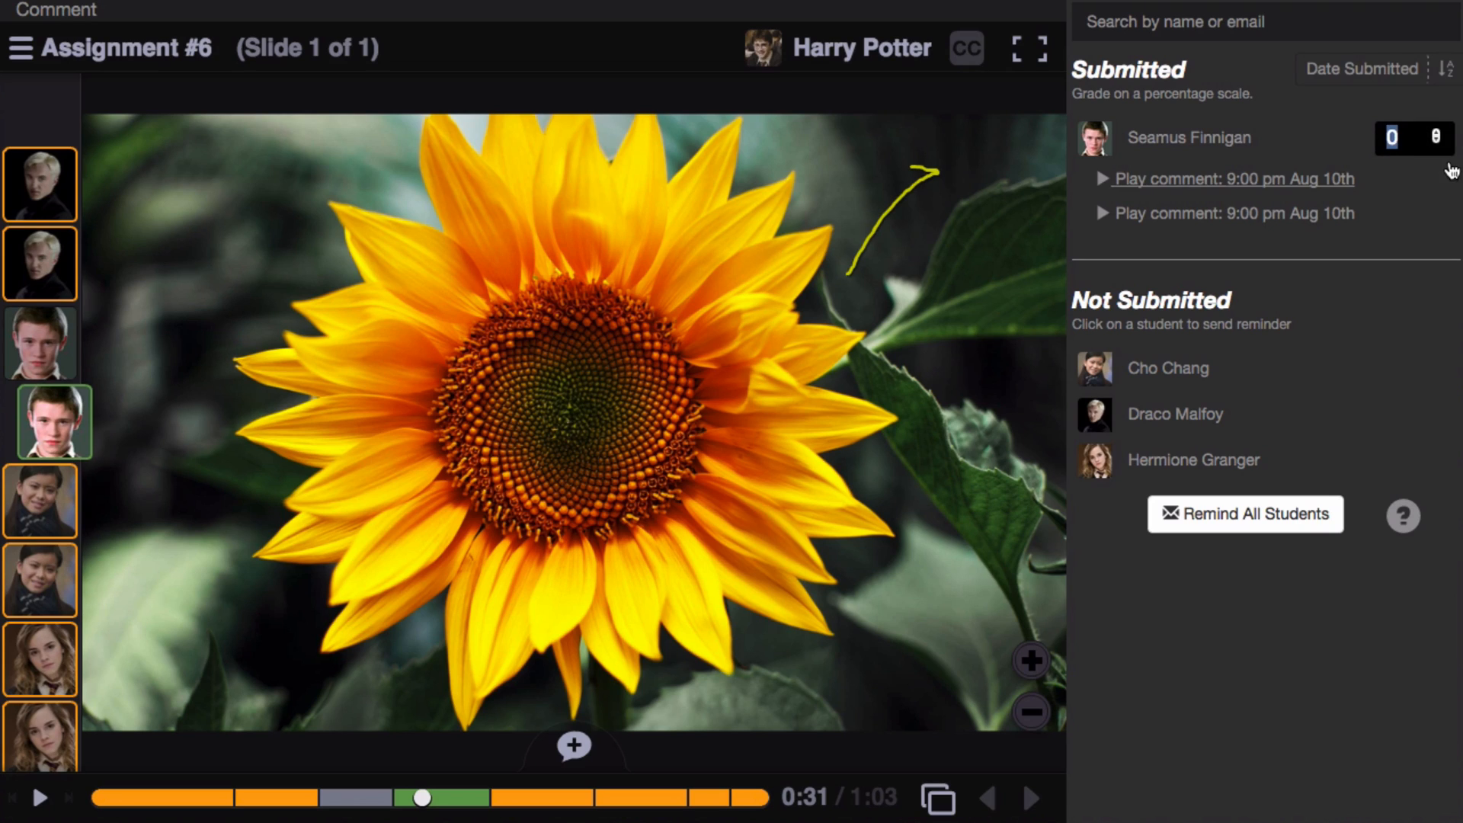
type("90")
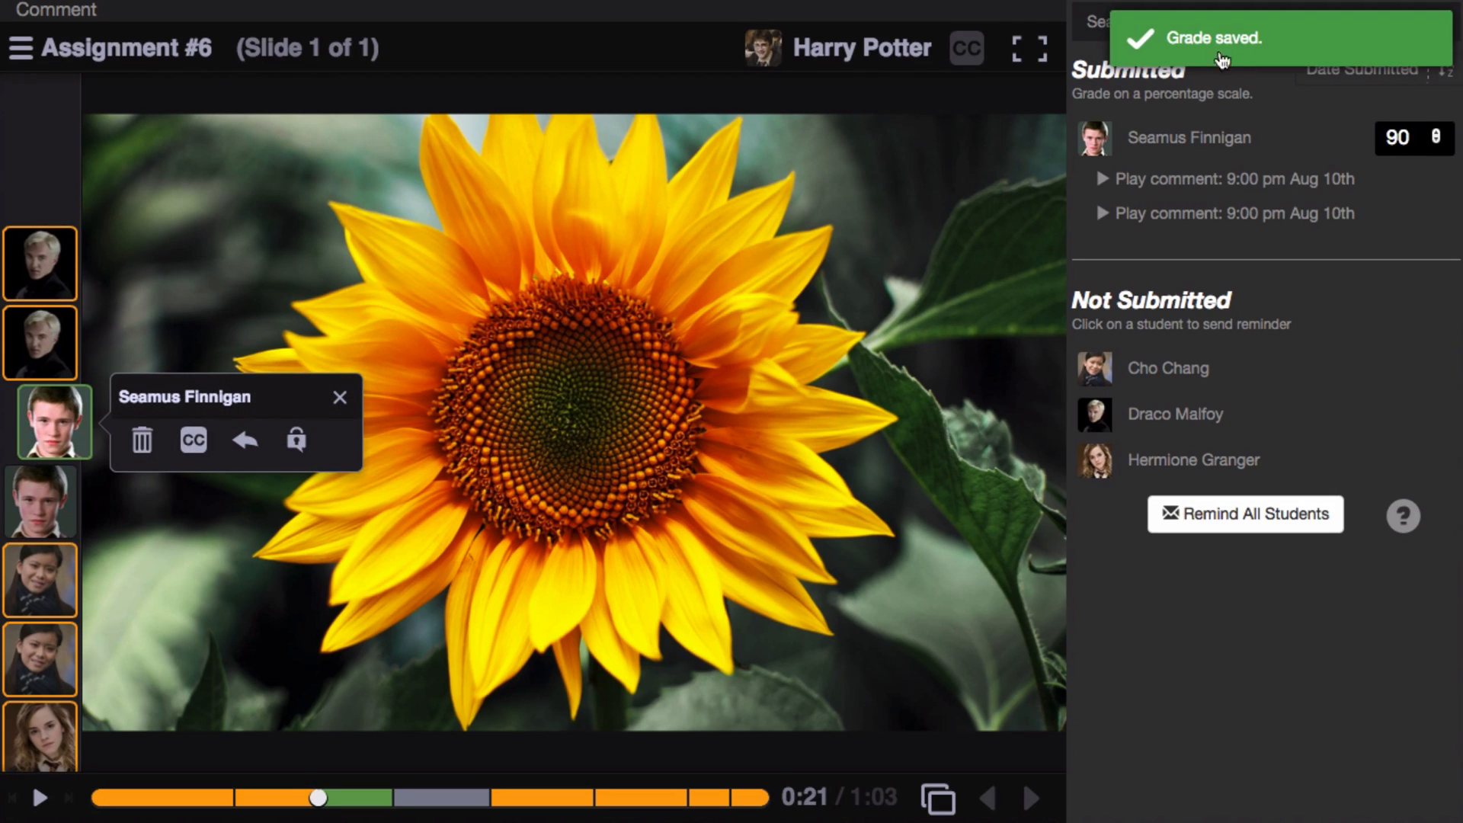
left_click(340, 396)
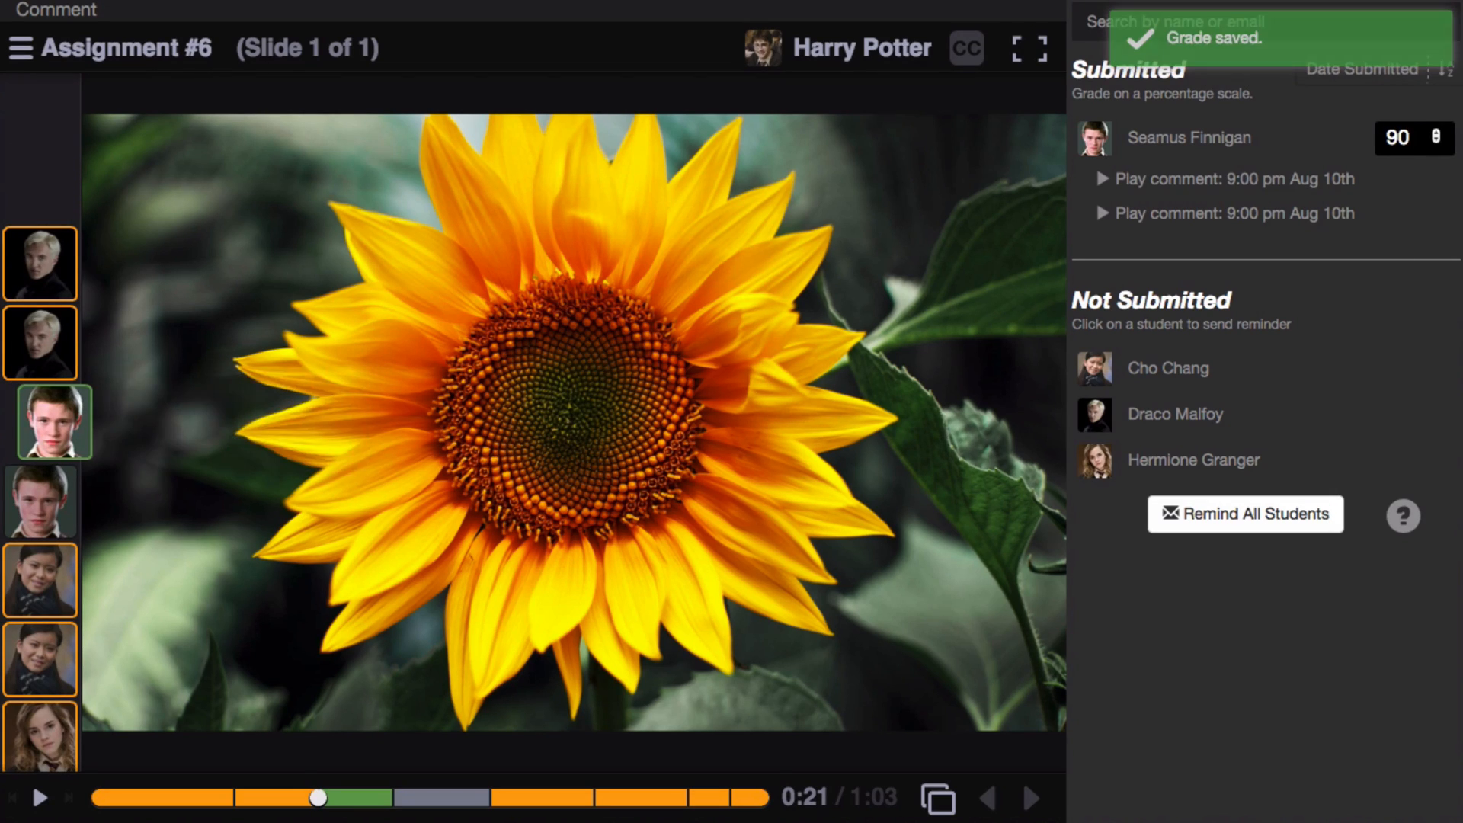